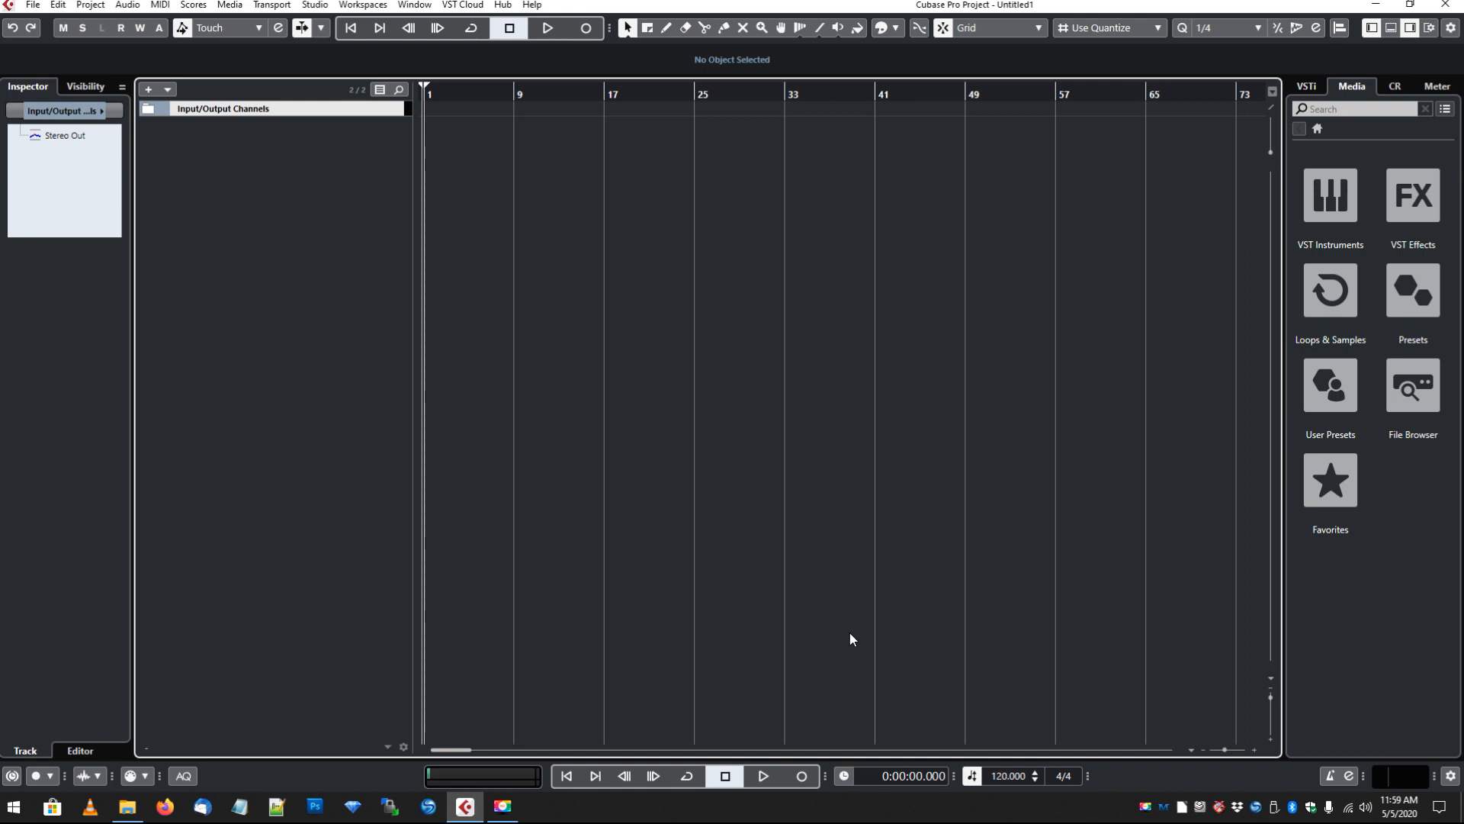
mouse_move(737, 584)
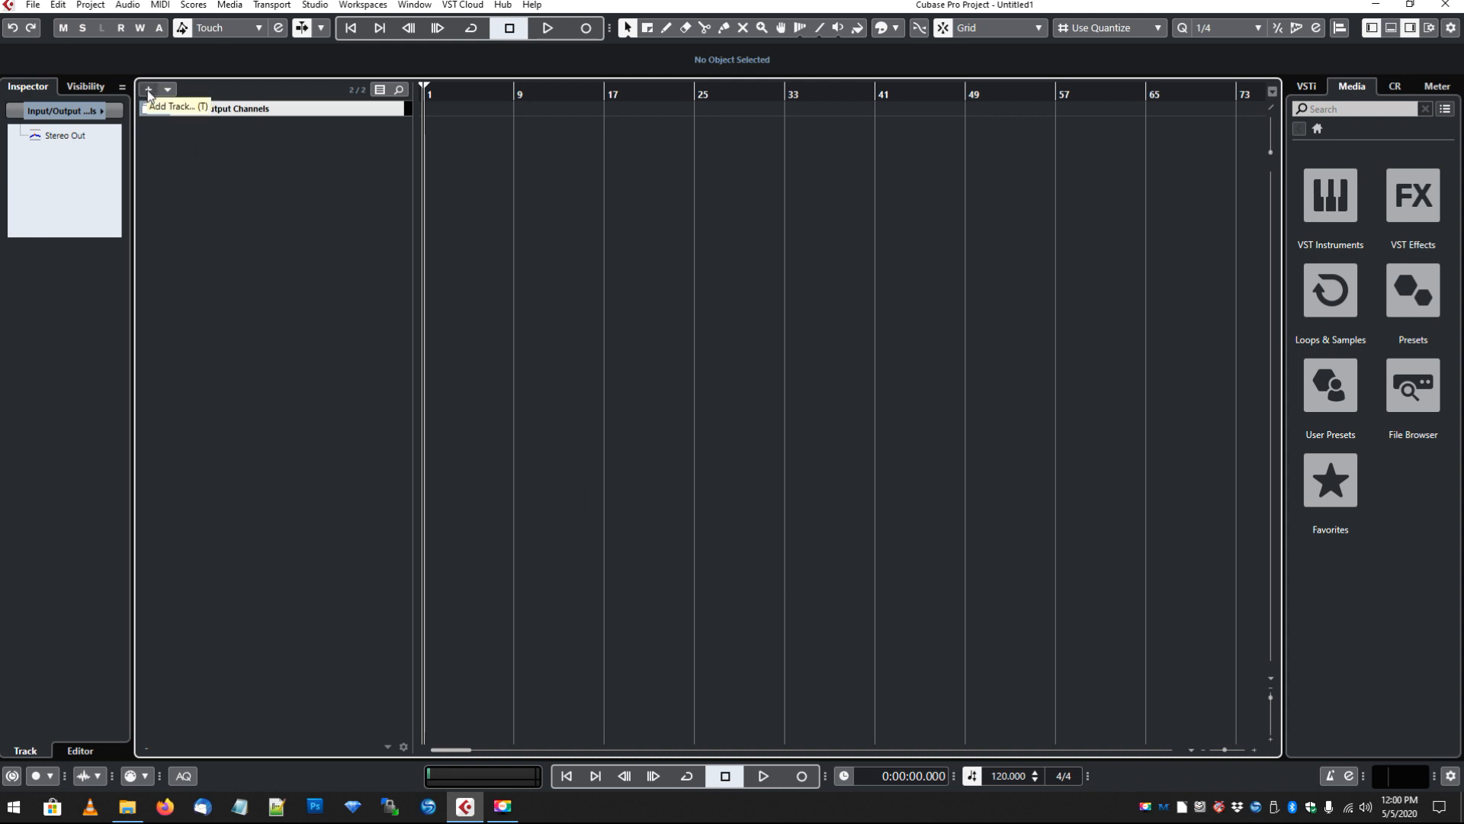
- Create a MIDI track called 'bass line' from the Add Track dialog
click(149, 92)
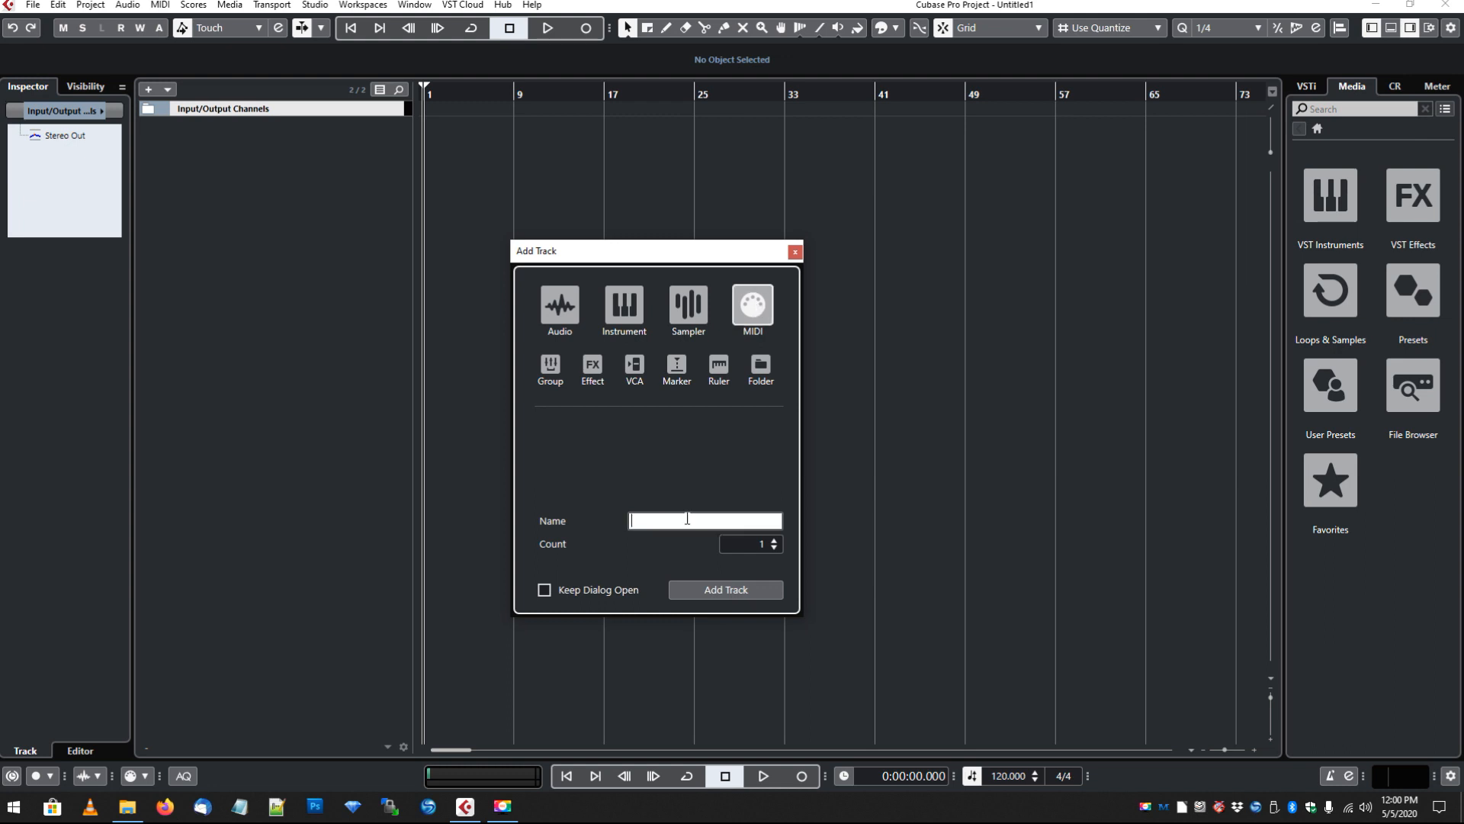
text(bass line)
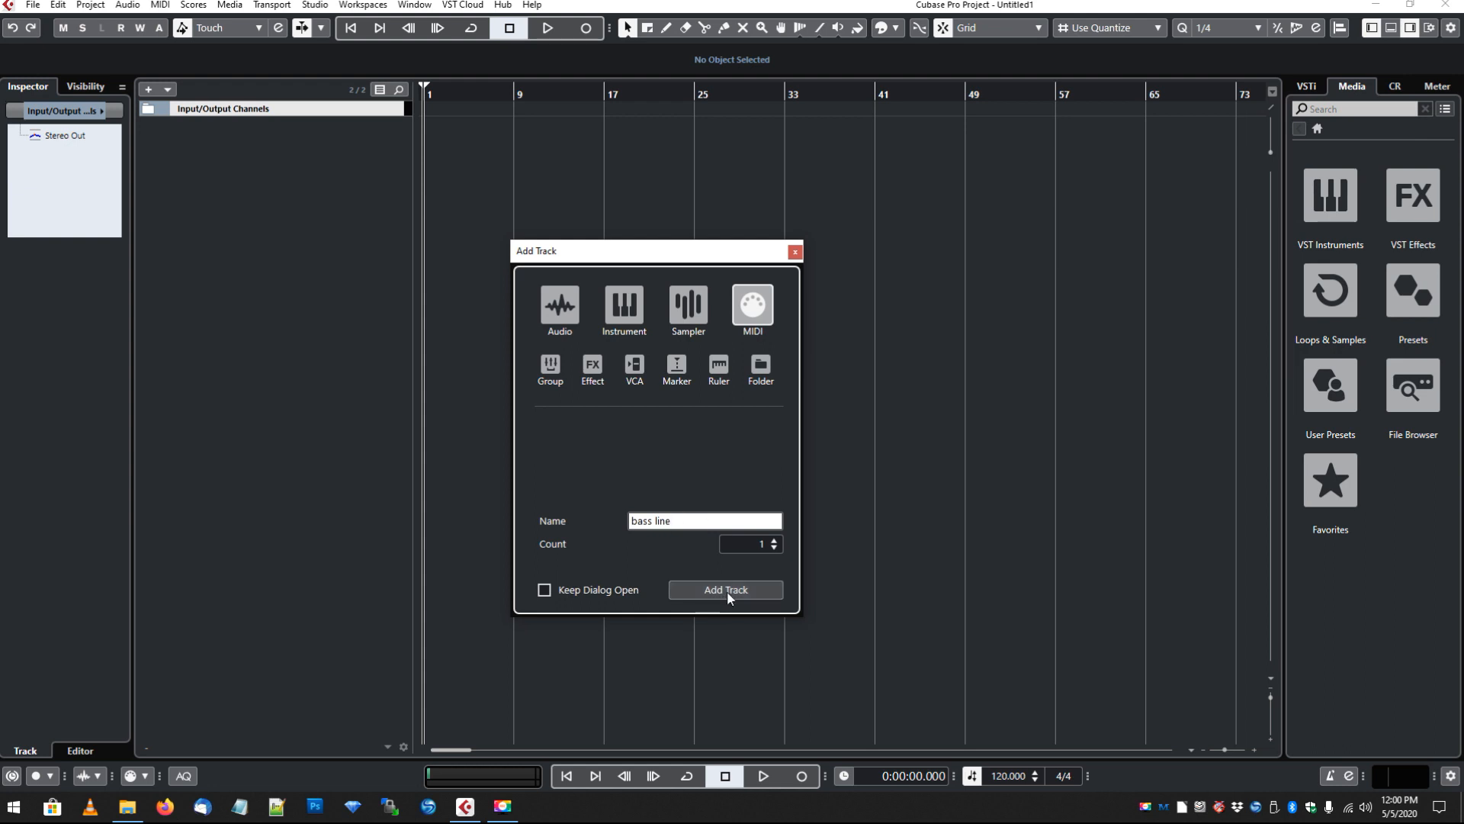
click(725, 590)
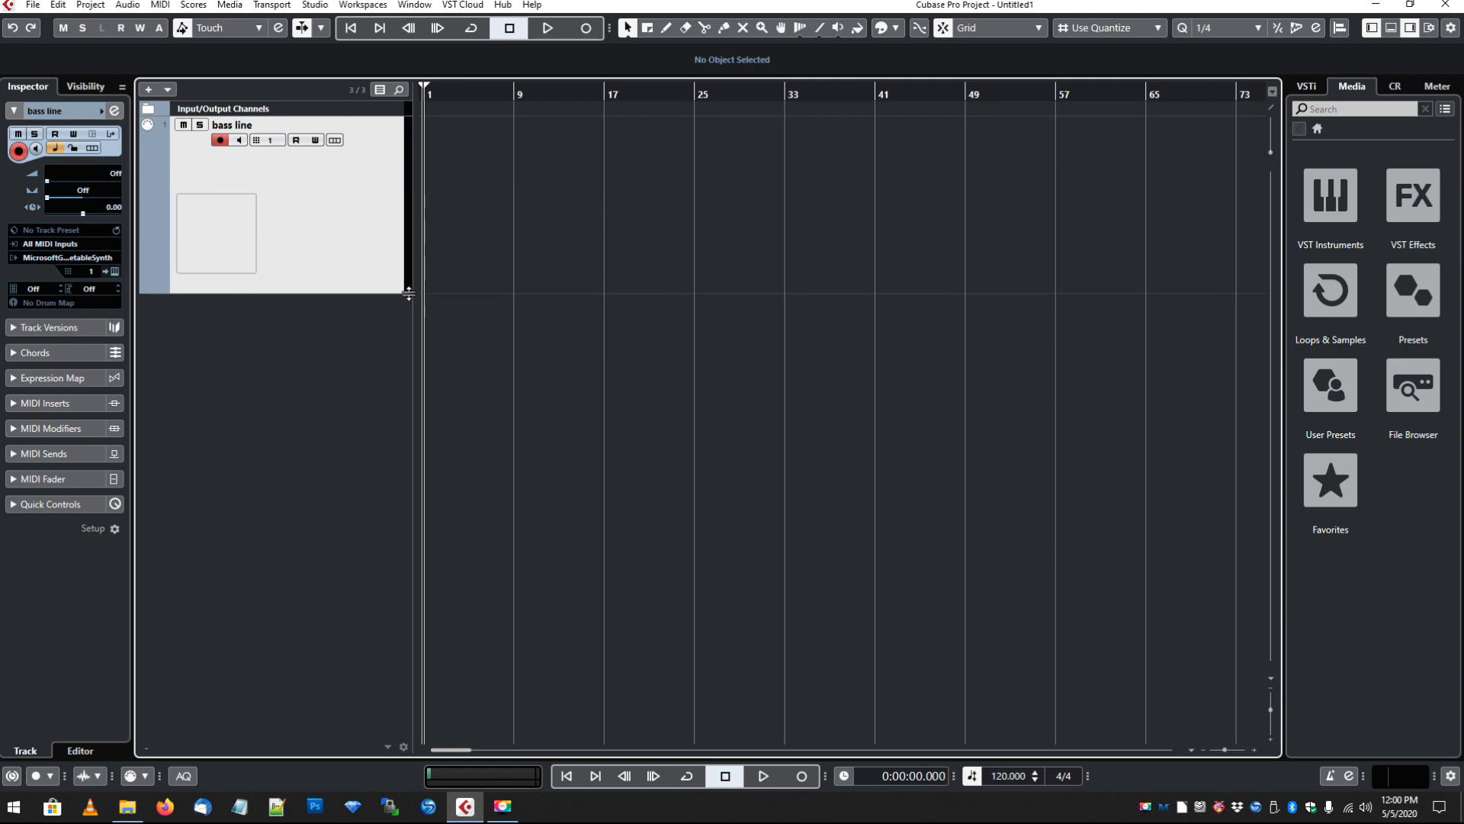
mouse_move(89, 250)
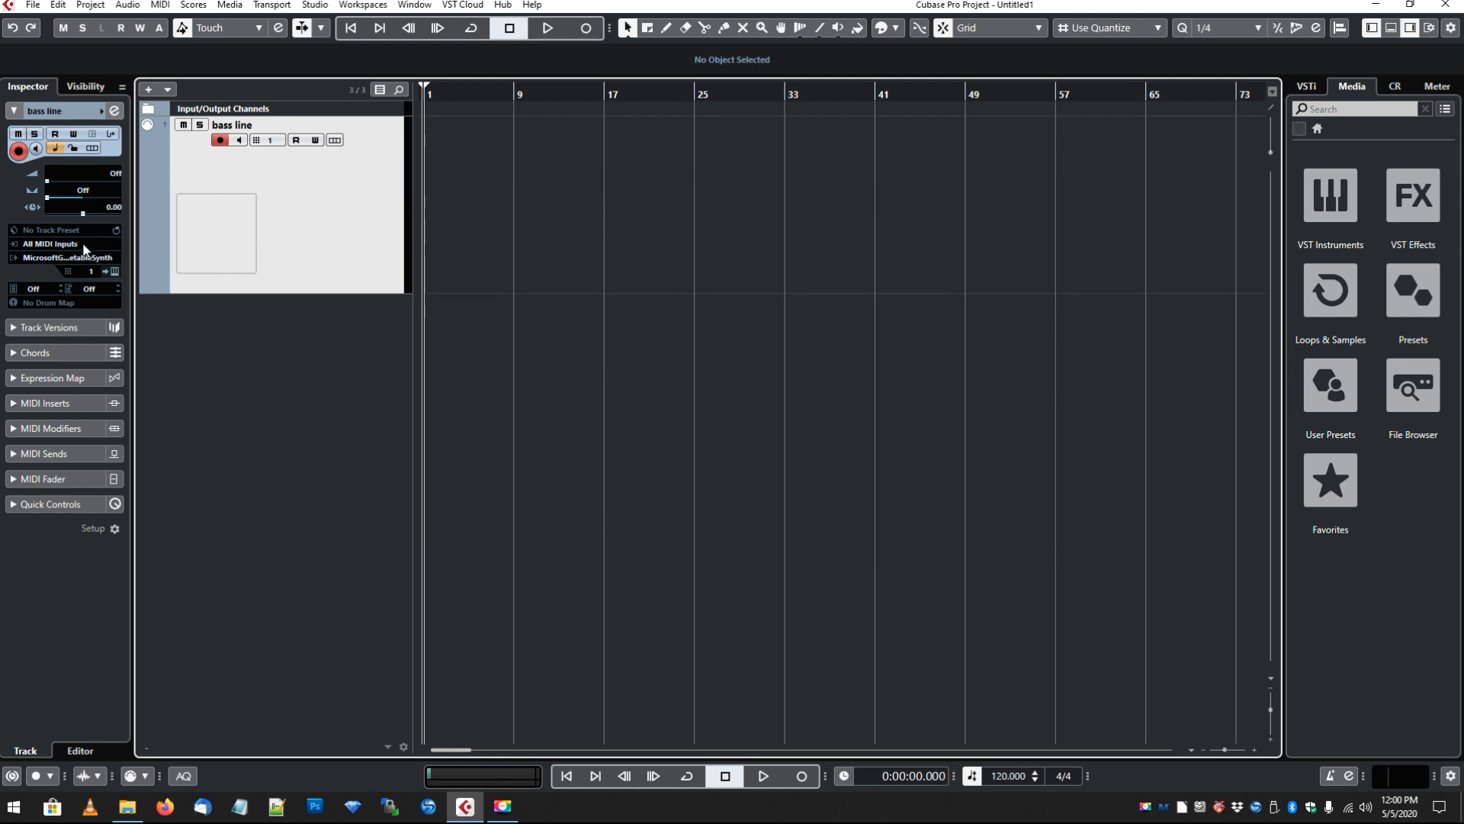
mouse_move(90, 247)
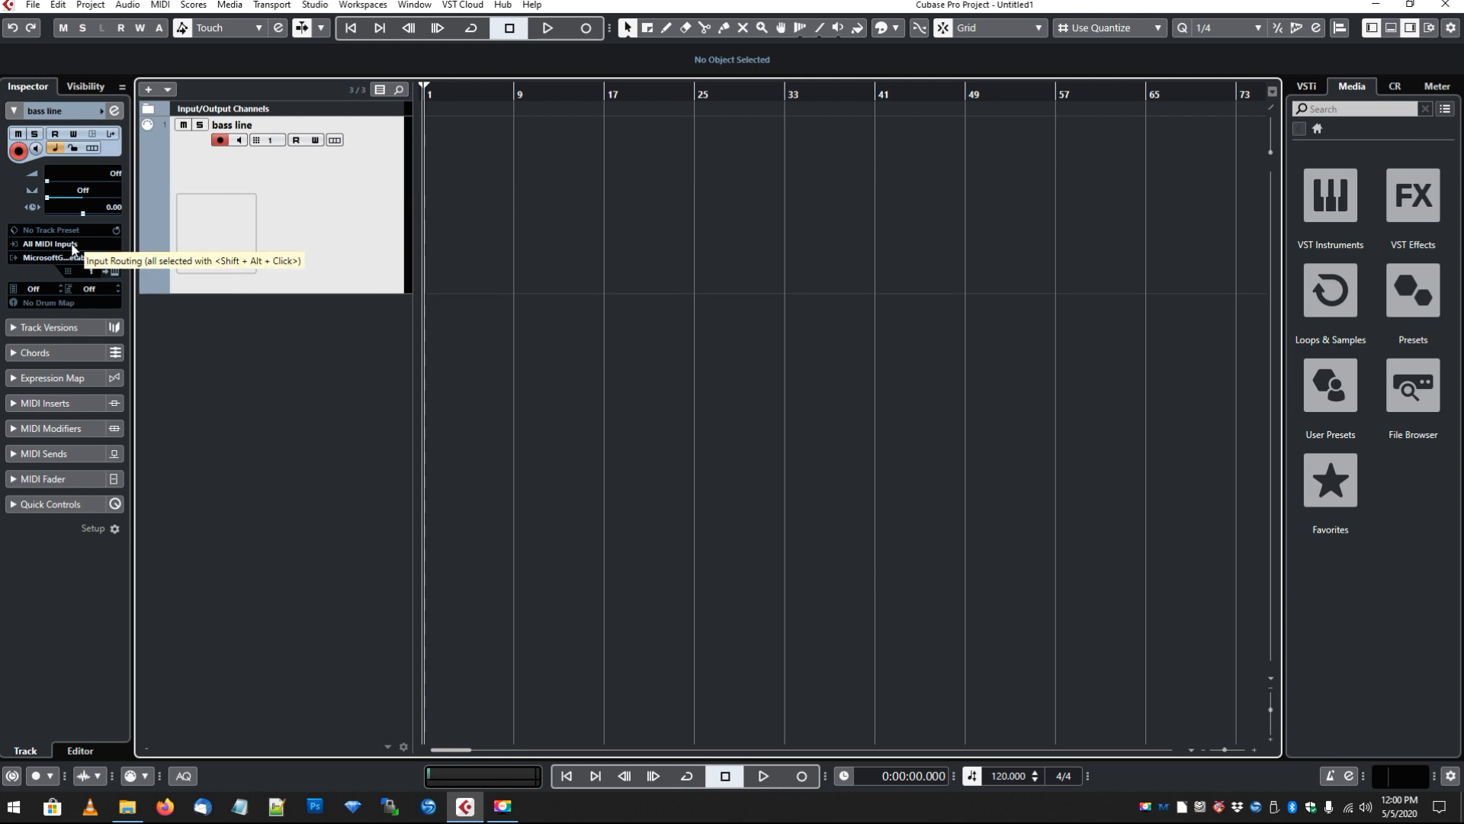
- Set the bass line track's MIDI input and MIDI output both to KROSS2
click(46, 243)
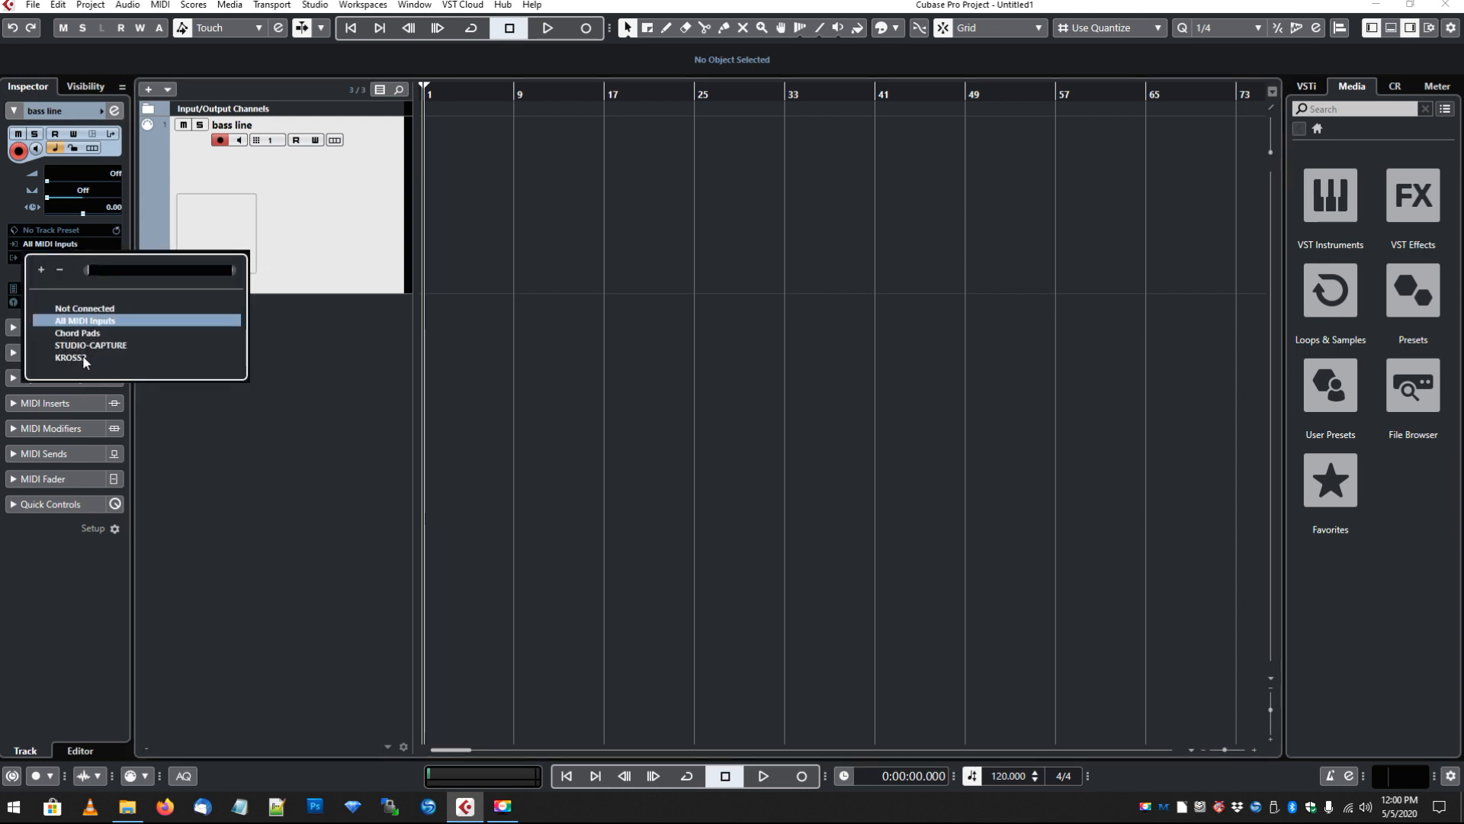
click(70, 357)
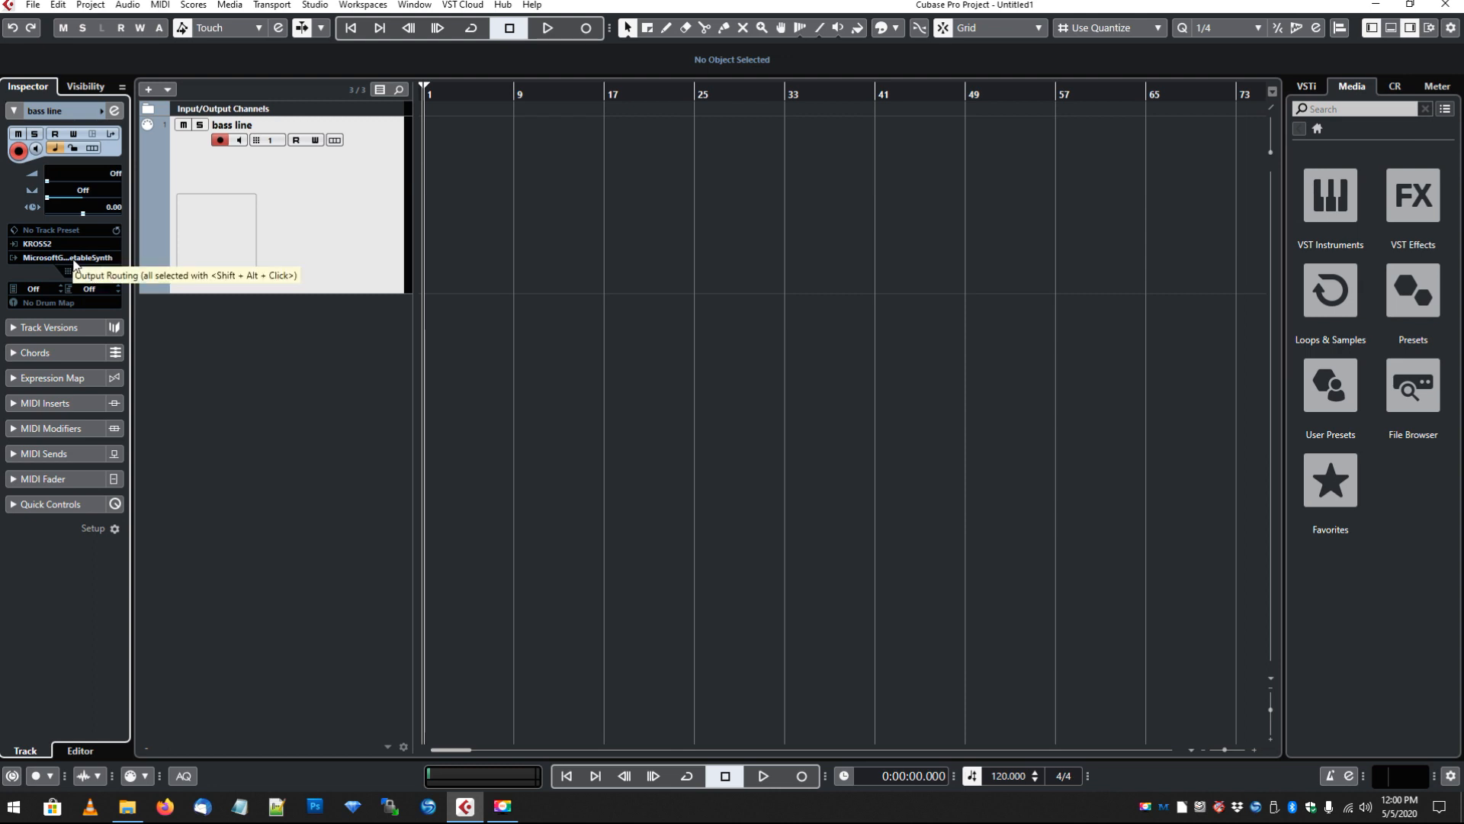
click(61, 257)
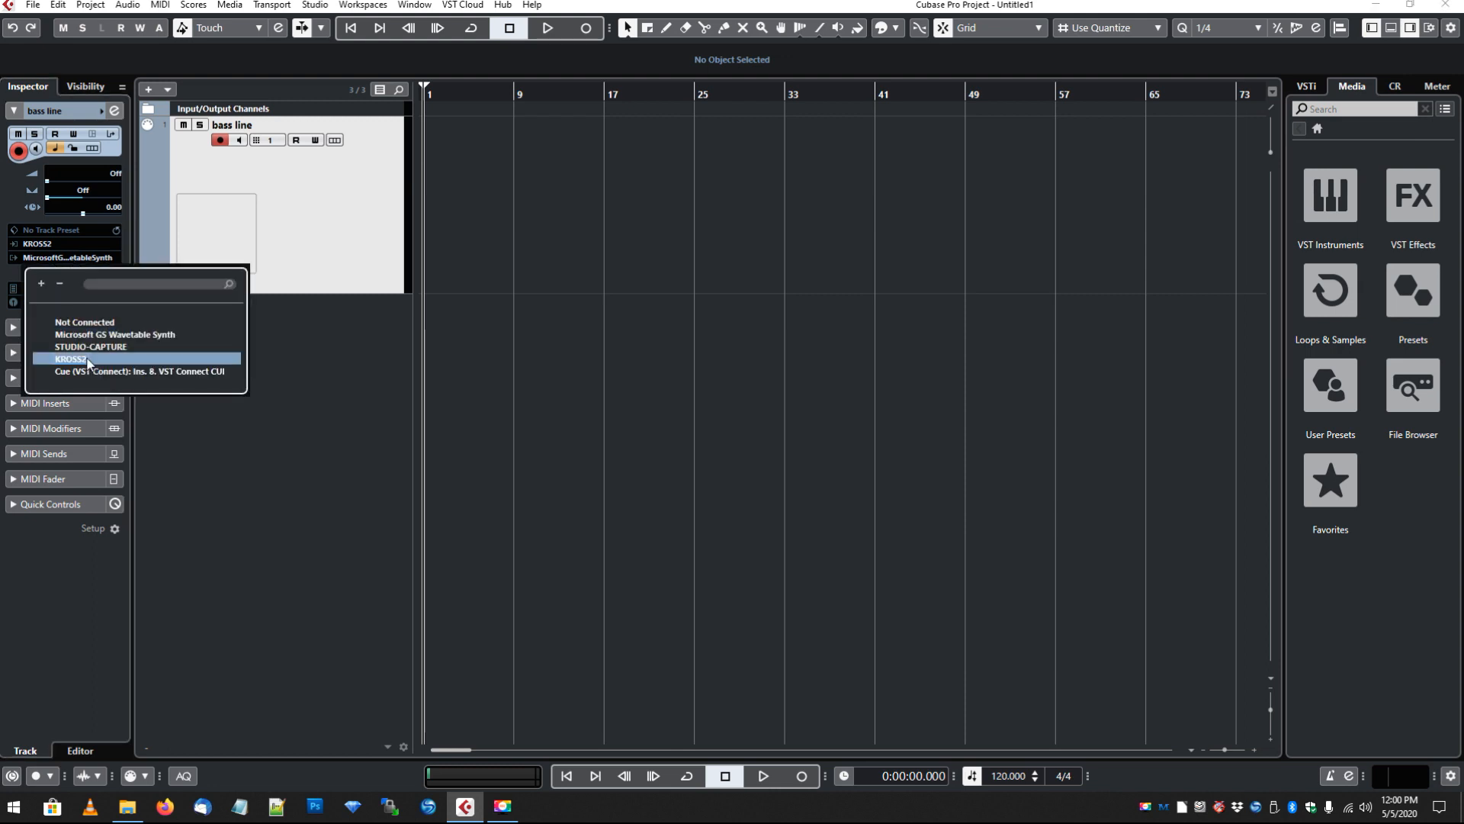
click(62, 359)
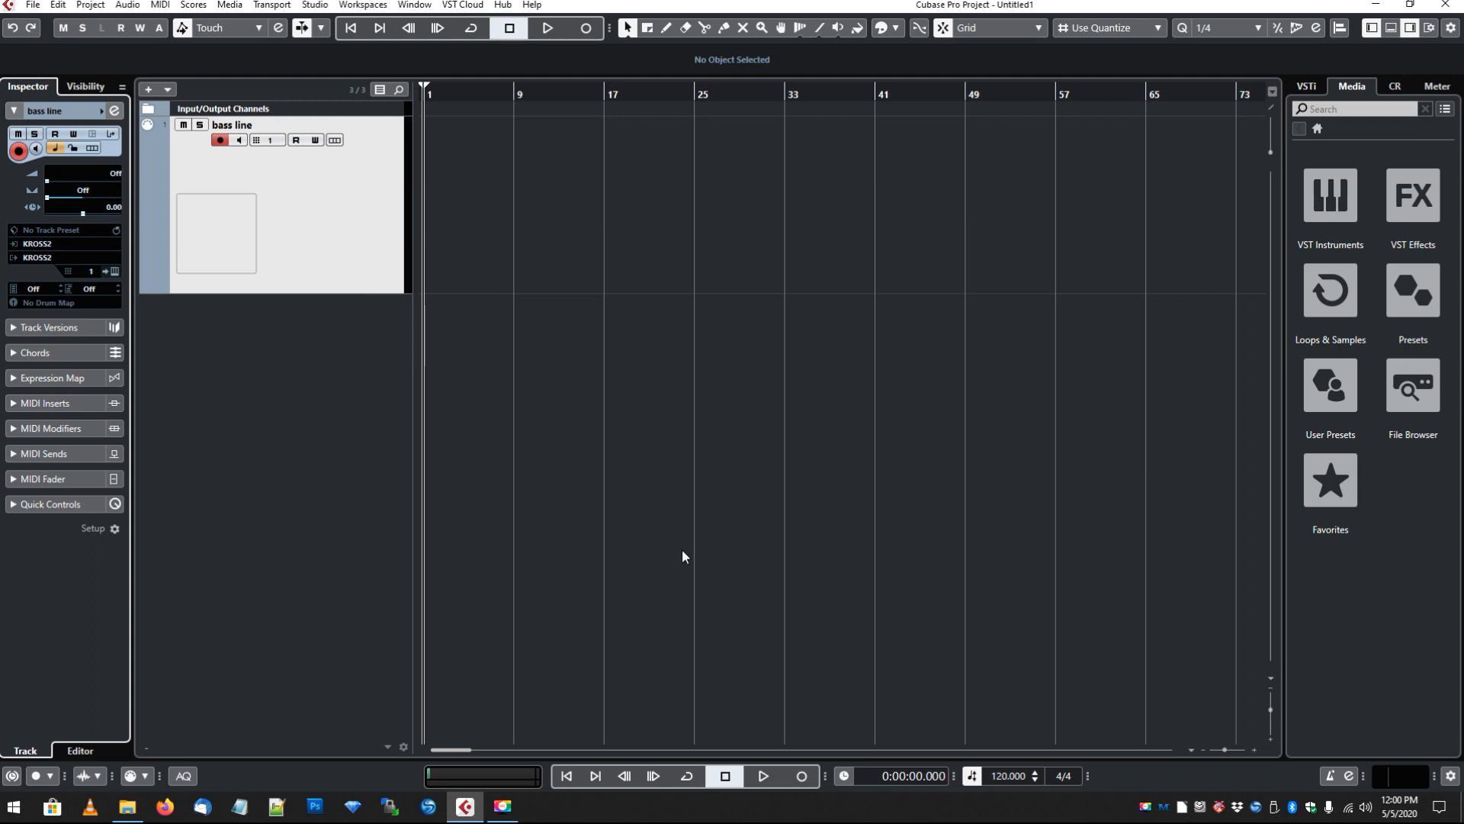
- Change the project tempo in the transport bar to 95
double_click(1012, 776)
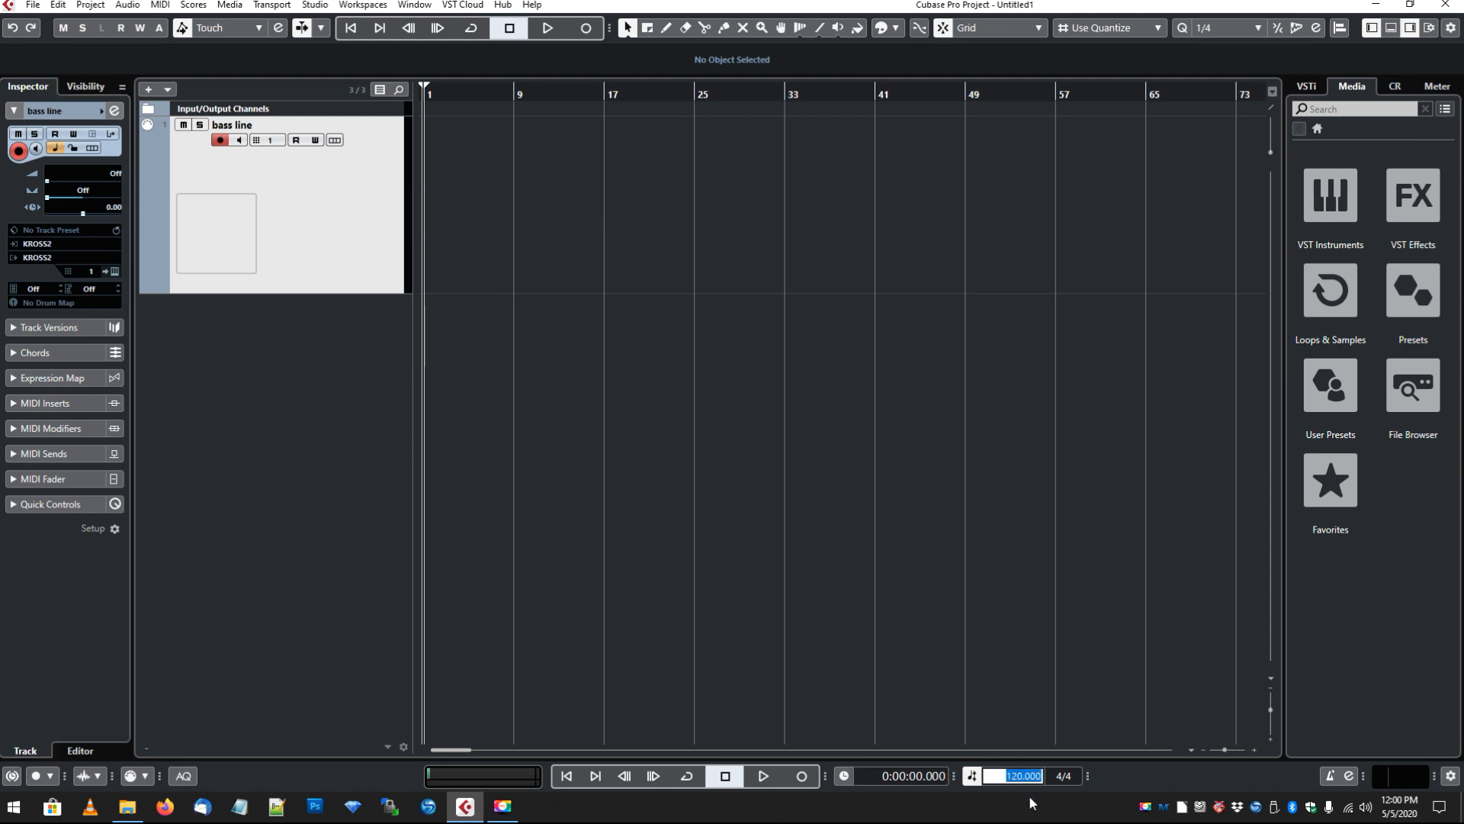
text(95.000)
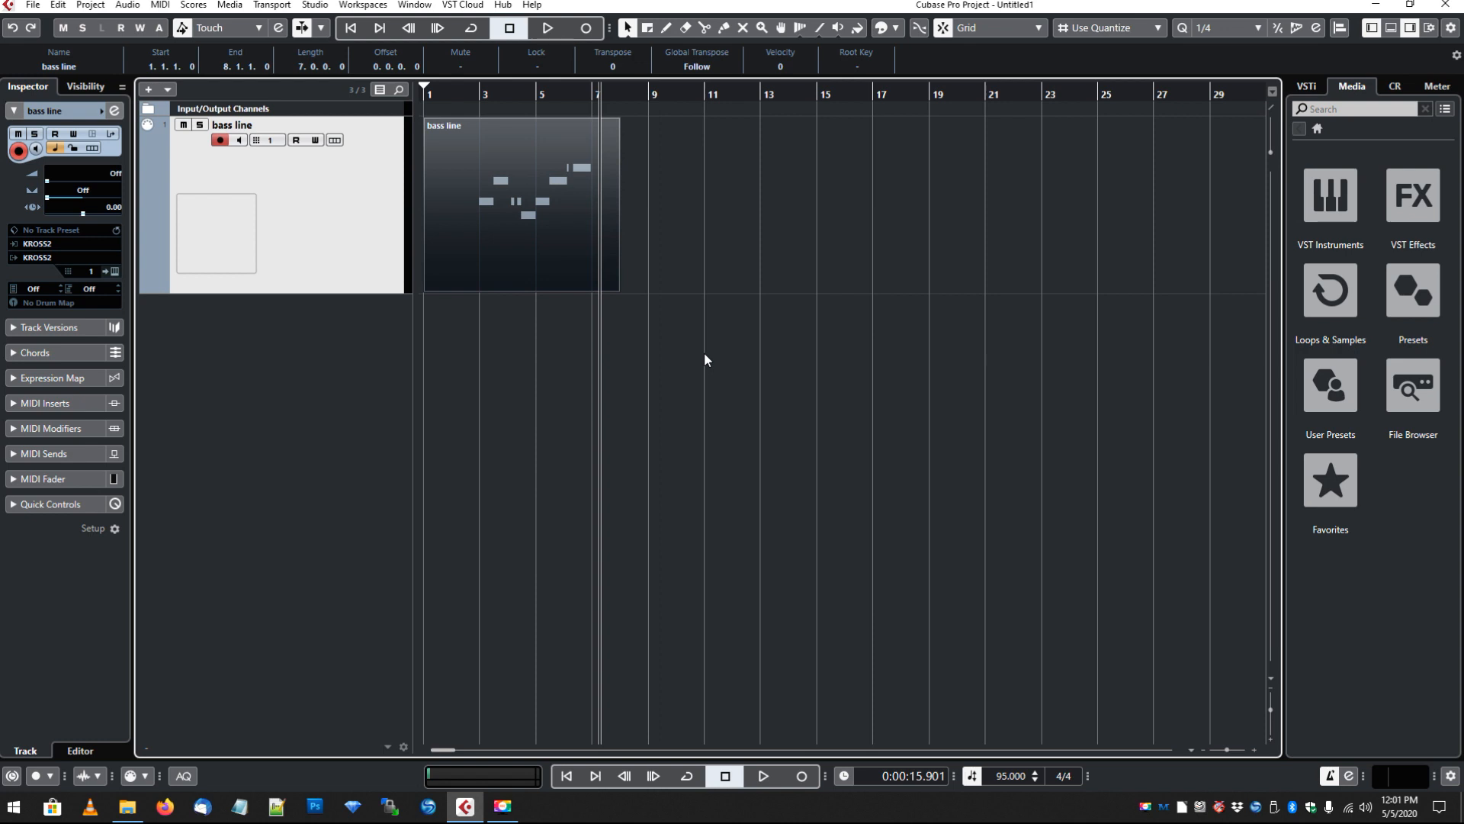
mouse_move(765, 318)
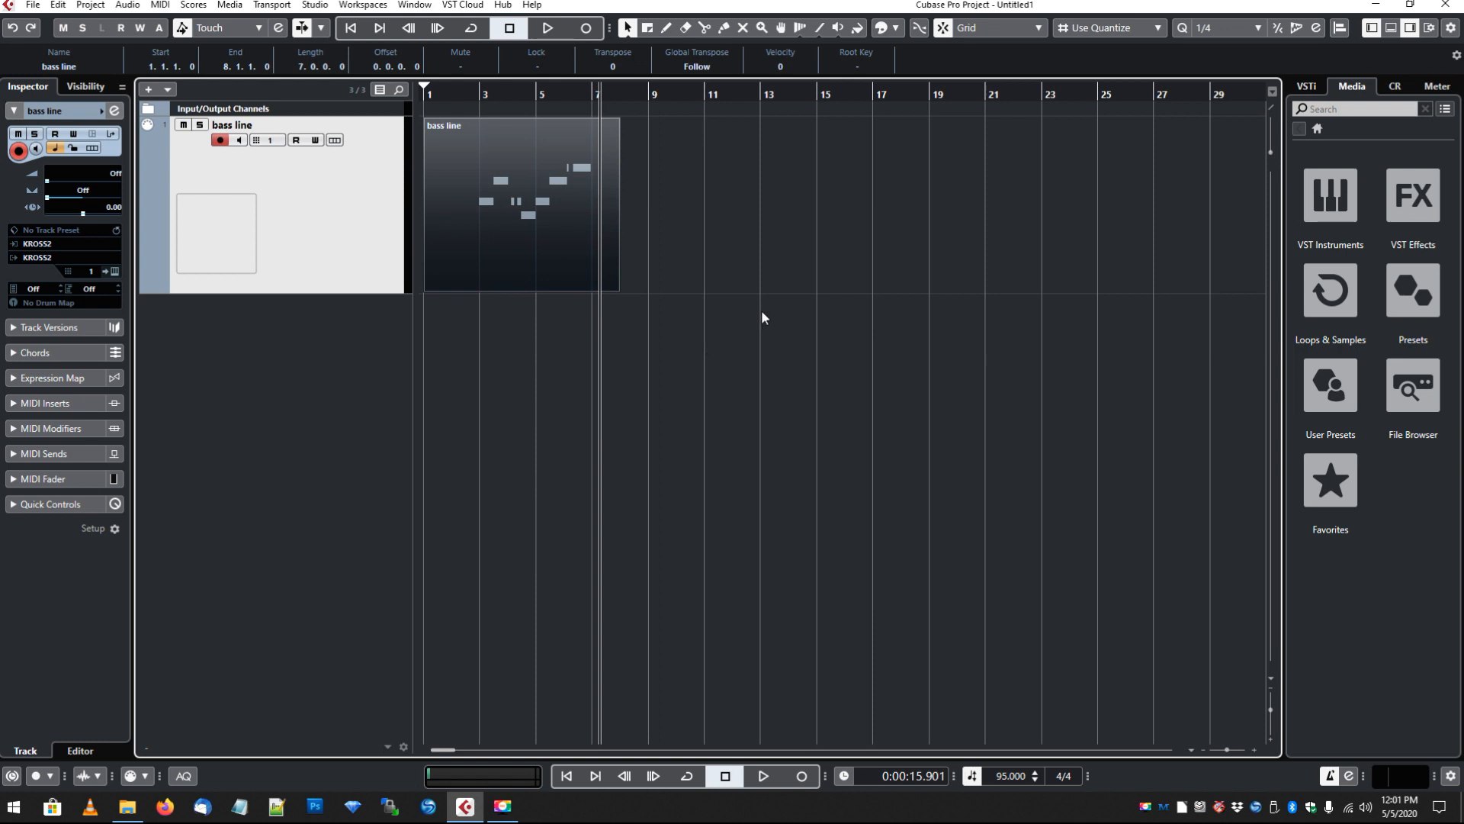
mouse_move(968, 272)
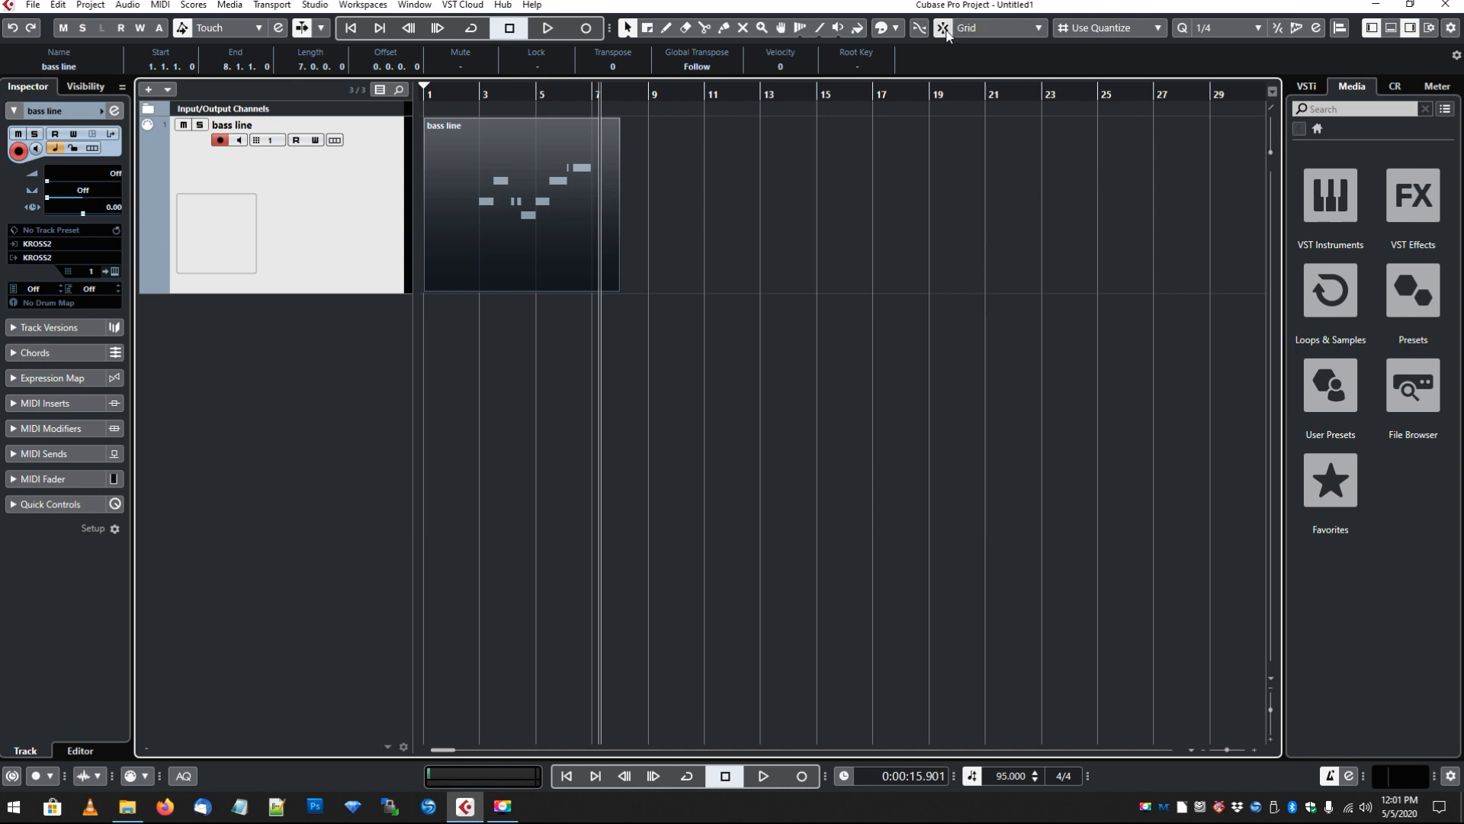
mouse_move(944, 27)
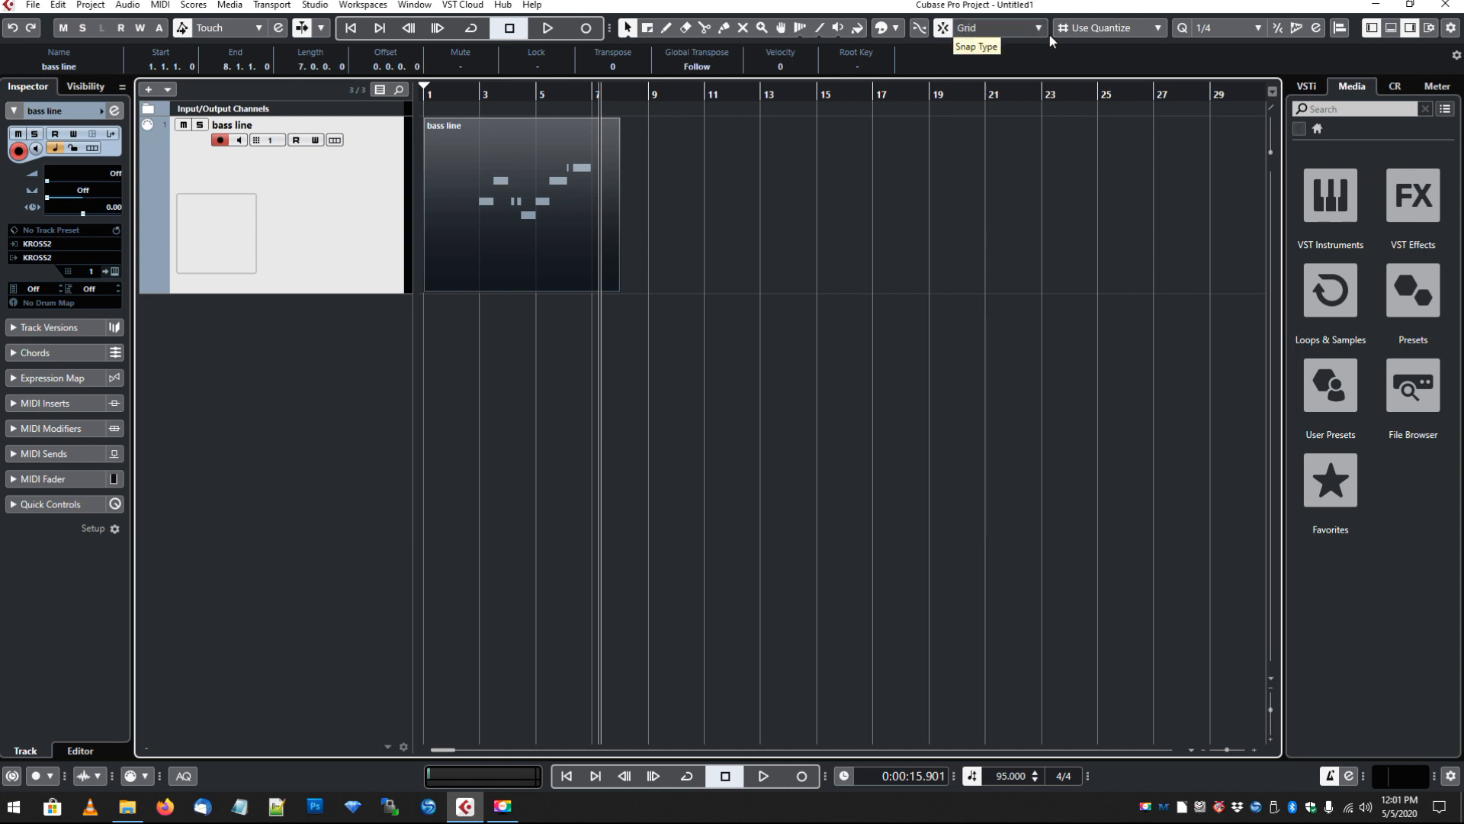
mouse_move(1094, 33)
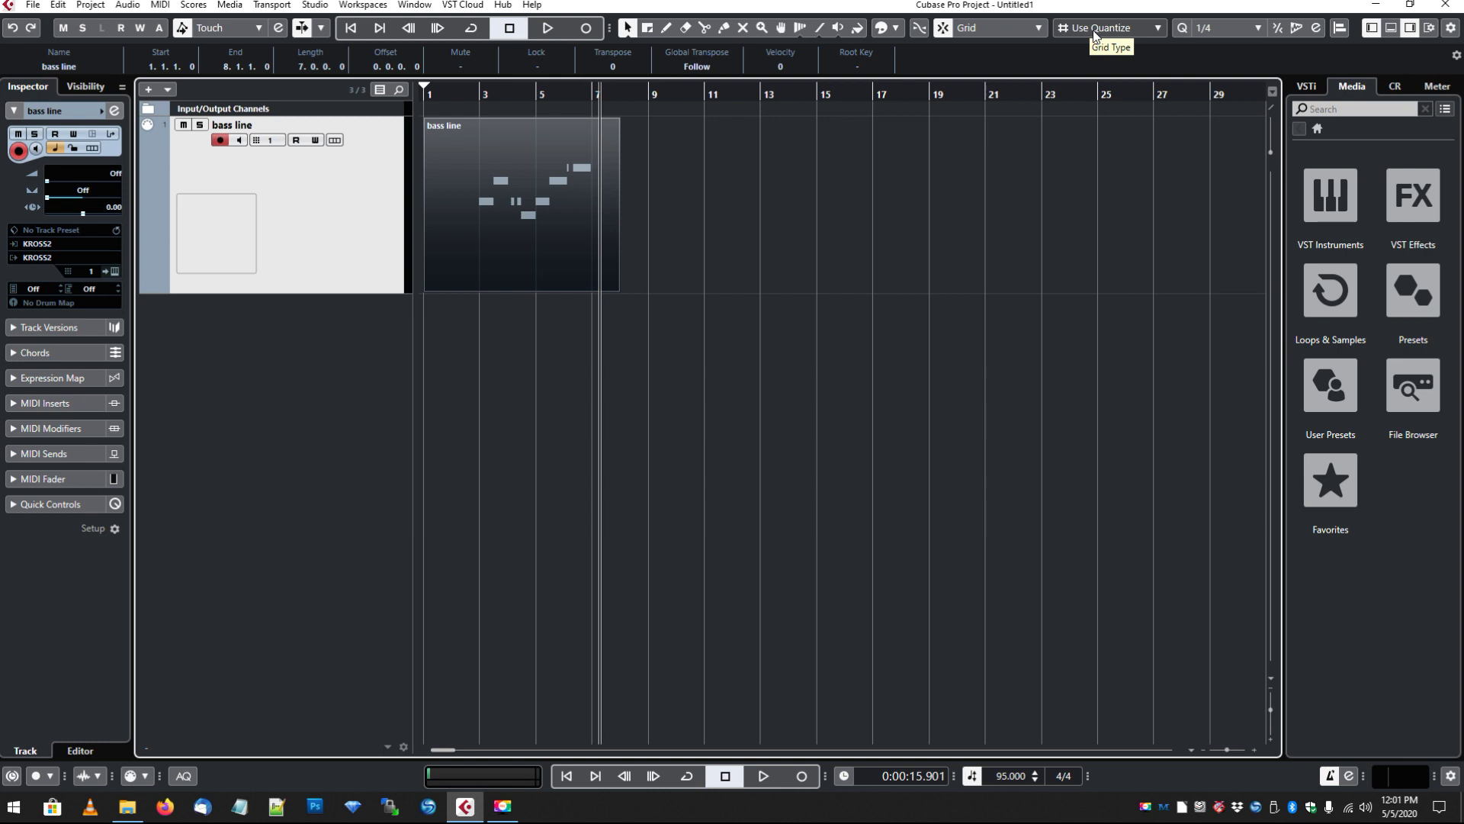
- Choose 1/16 from the Quantize Presets list
click(1255, 28)
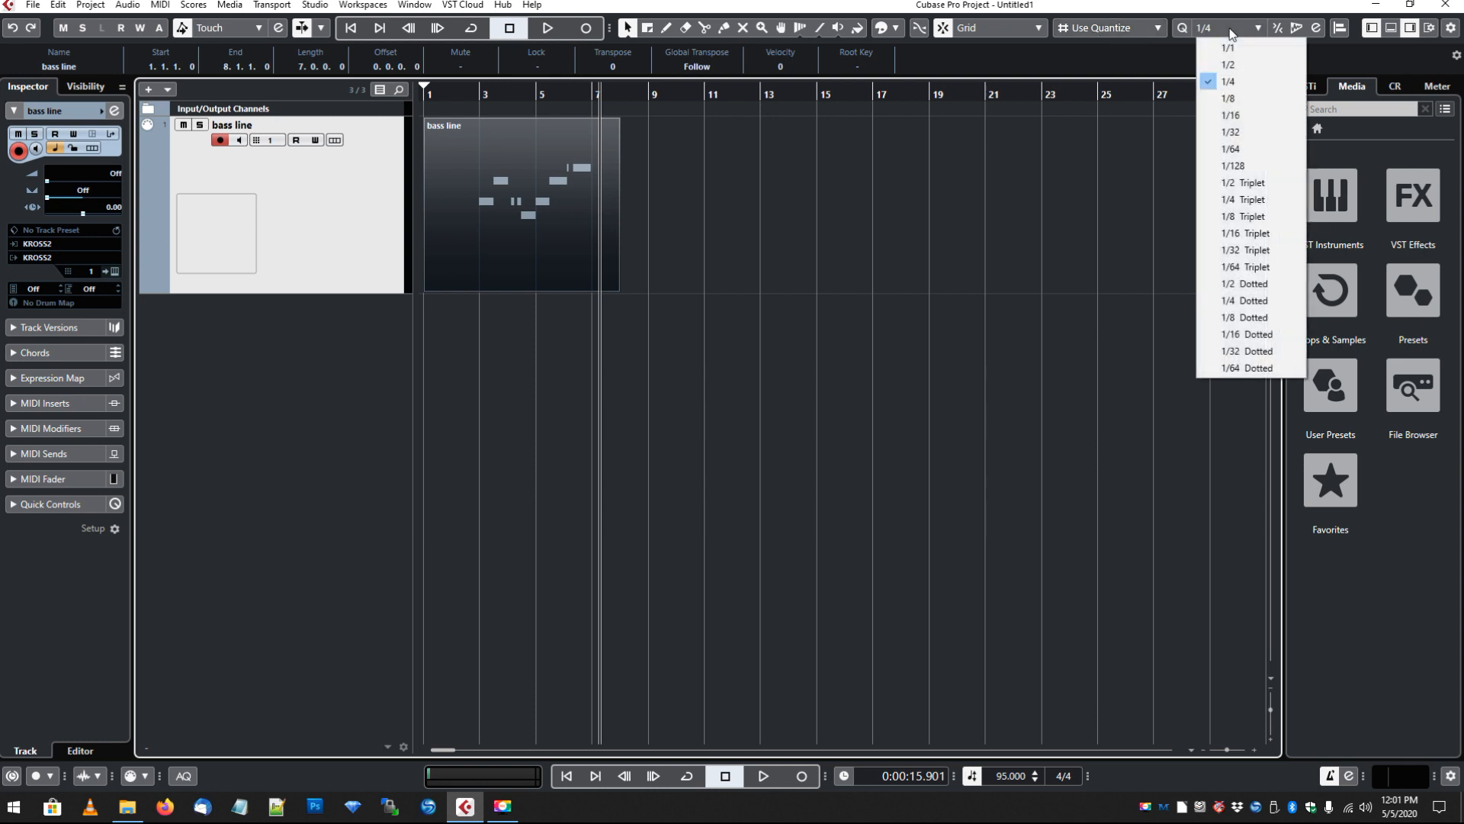
click(1228, 115)
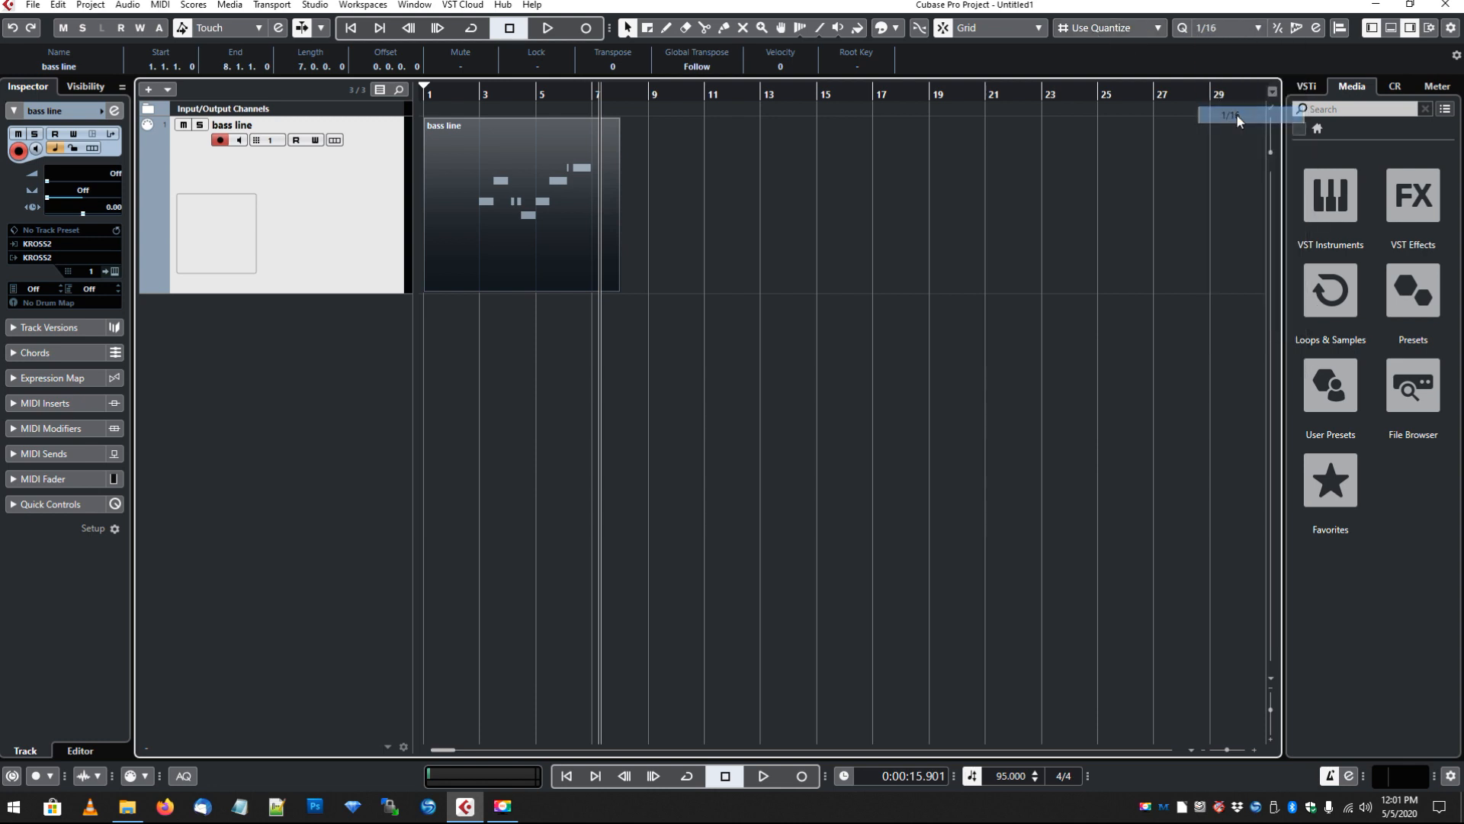
mouse_move(1220, 31)
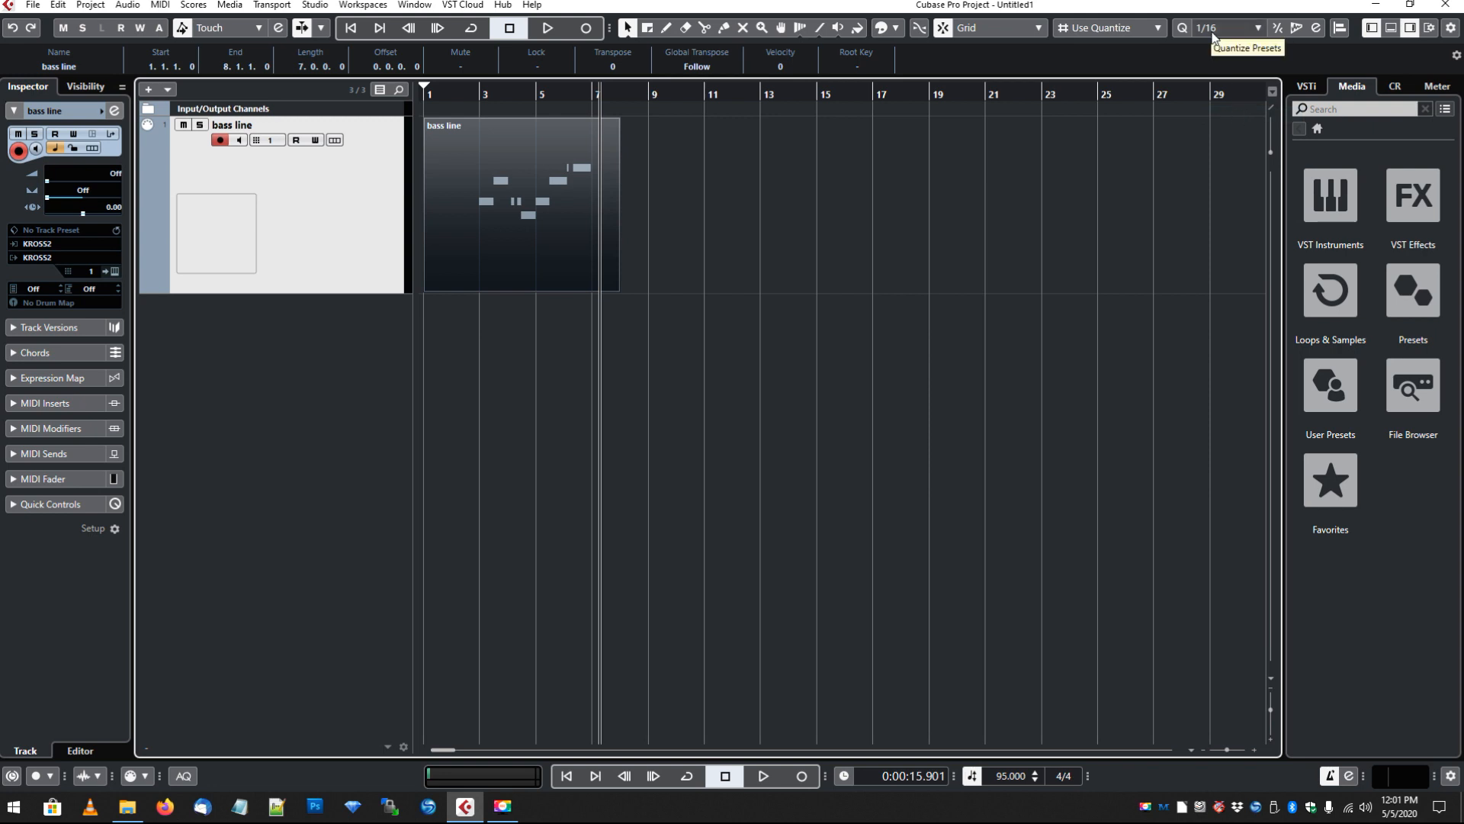
click(1252, 28)
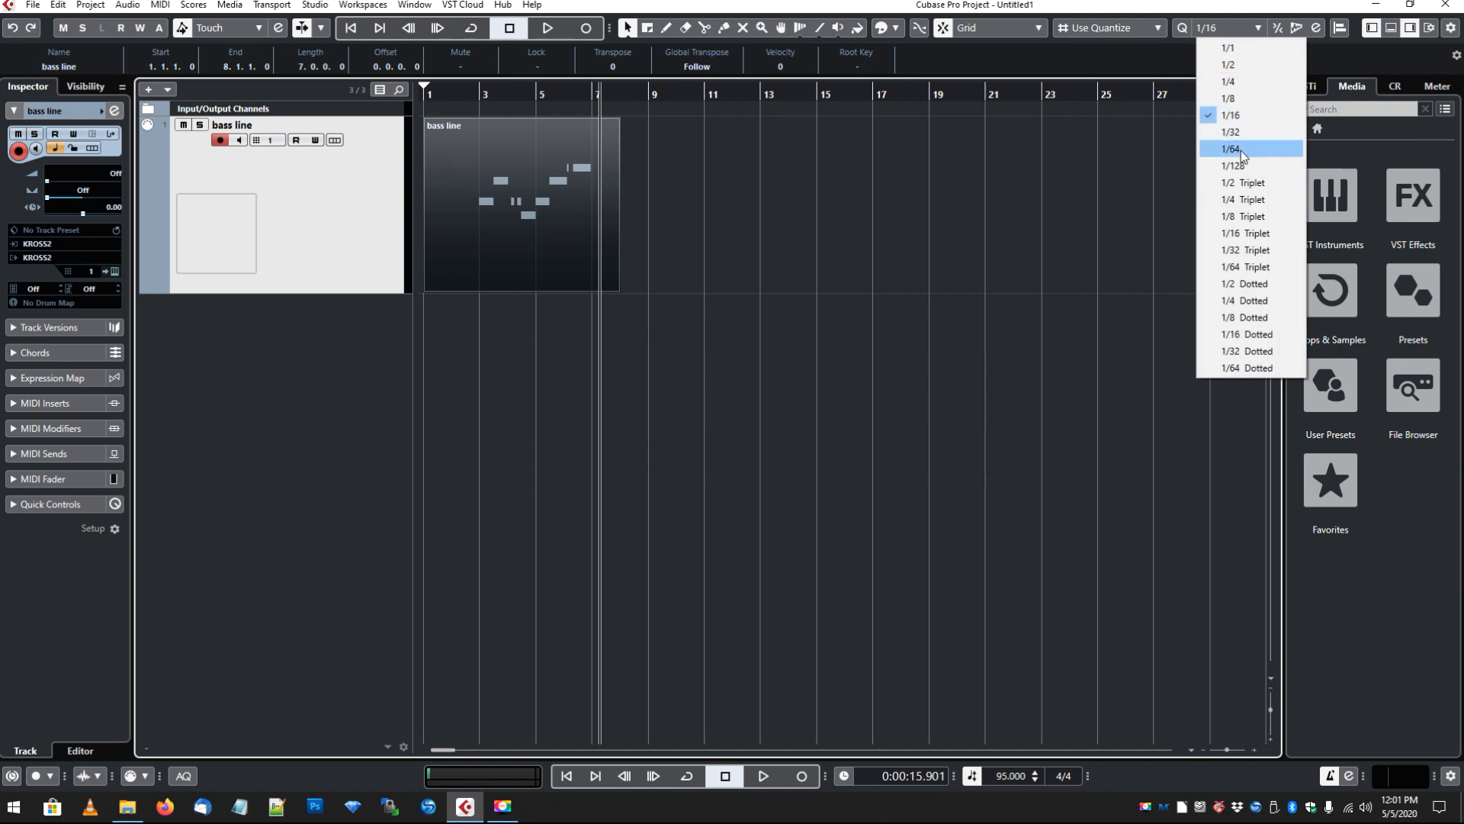
mouse_move(1231, 115)
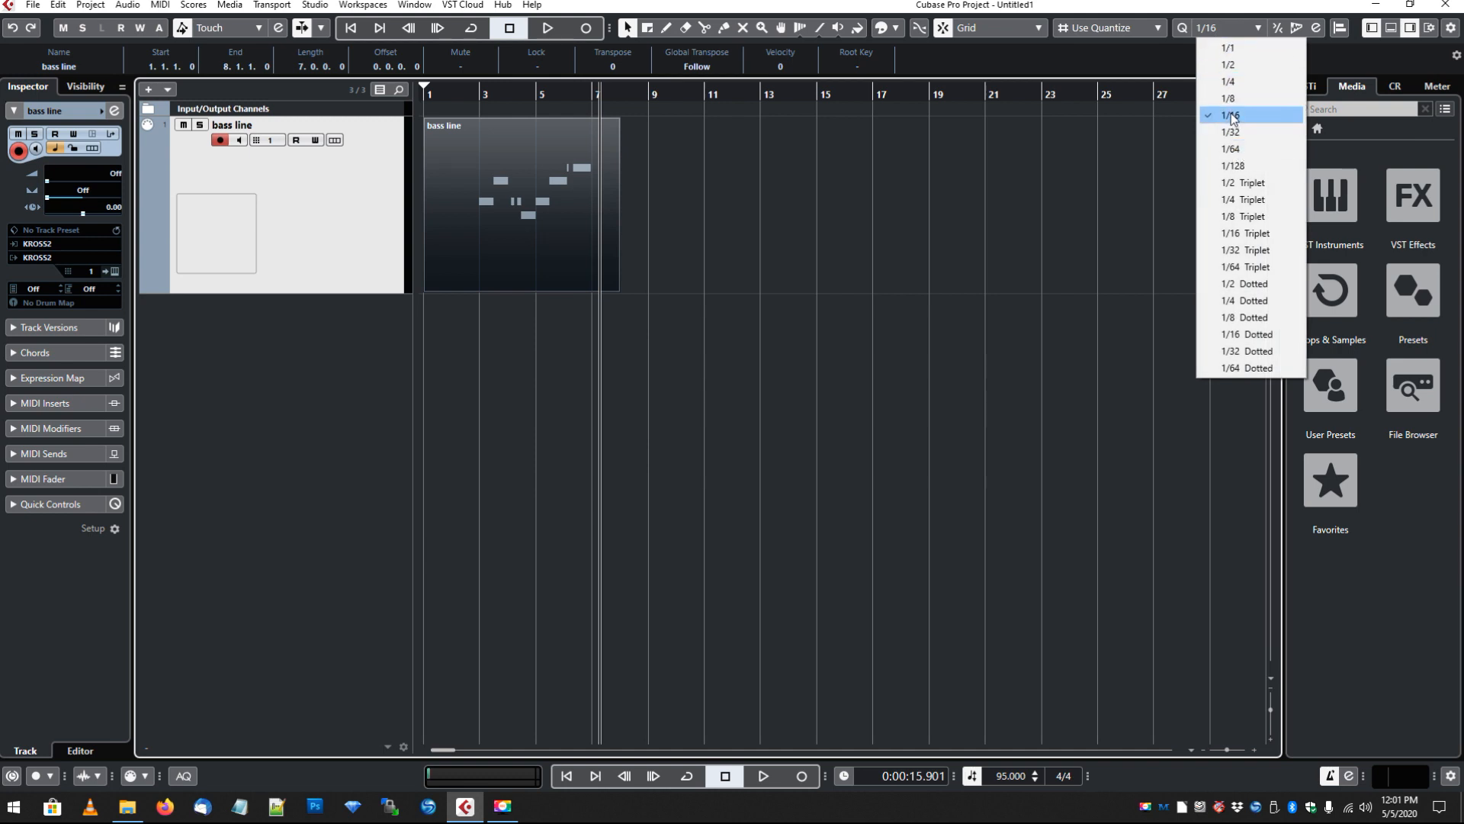
click(1232, 115)
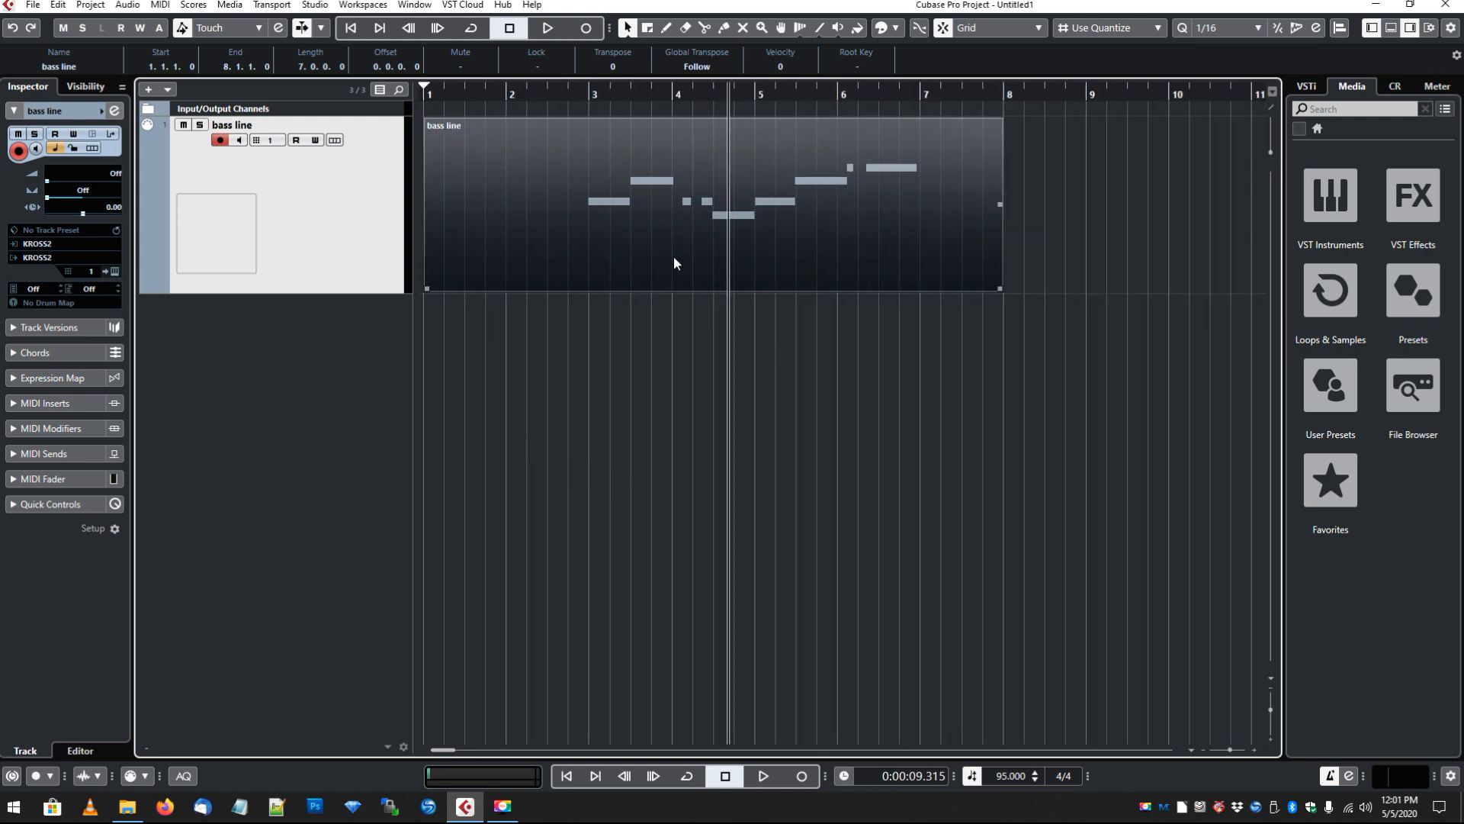
mouse_move(806, 179)
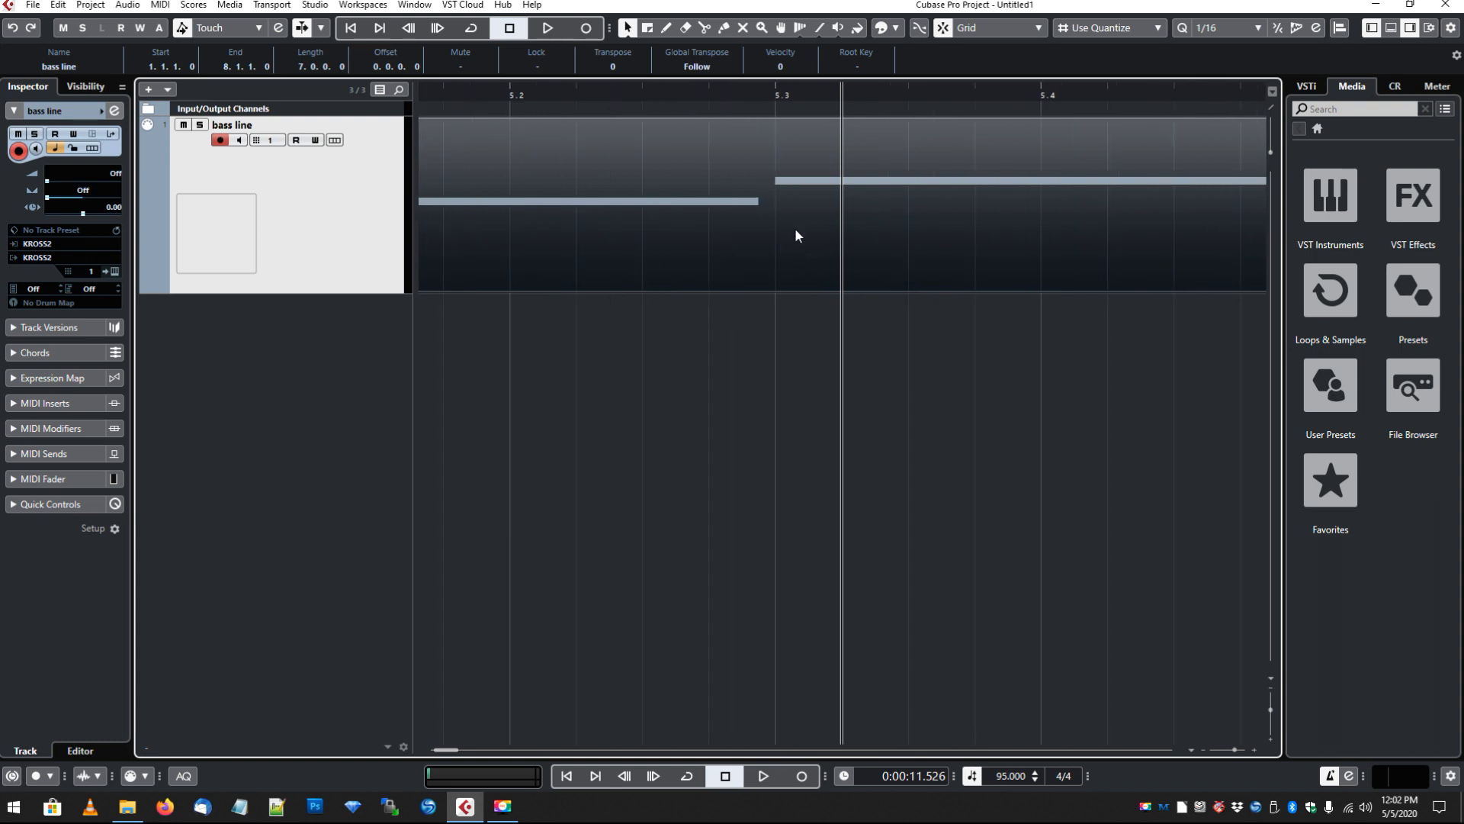
mouse_move(770, 212)
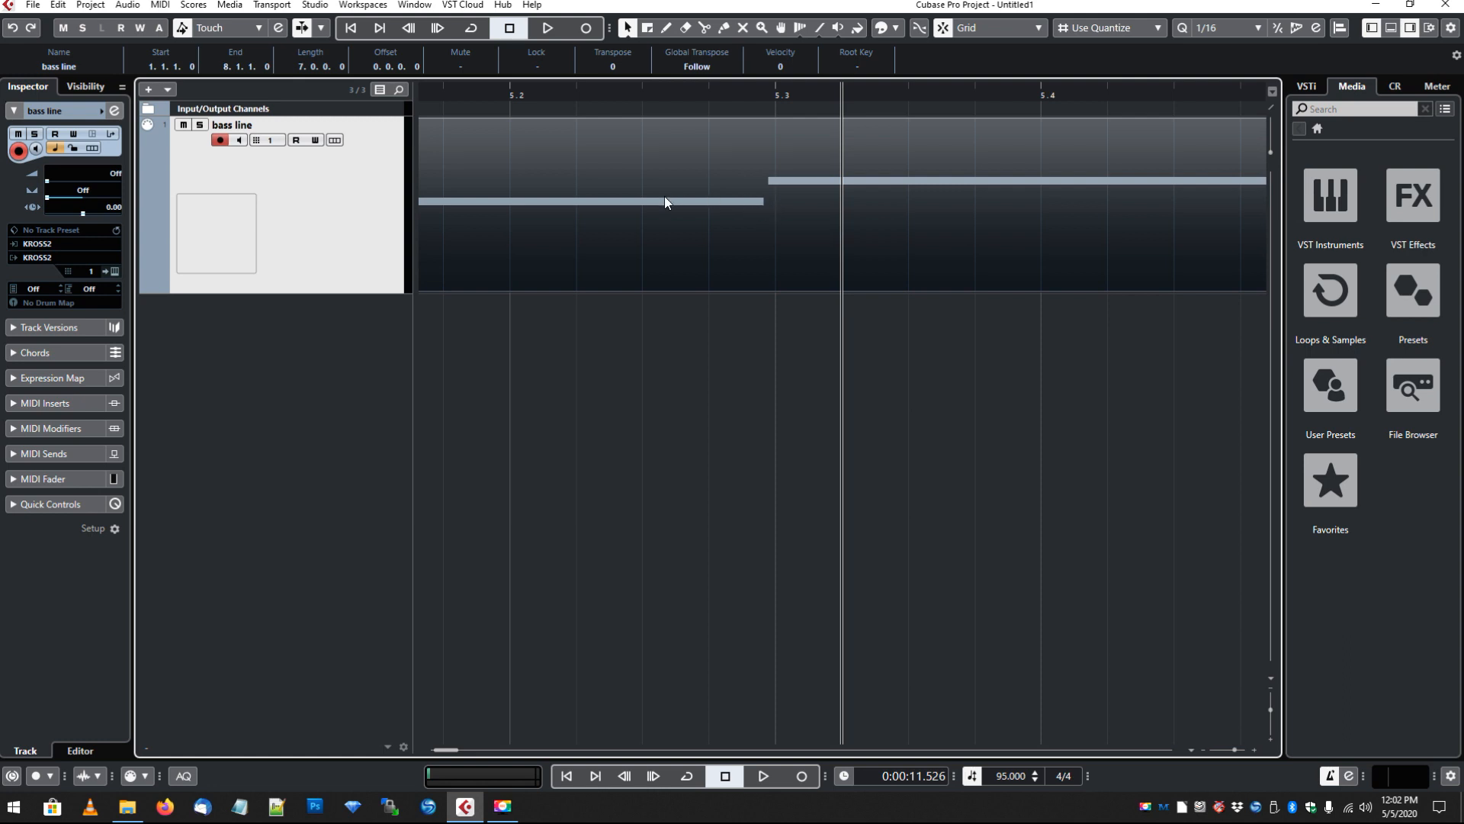
- Browse the top menus looking for the quantize commands
click(89, 5)
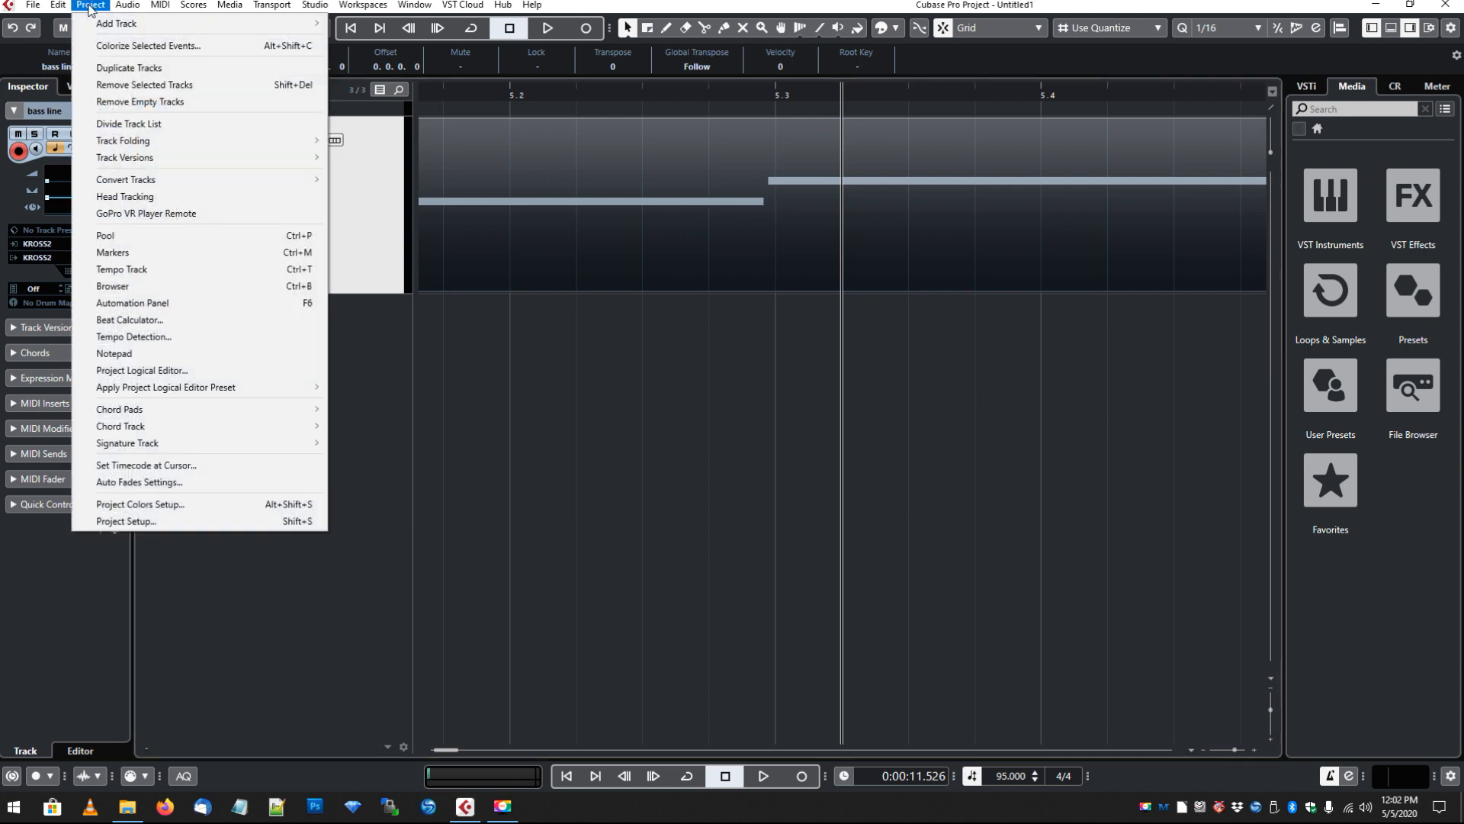
click(53, 6)
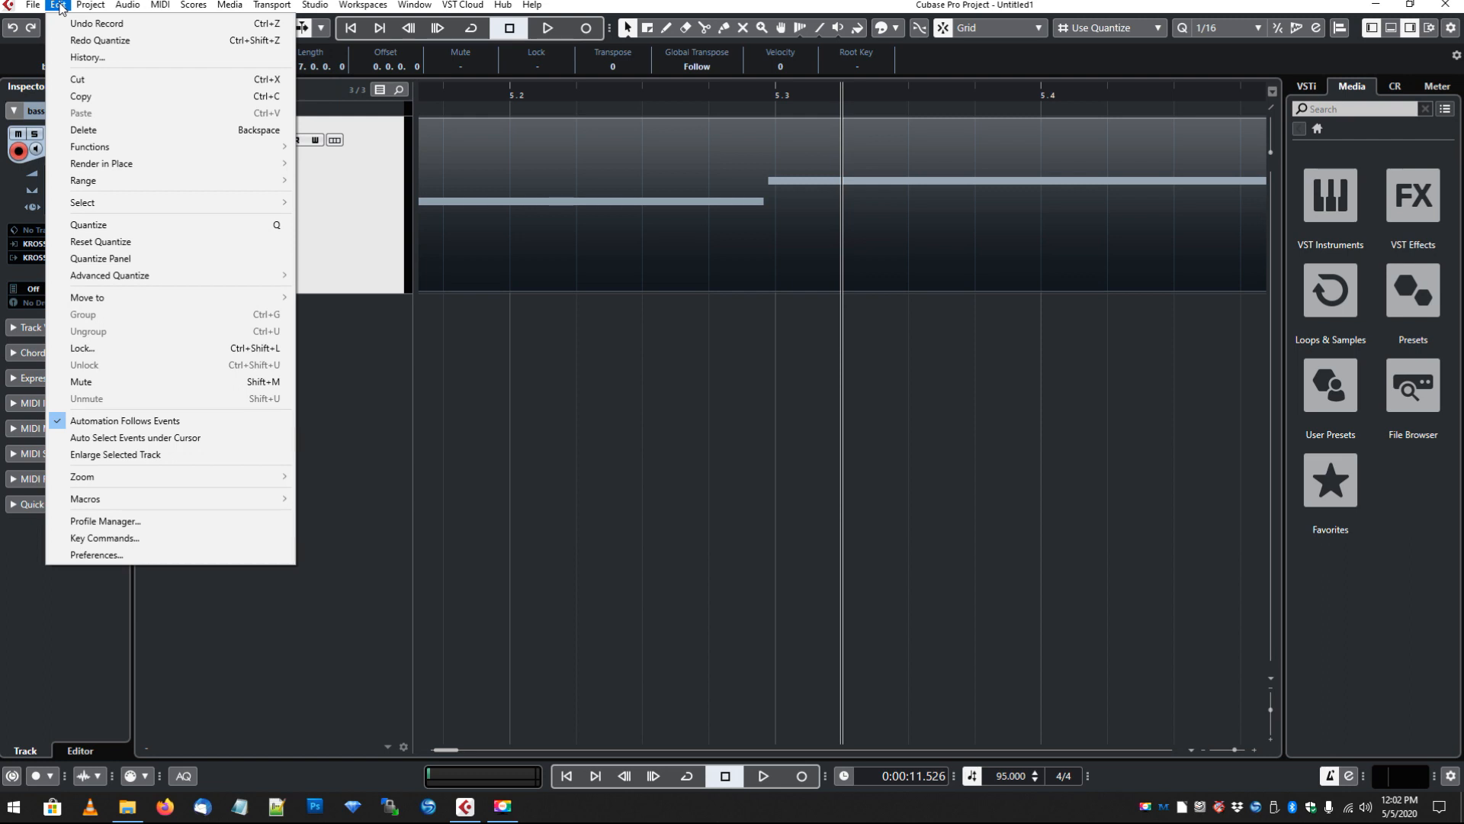
mouse_move(129, 225)
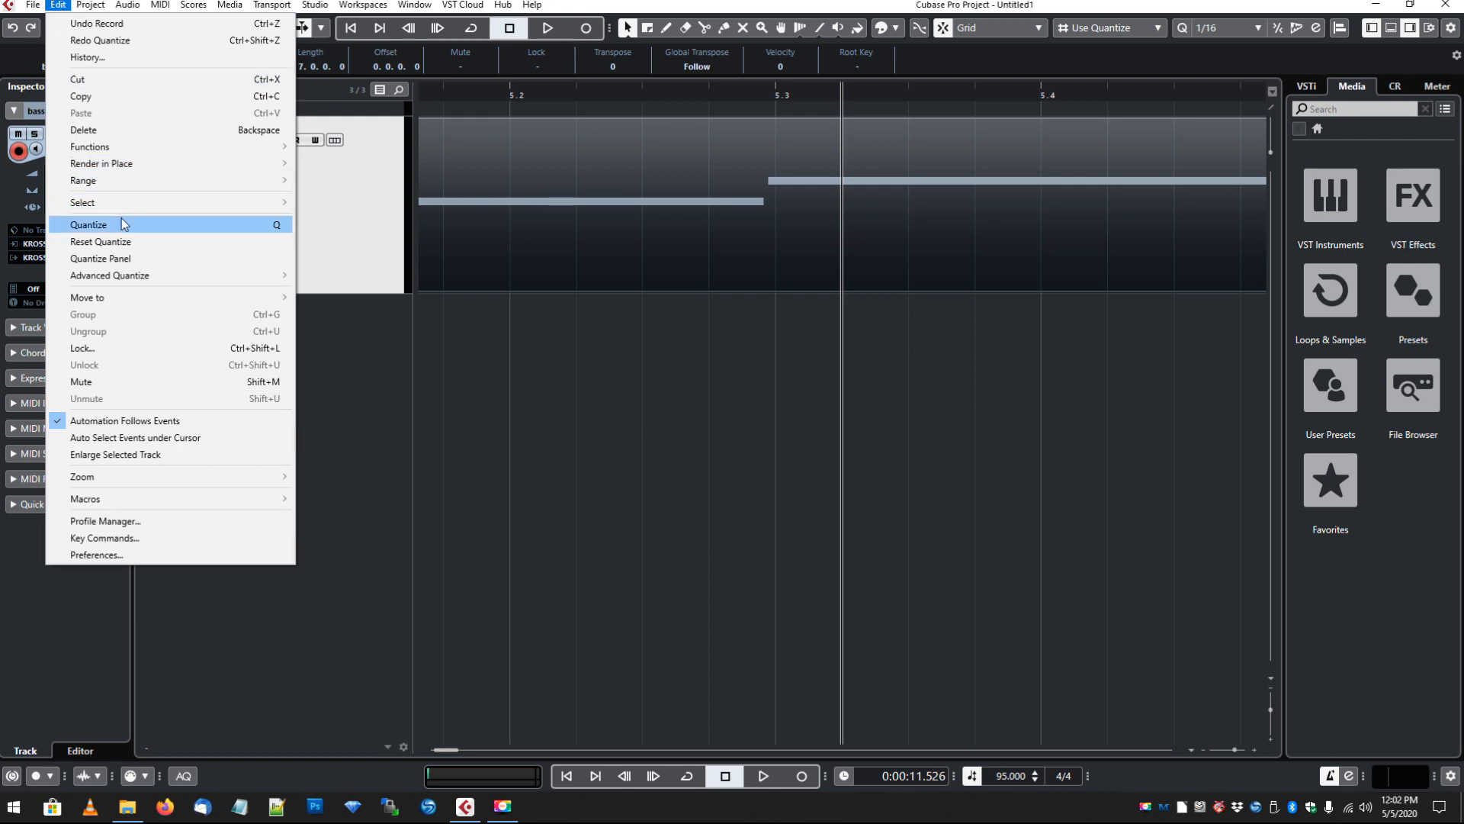
mouse_move(134, 275)
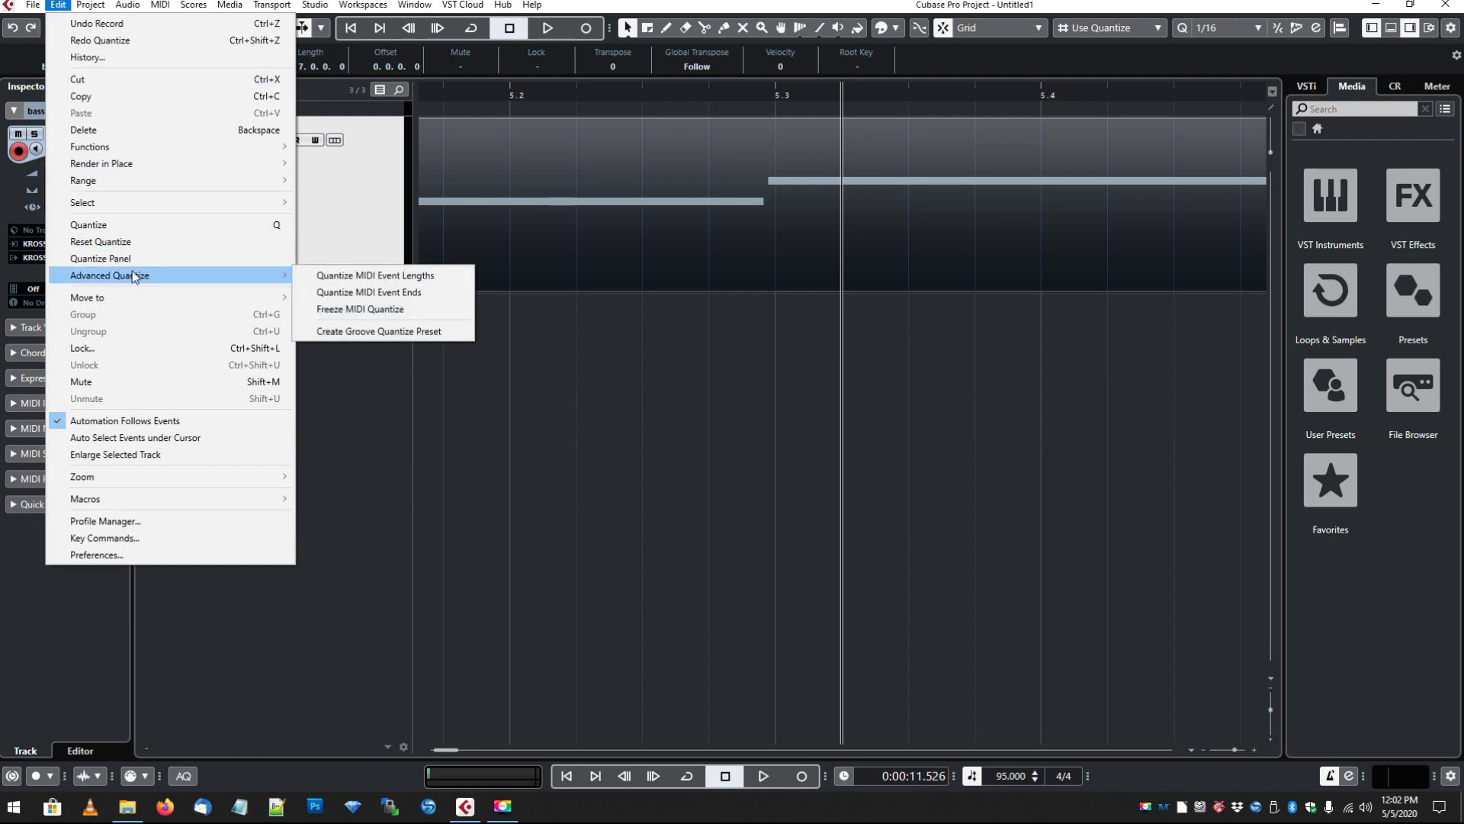
mouse_move(380, 275)
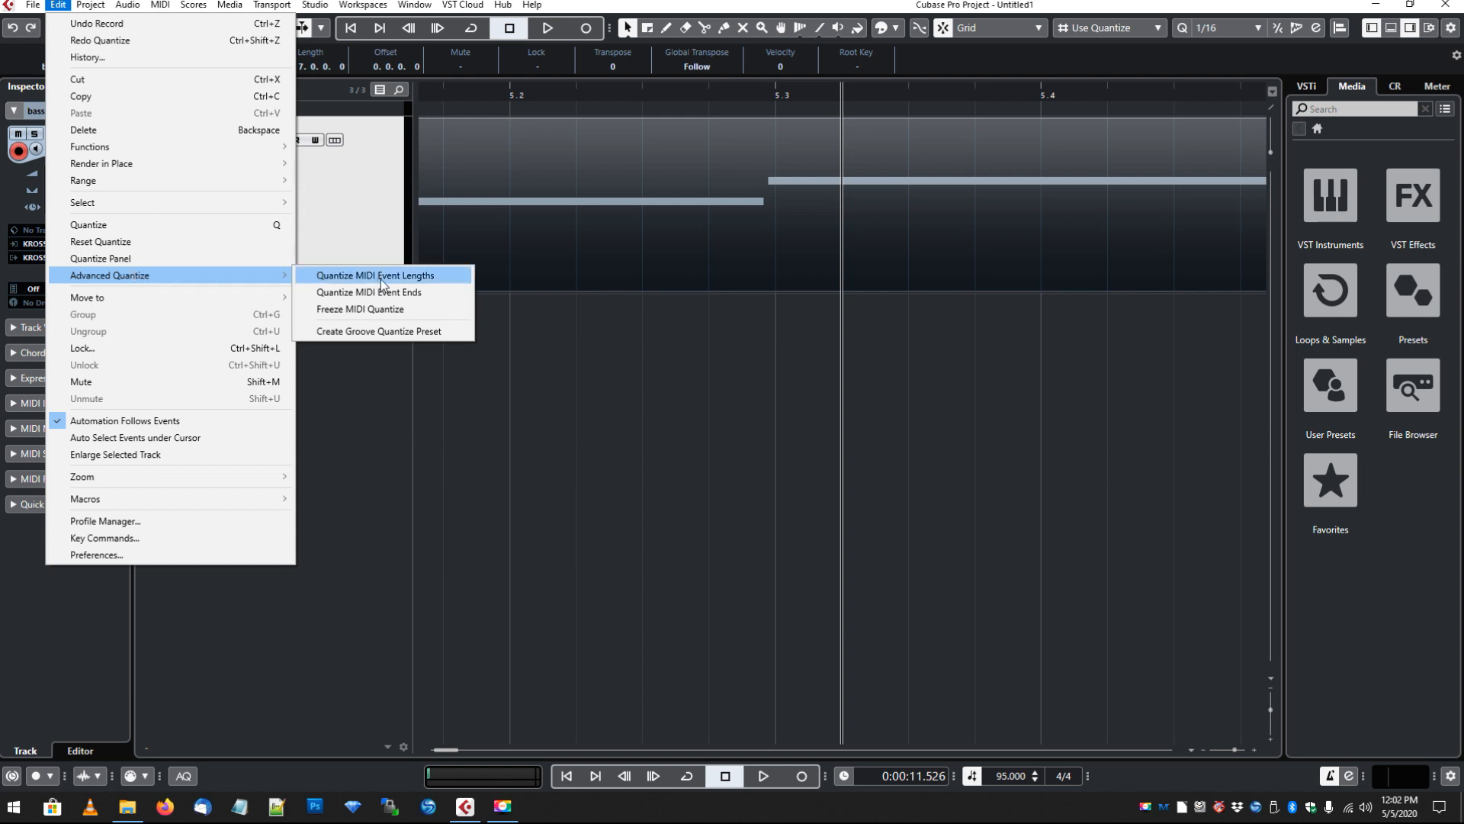
mouse_move(424, 285)
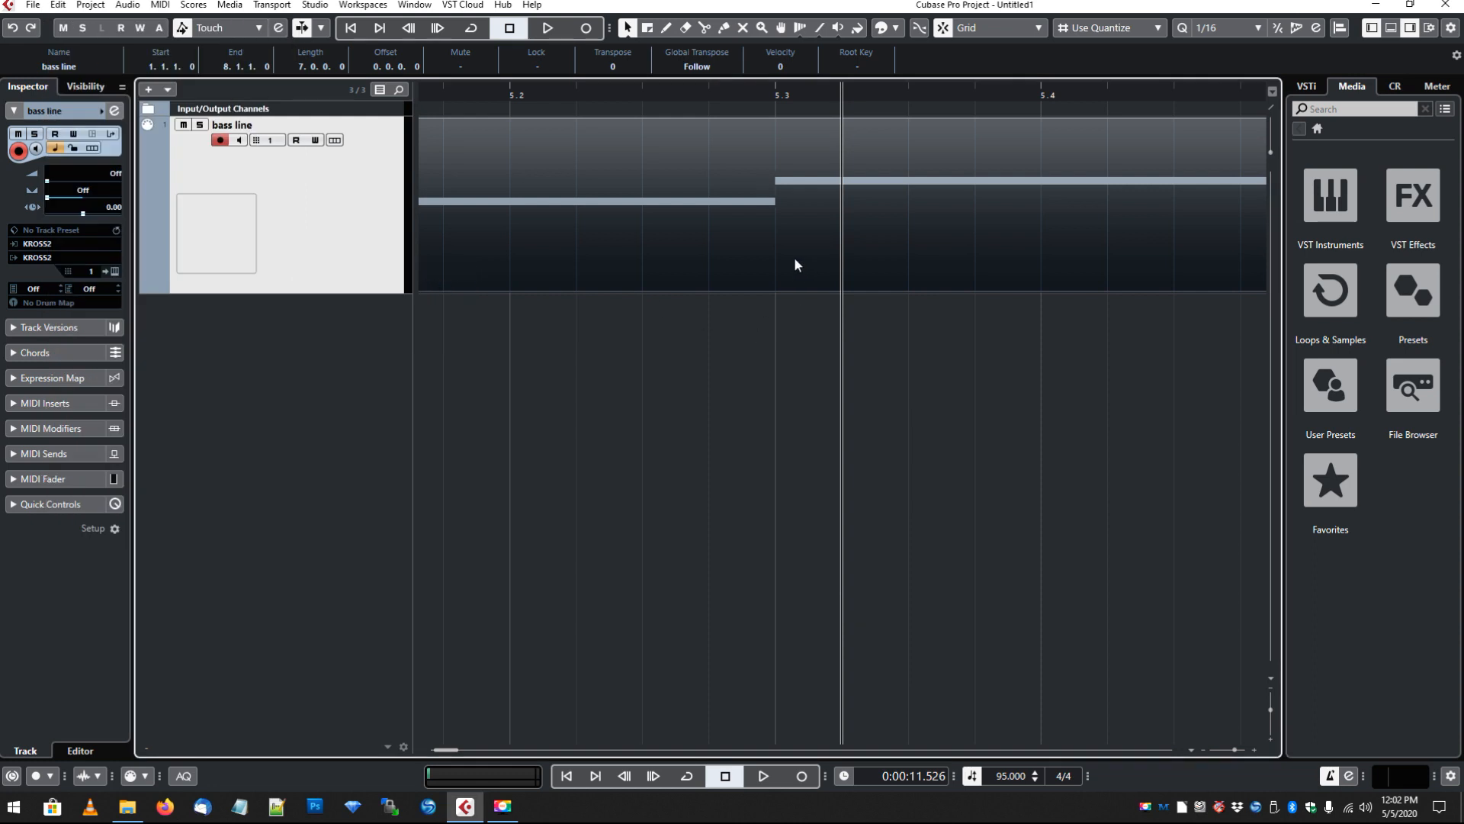
mouse_move(811, 289)
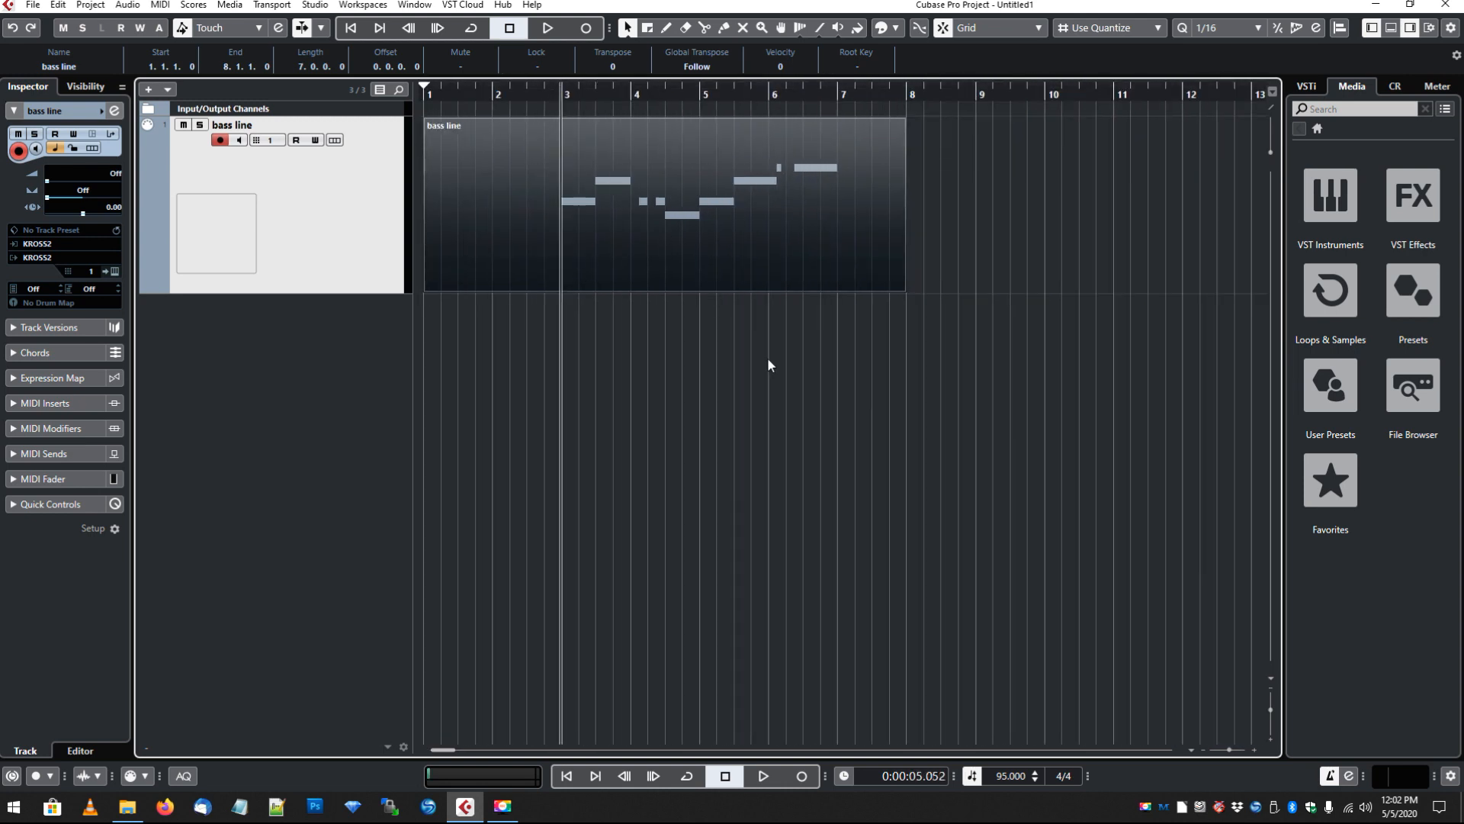
- Add a mono audio track named 'korg left' fed from Mono In 3
click(545, 28)
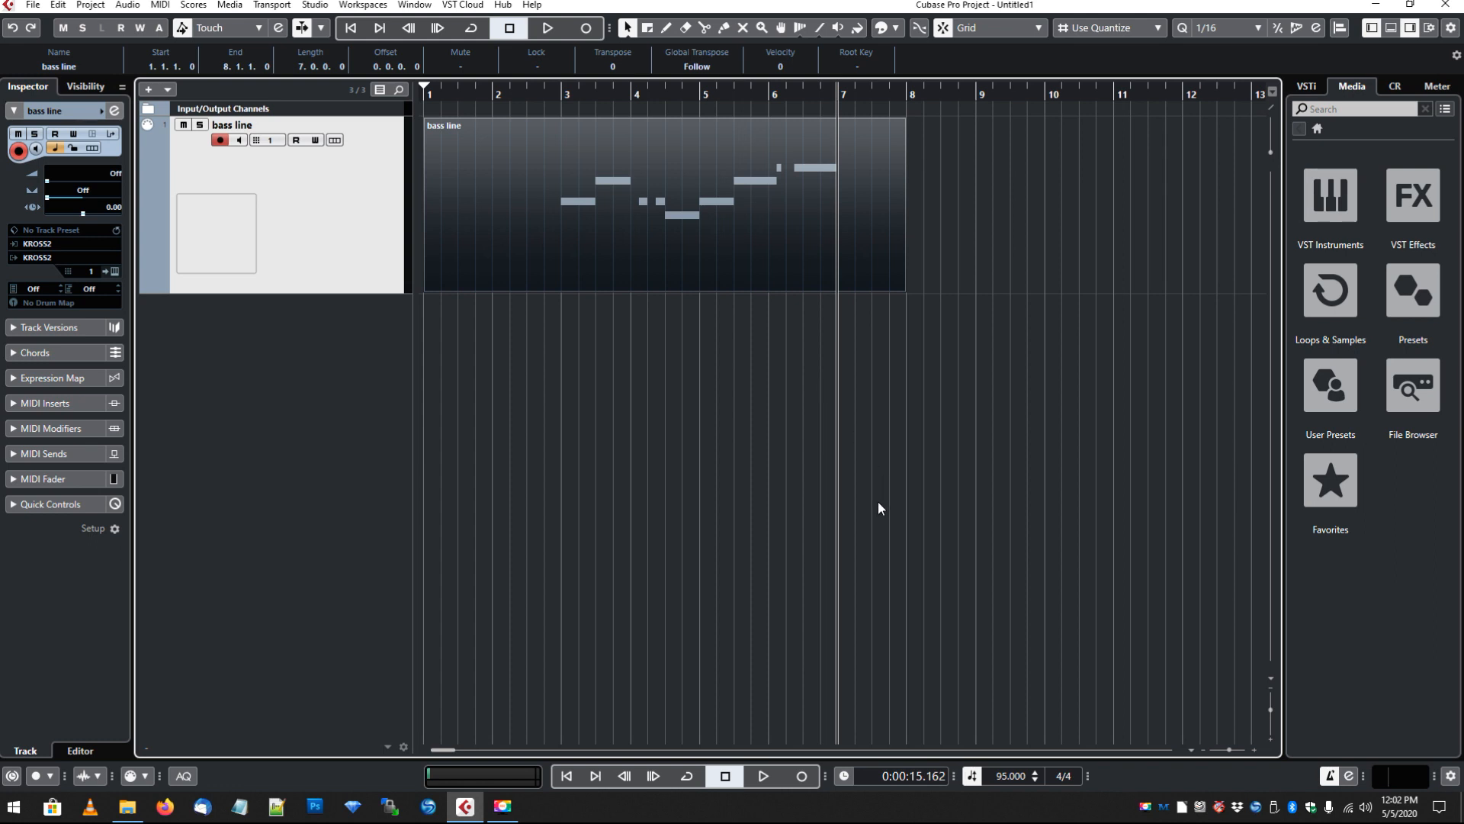
mouse_move(860, 451)
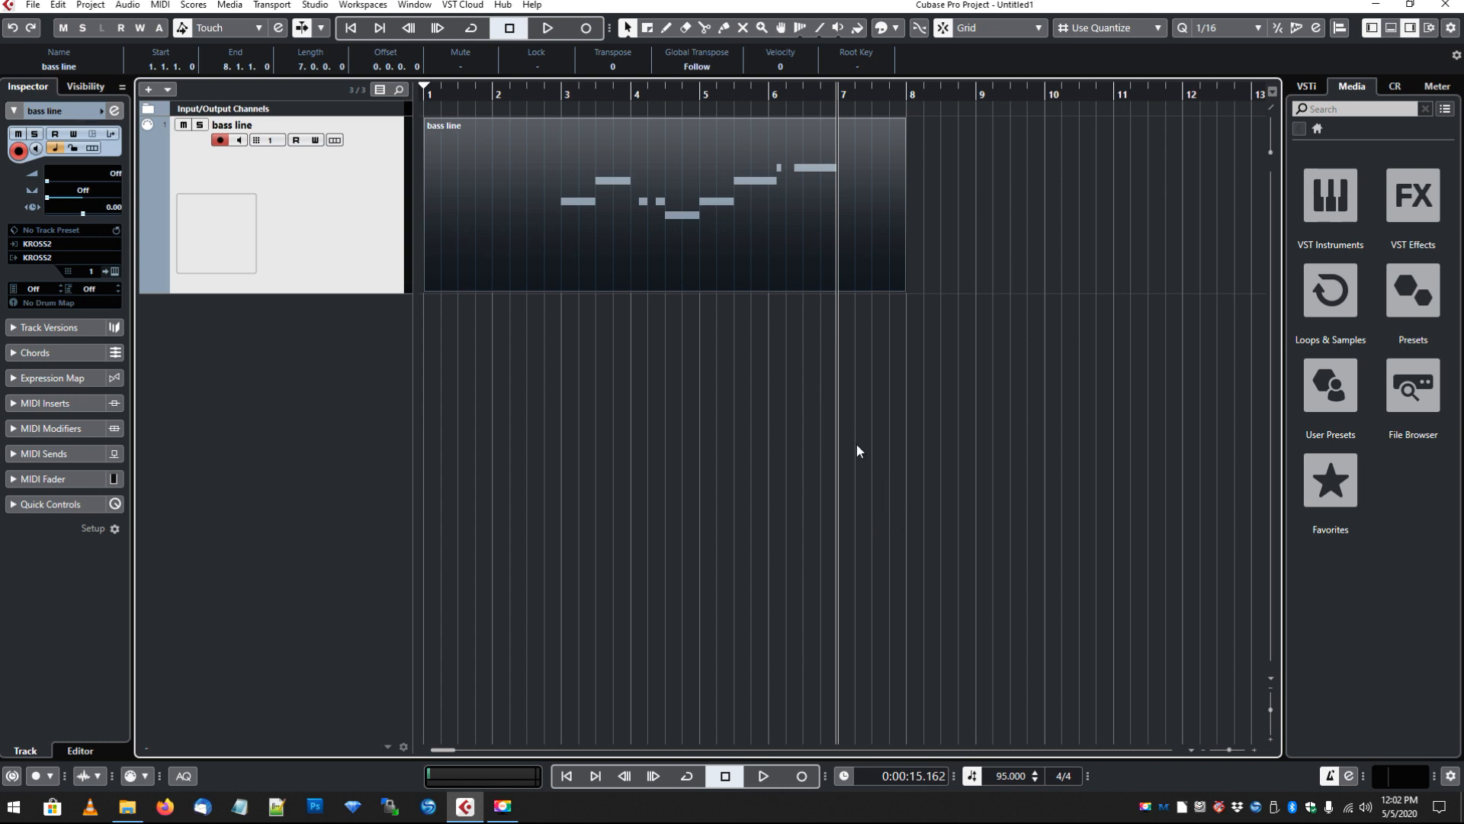
mouse_move(865, 309)
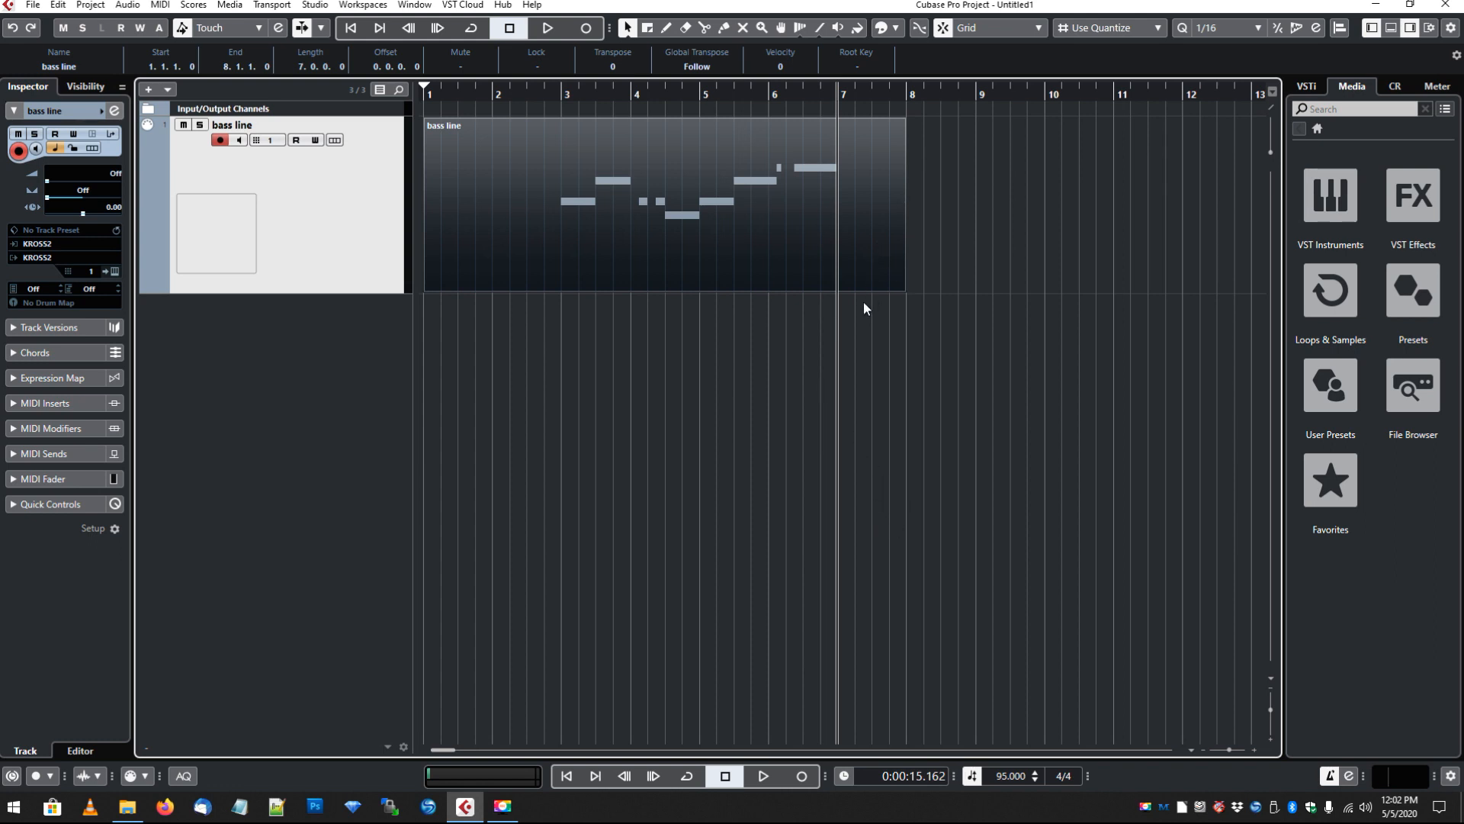
mouse_move(820, 314)
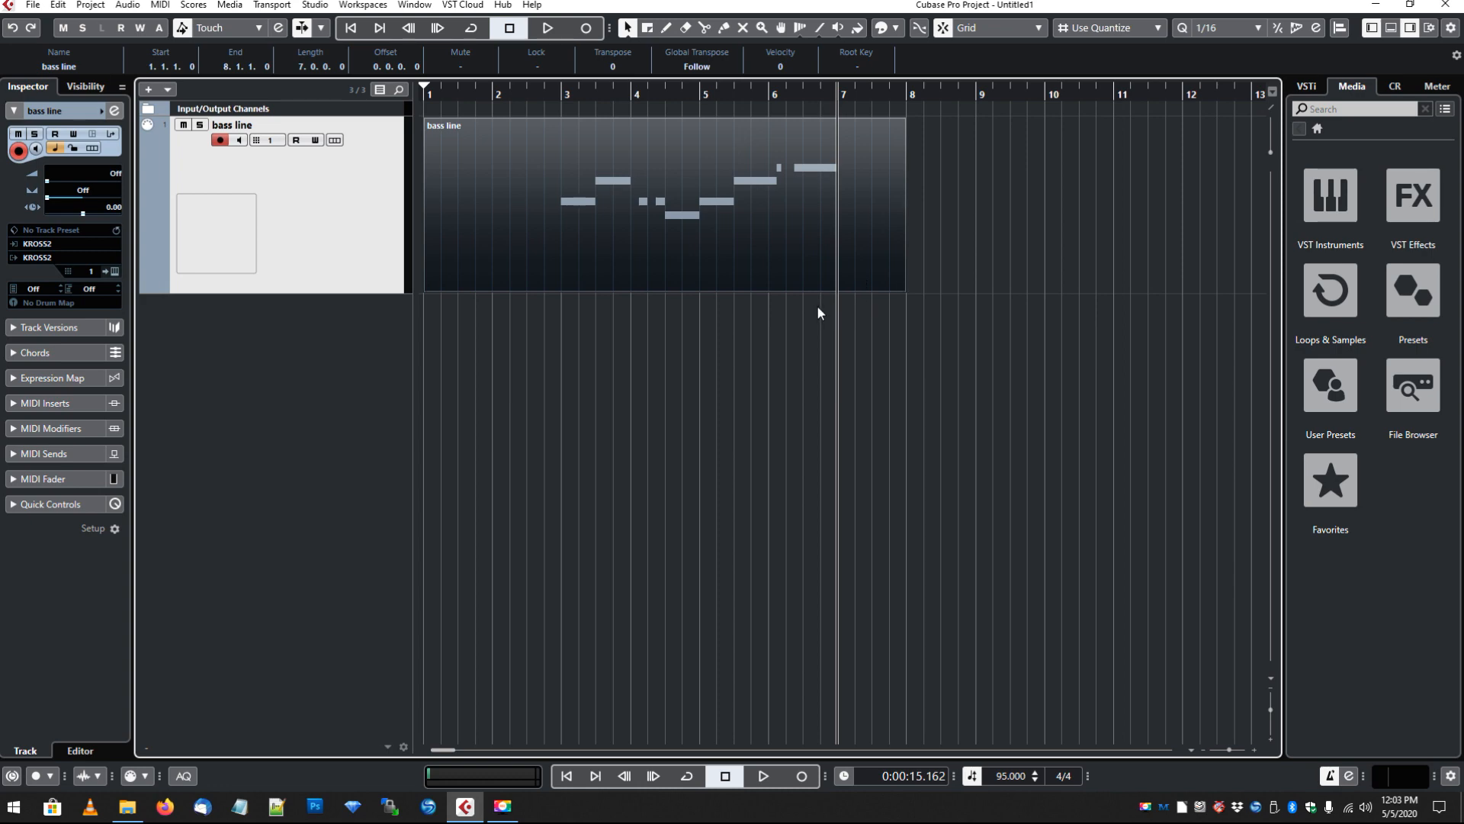
mouse_move(293, 177)
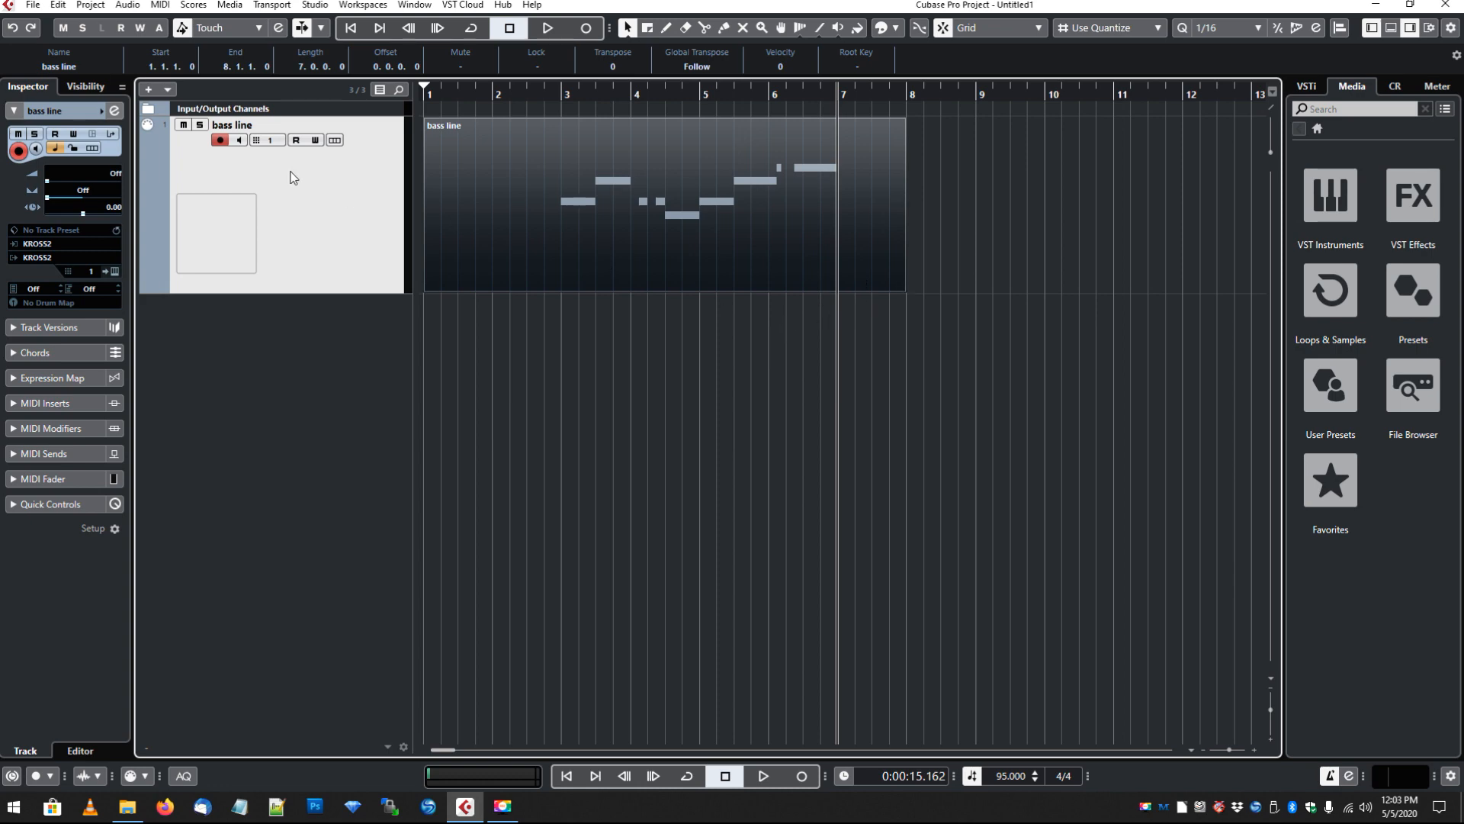
click(146, 90)
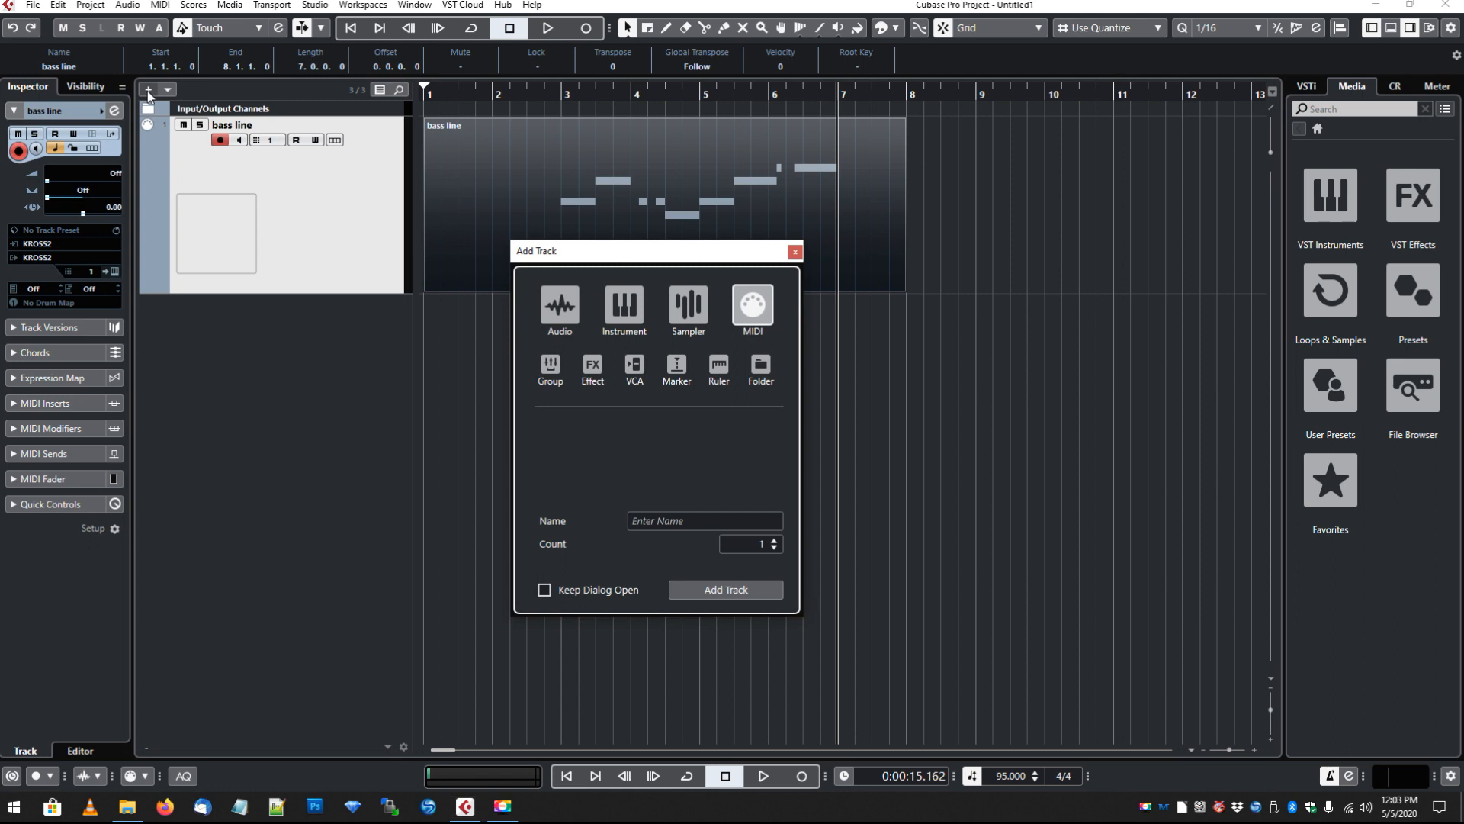
click(558, 308)
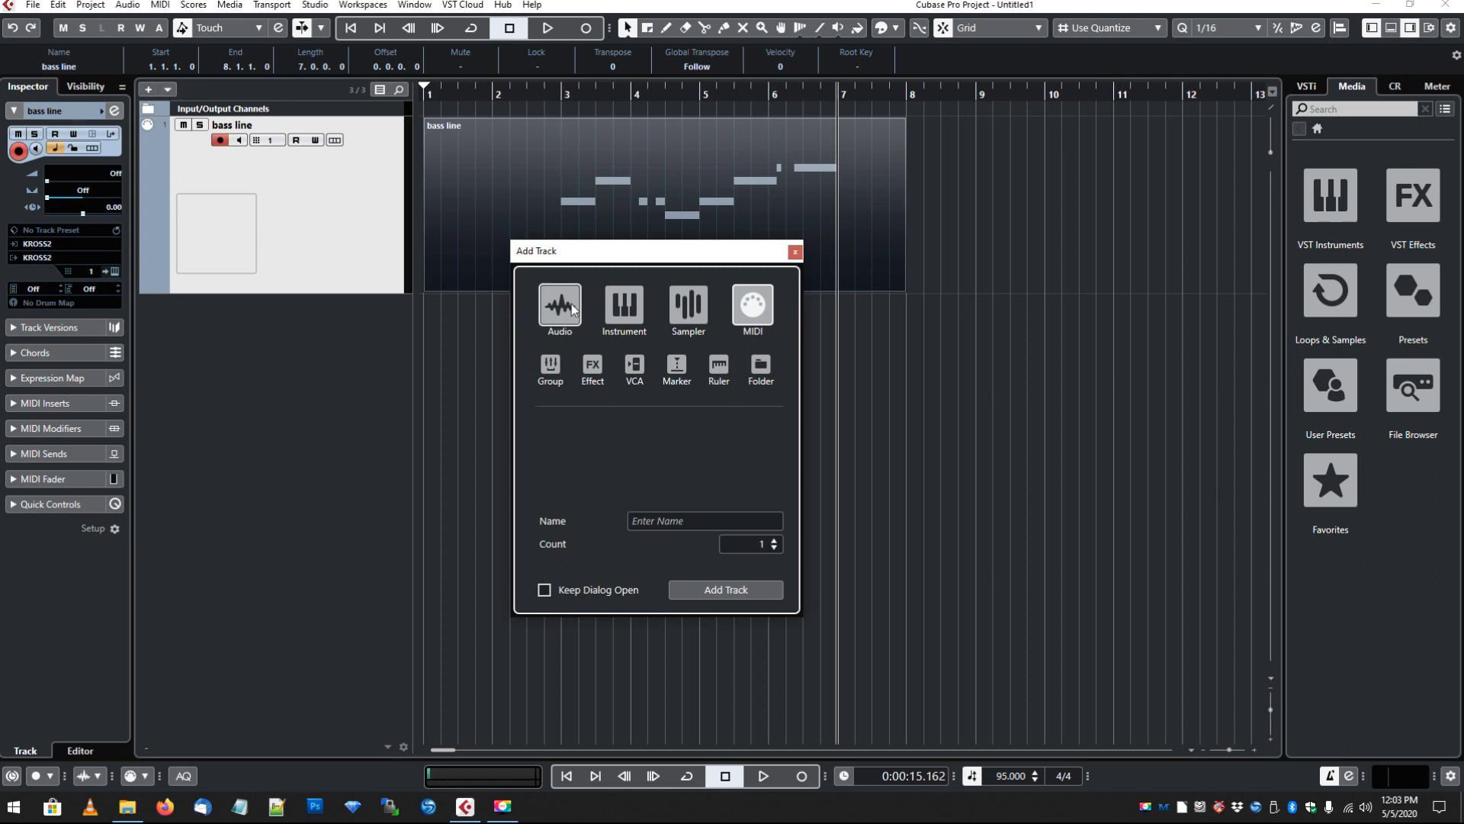
click(559, 308)
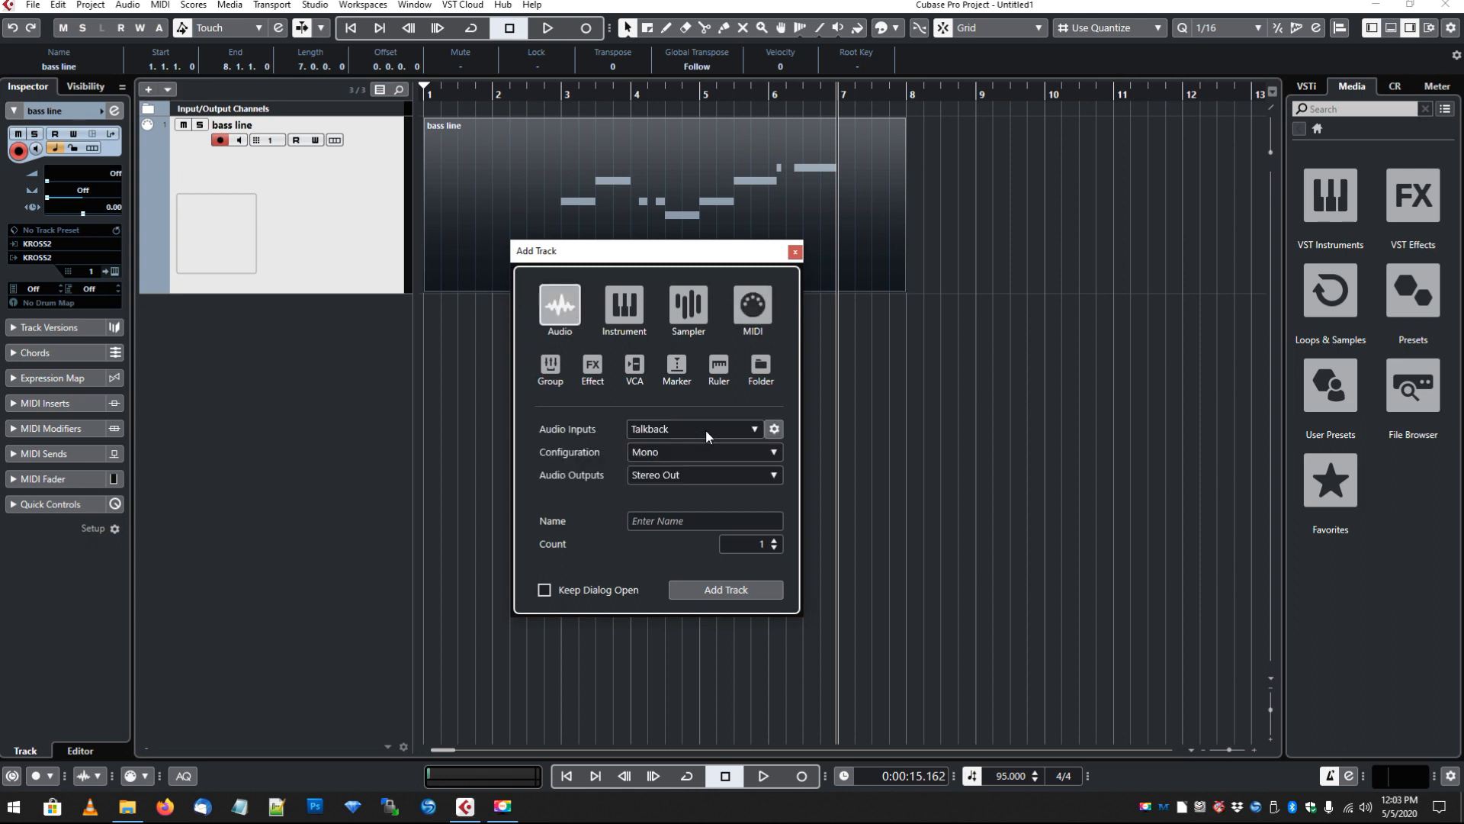
mouse_move(704, 432)
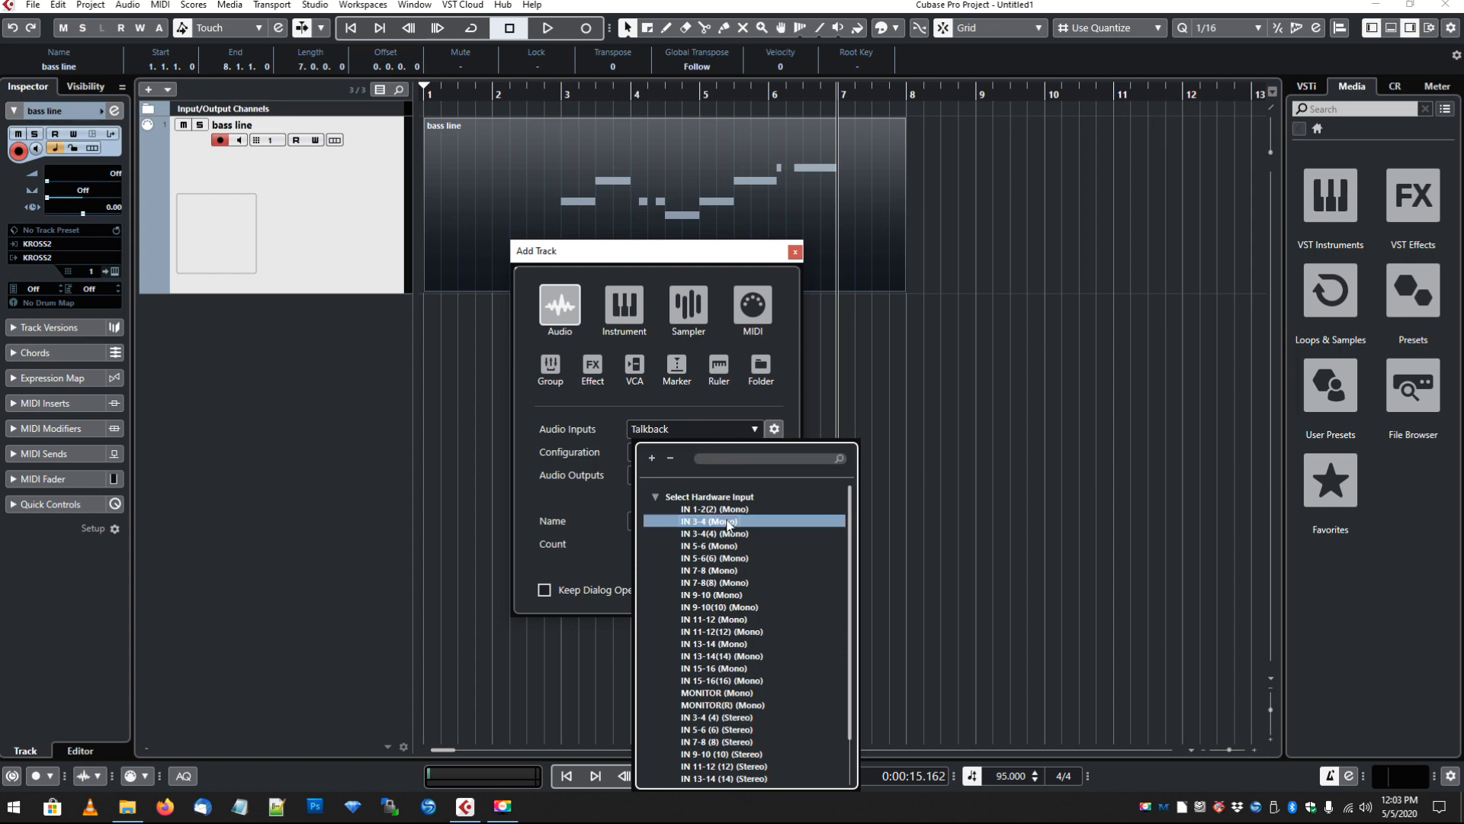
click(711, 520)
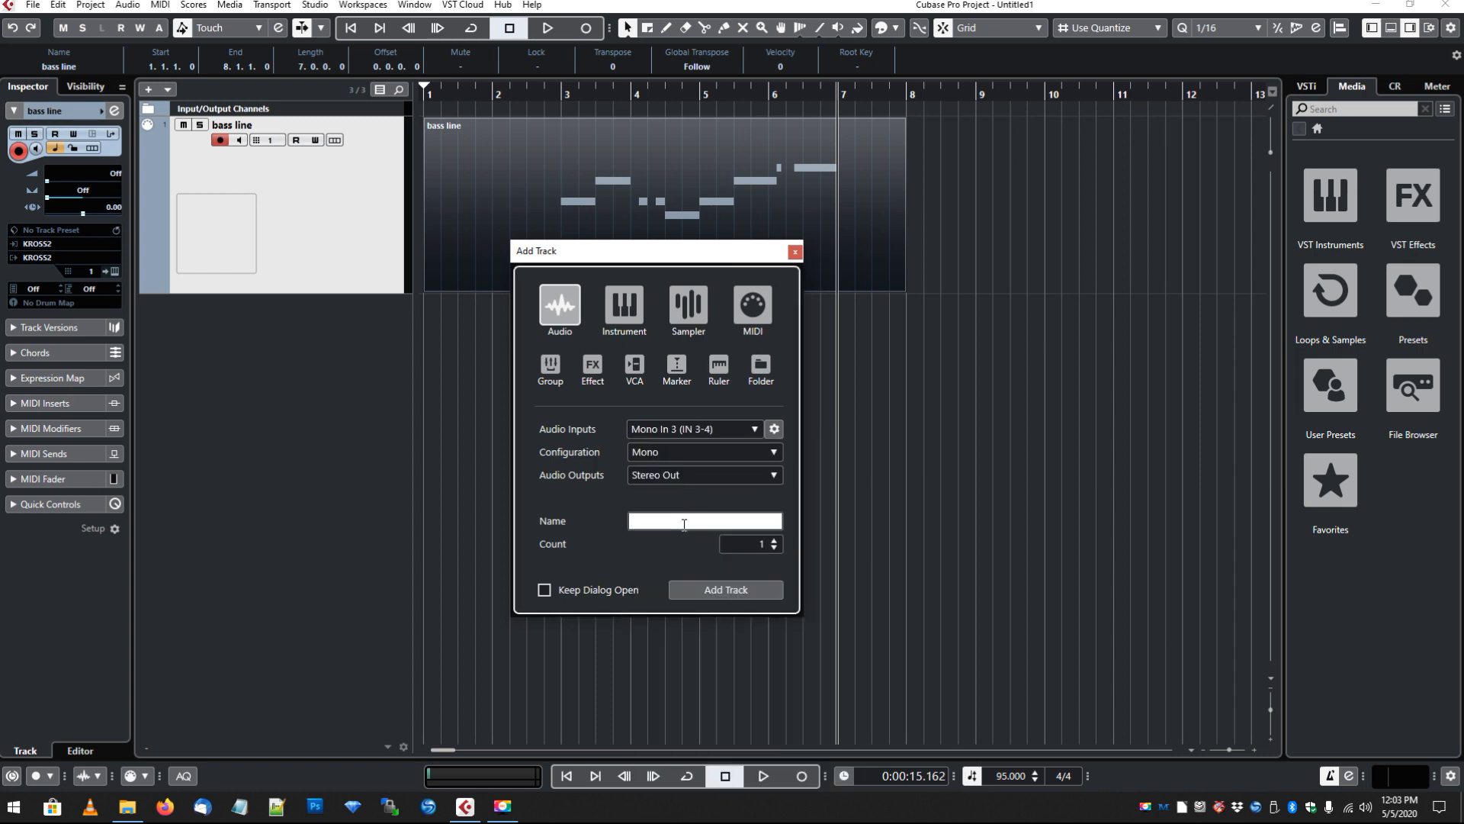
text(korg left)
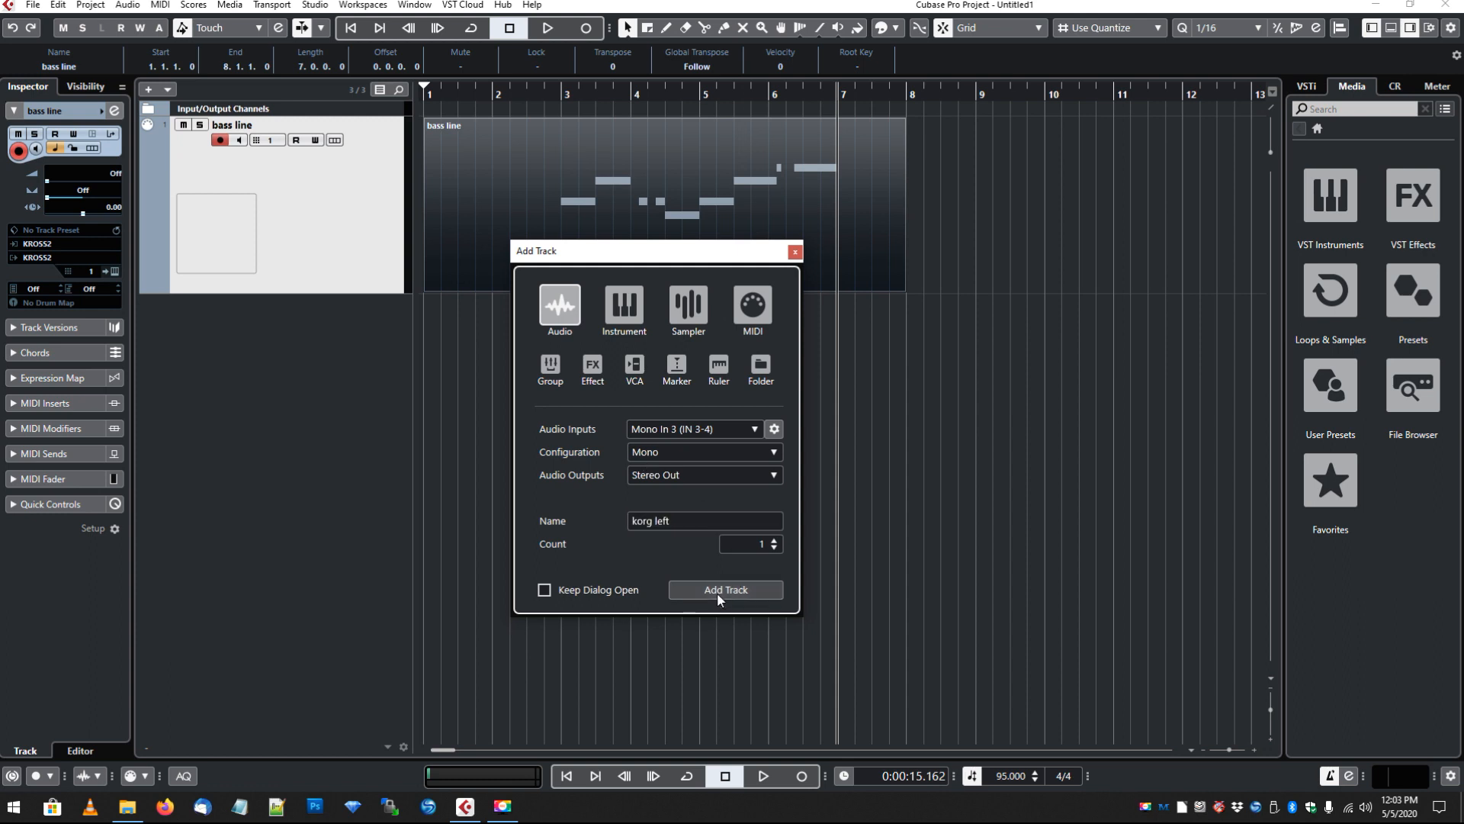
click(725, 589)
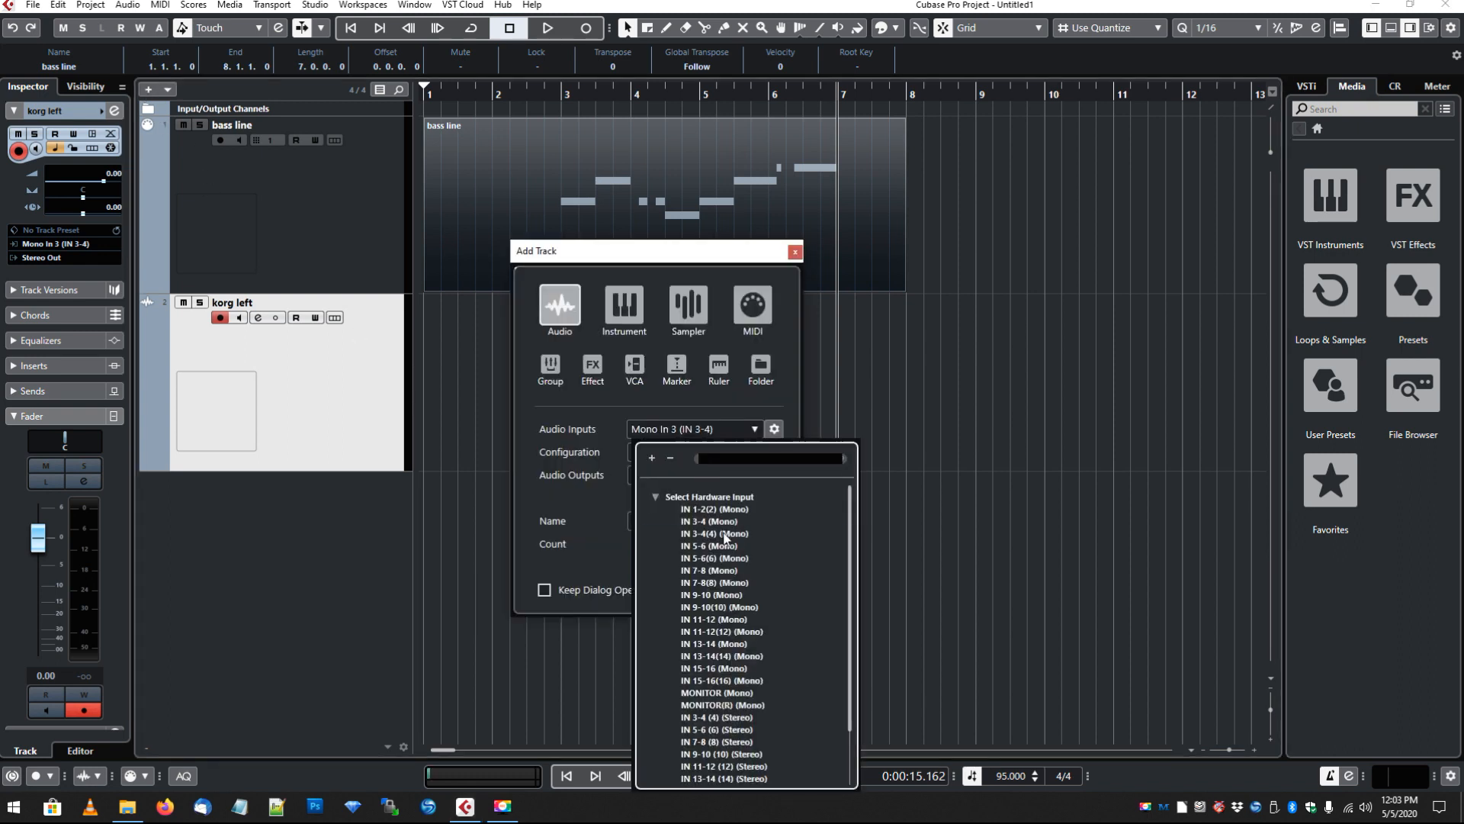
- Add a mono audio track 'korg right' fed from Mono In 4, then select korg left
click(709, 533)
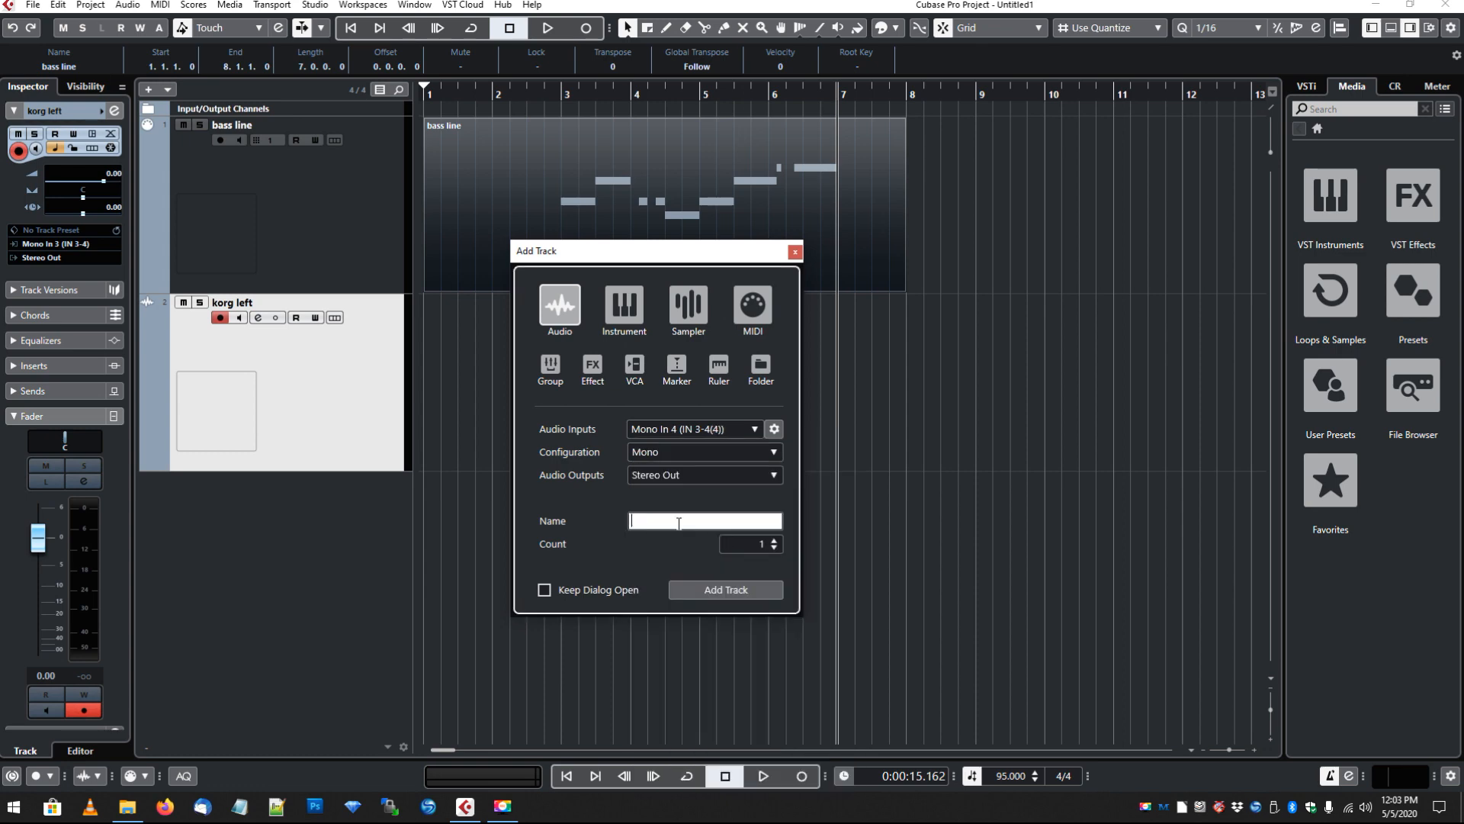
text(korg r)
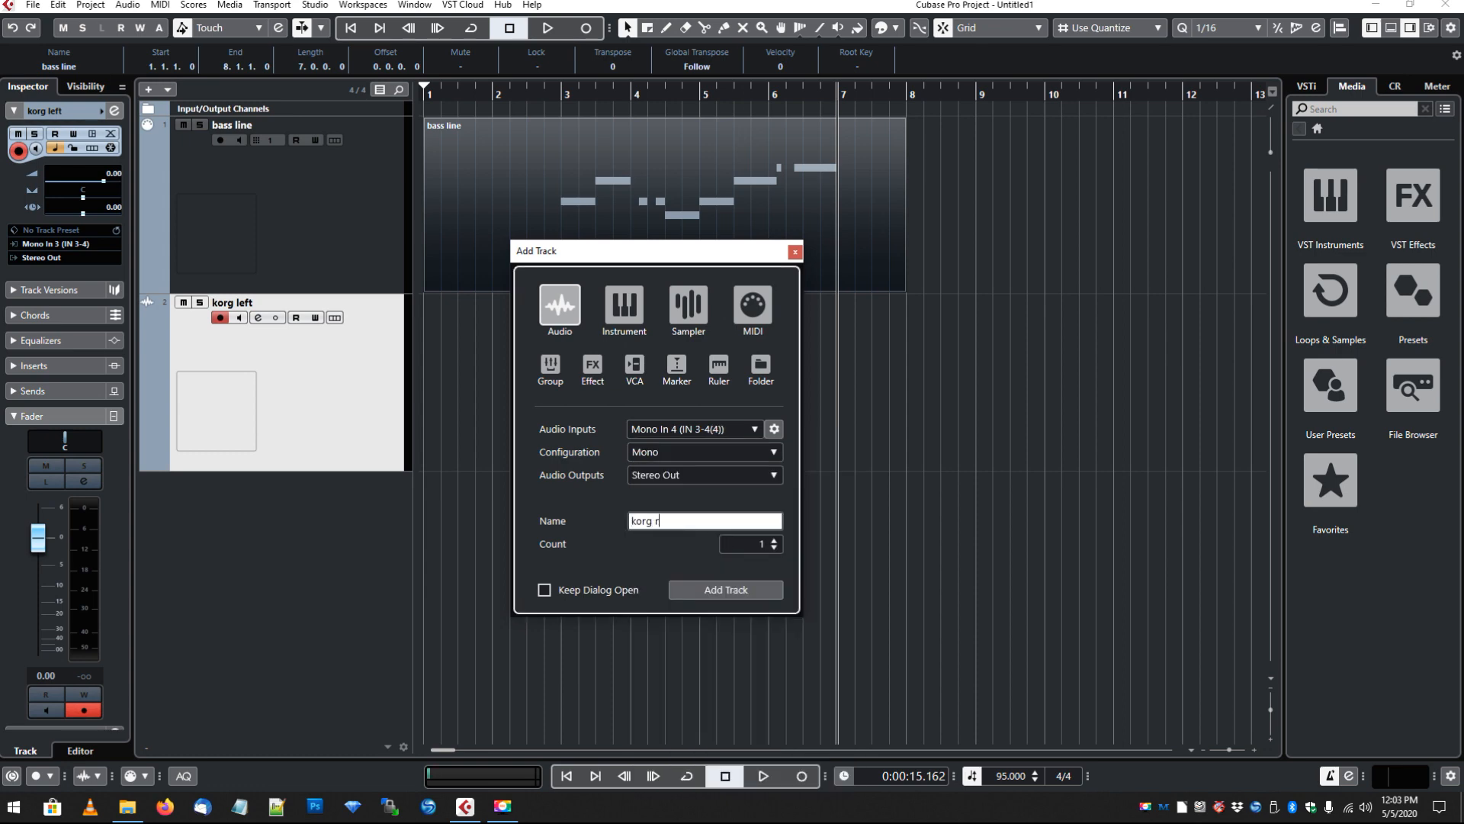
text(ight)
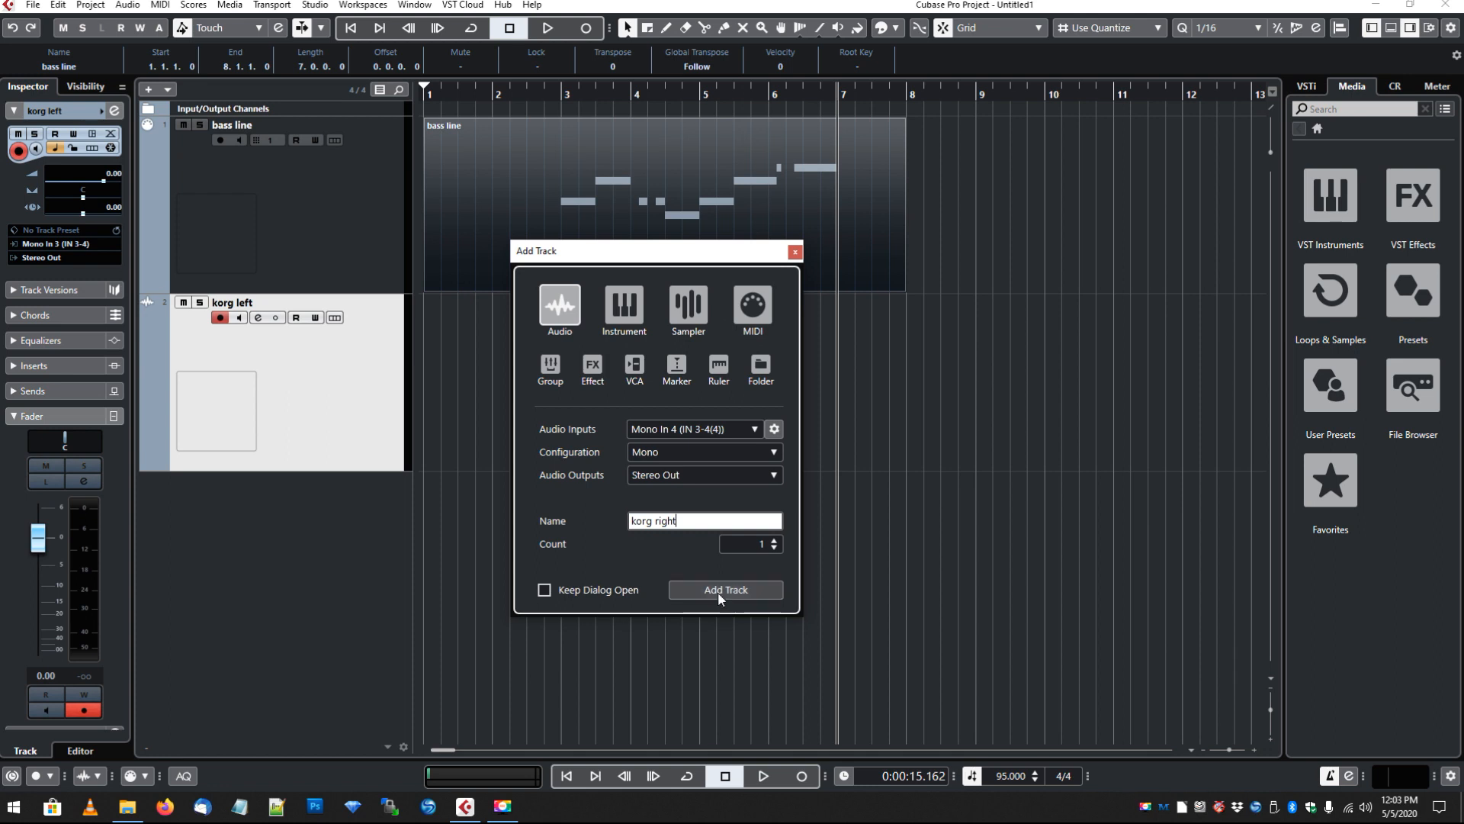
click(725, 589)
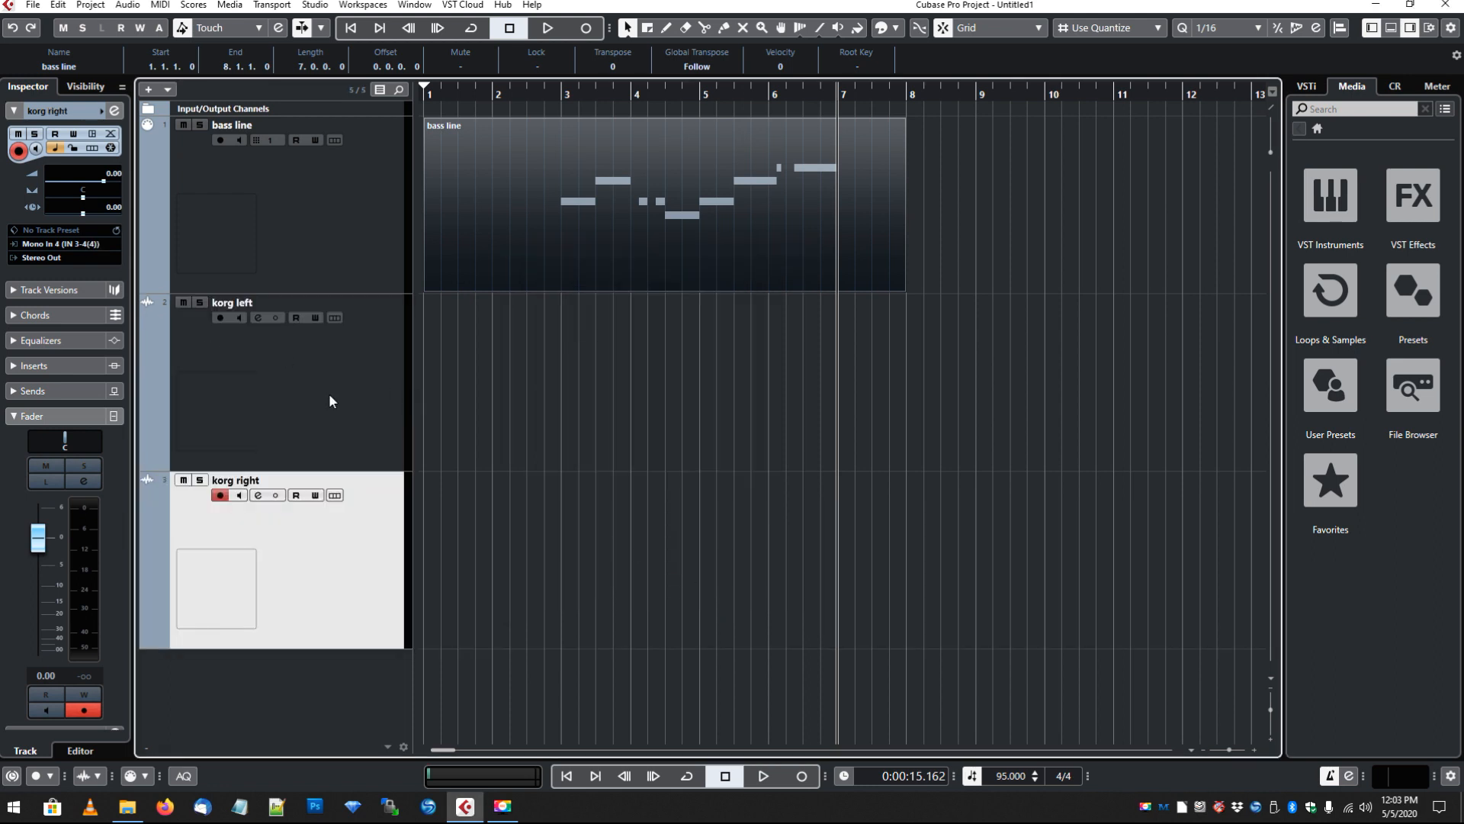
click(244, 303)
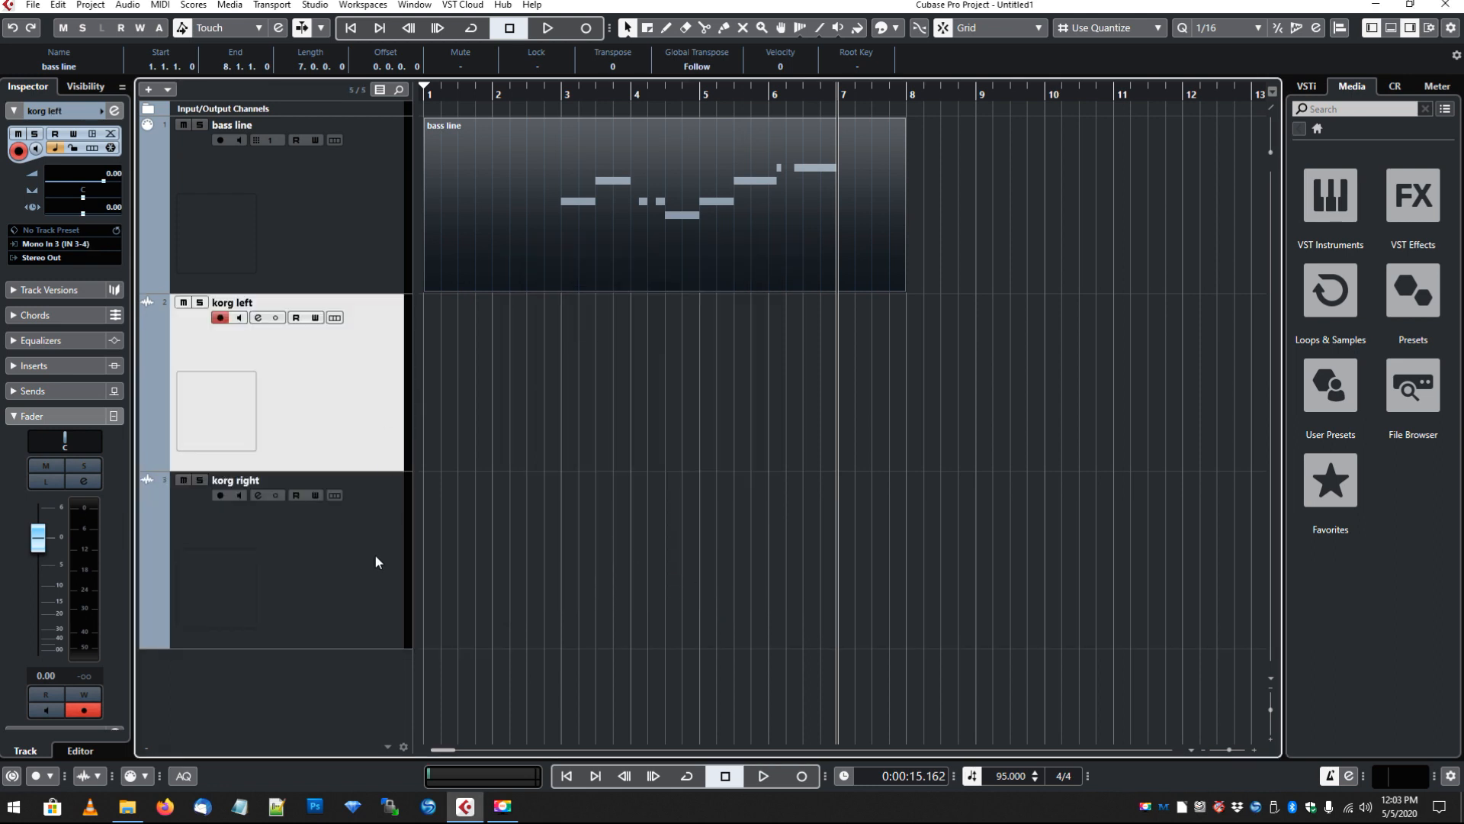
mouse_move(375, 415)
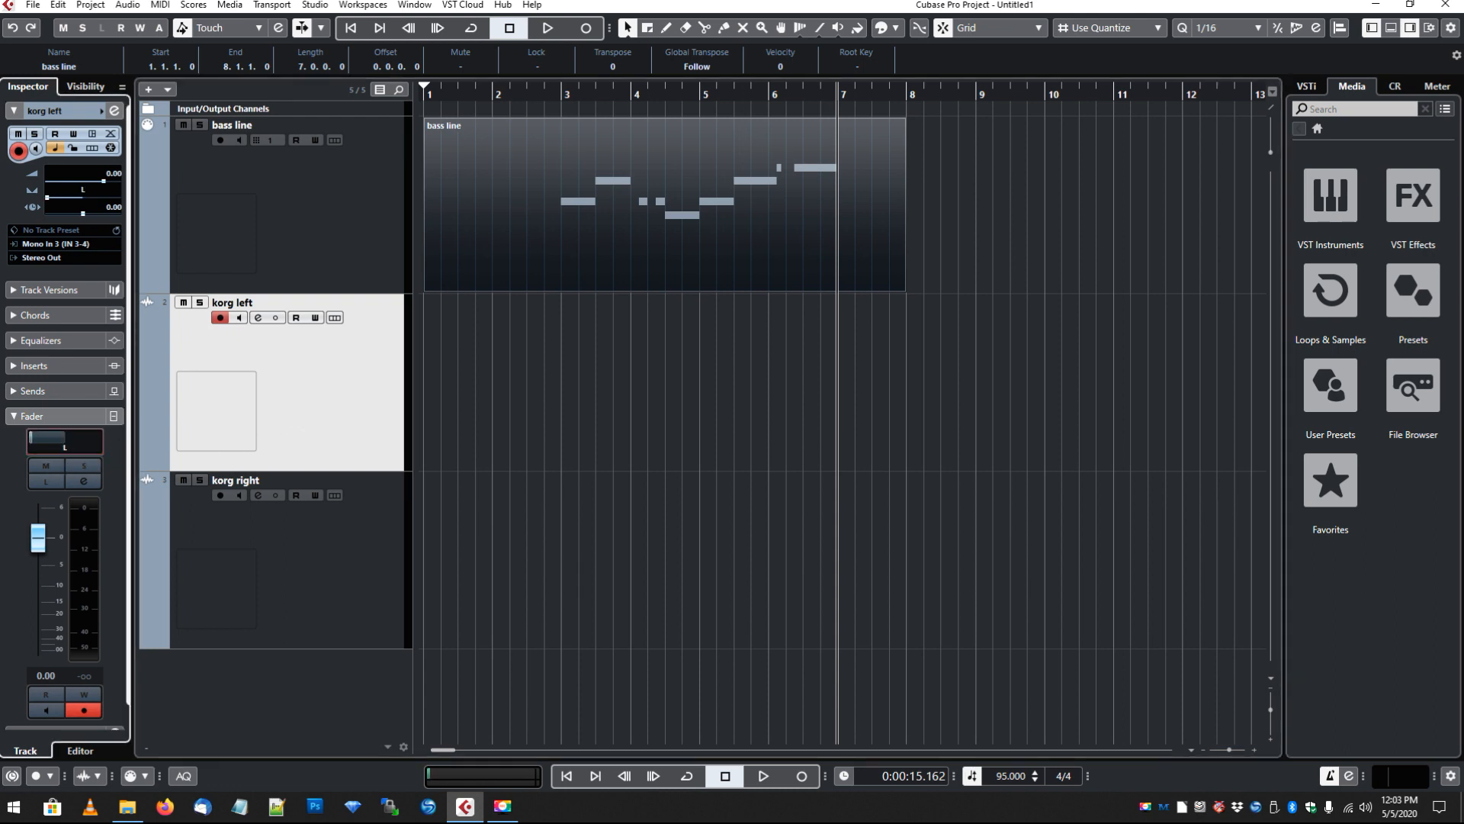
- Return the playhead to the project start at 0:00:00.000
click(237, 481)
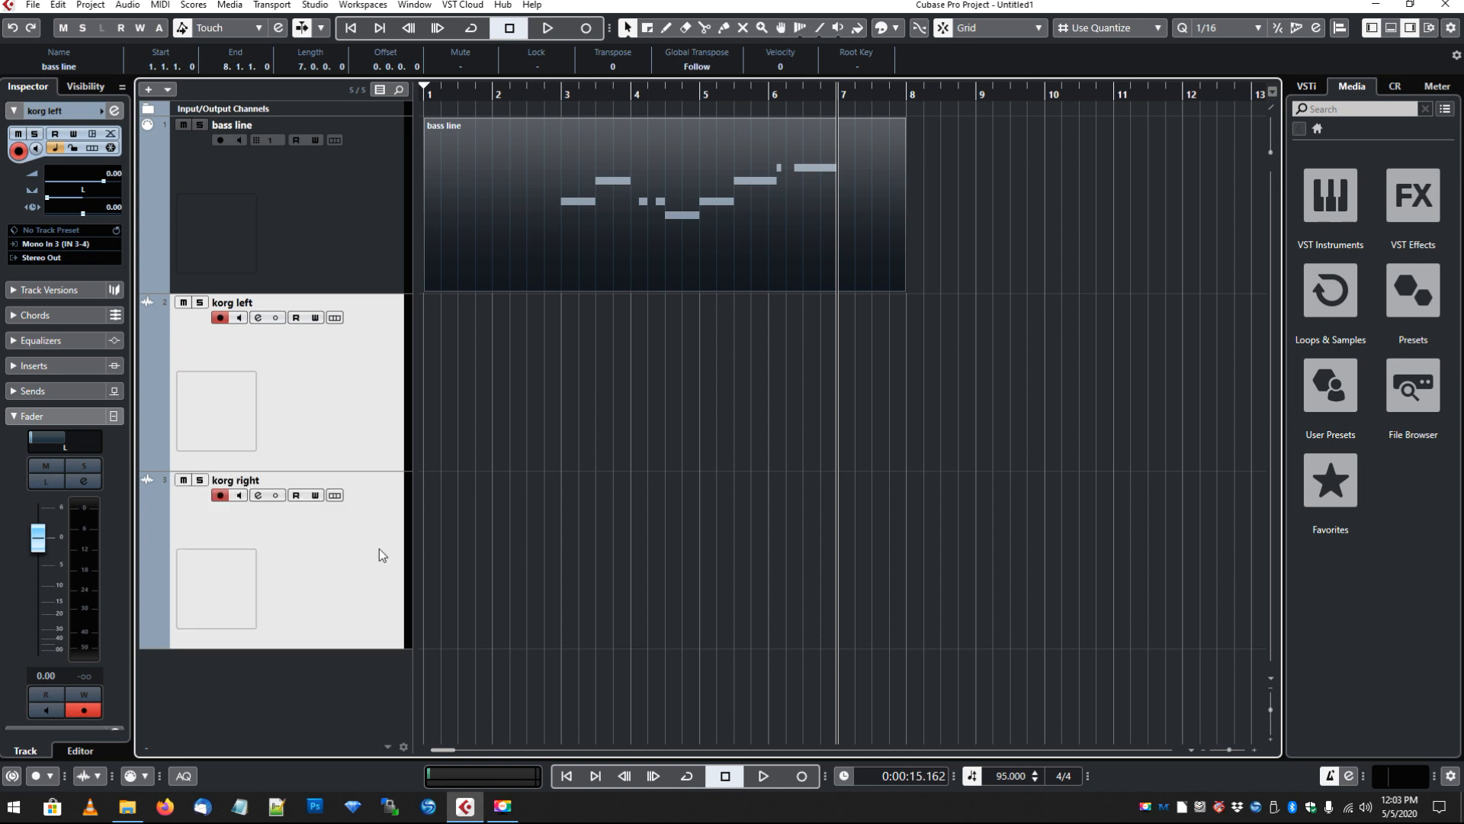
mouse_move(370, 580)
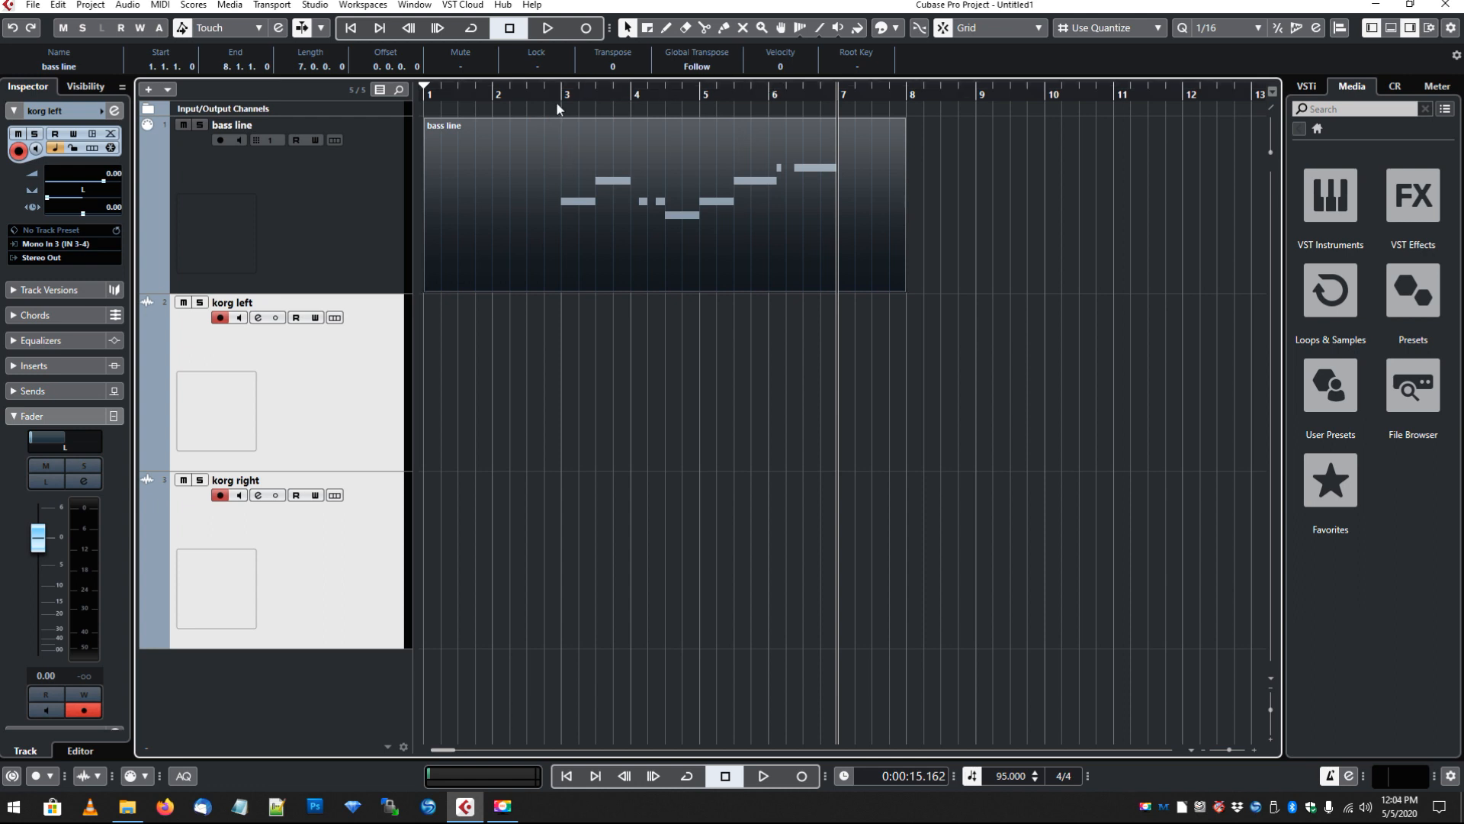
mouse_move(551, 100)
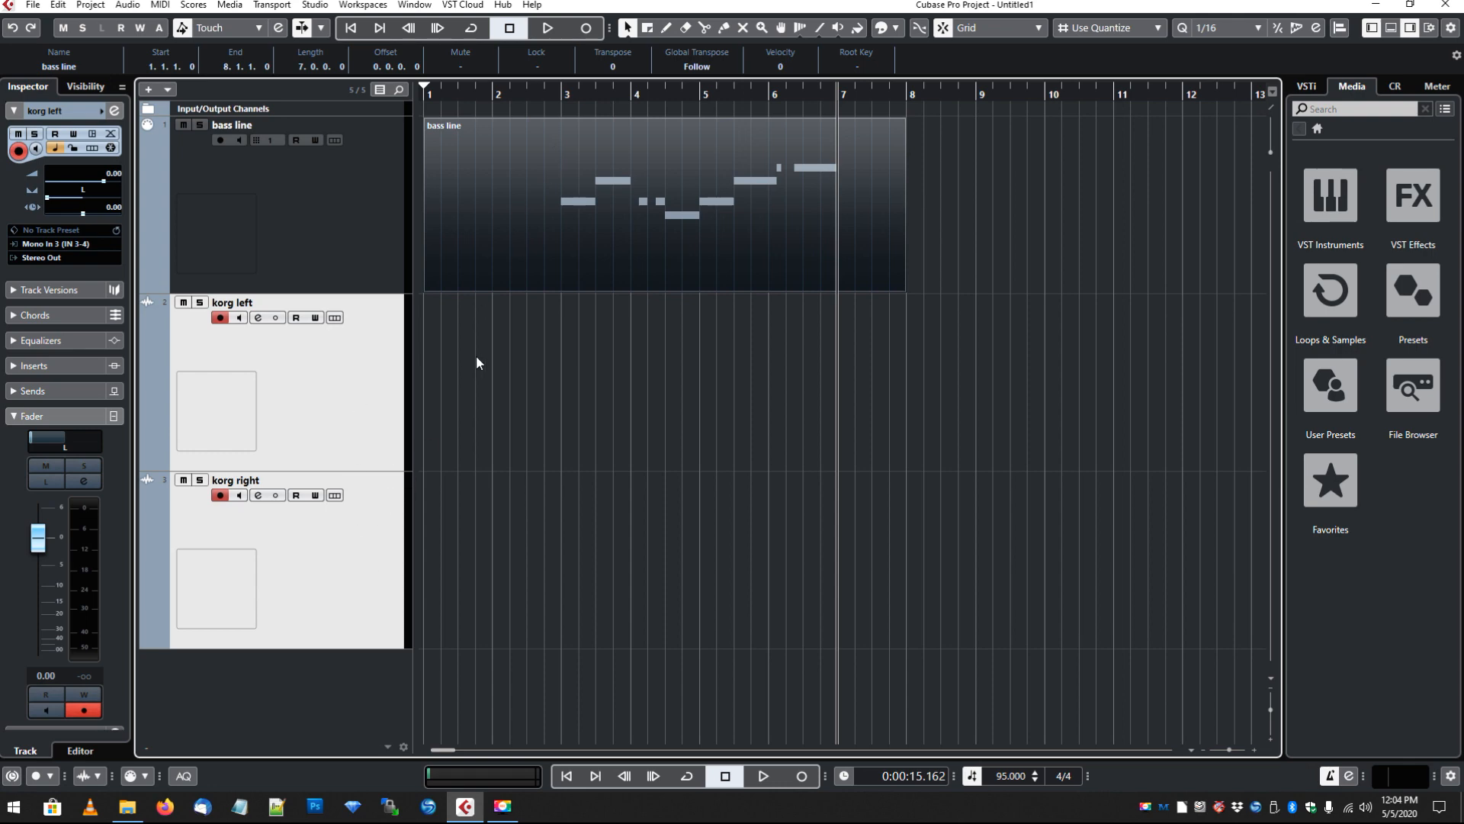
click(347, 30)
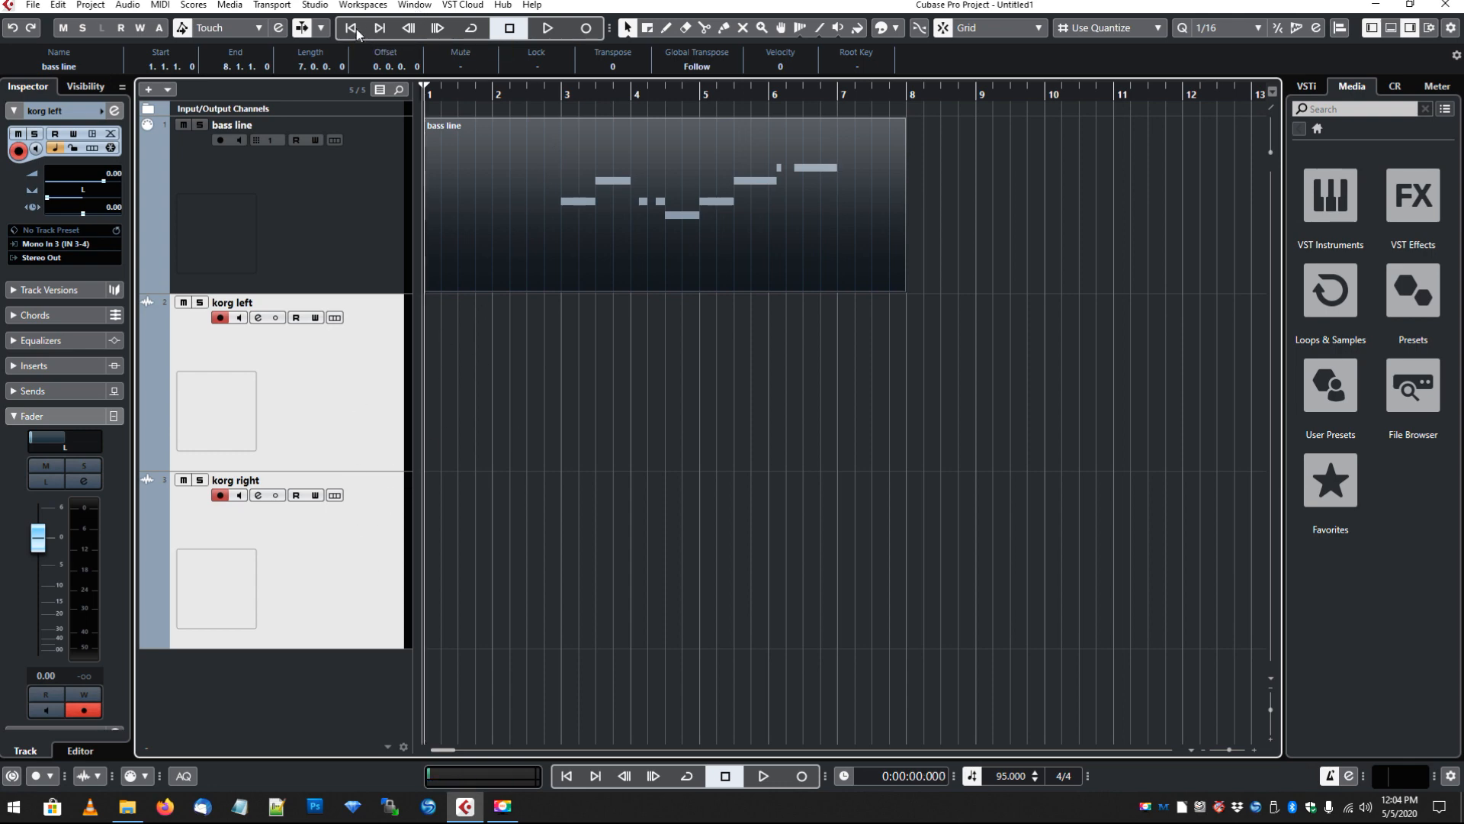
mouse_move(585, 28)
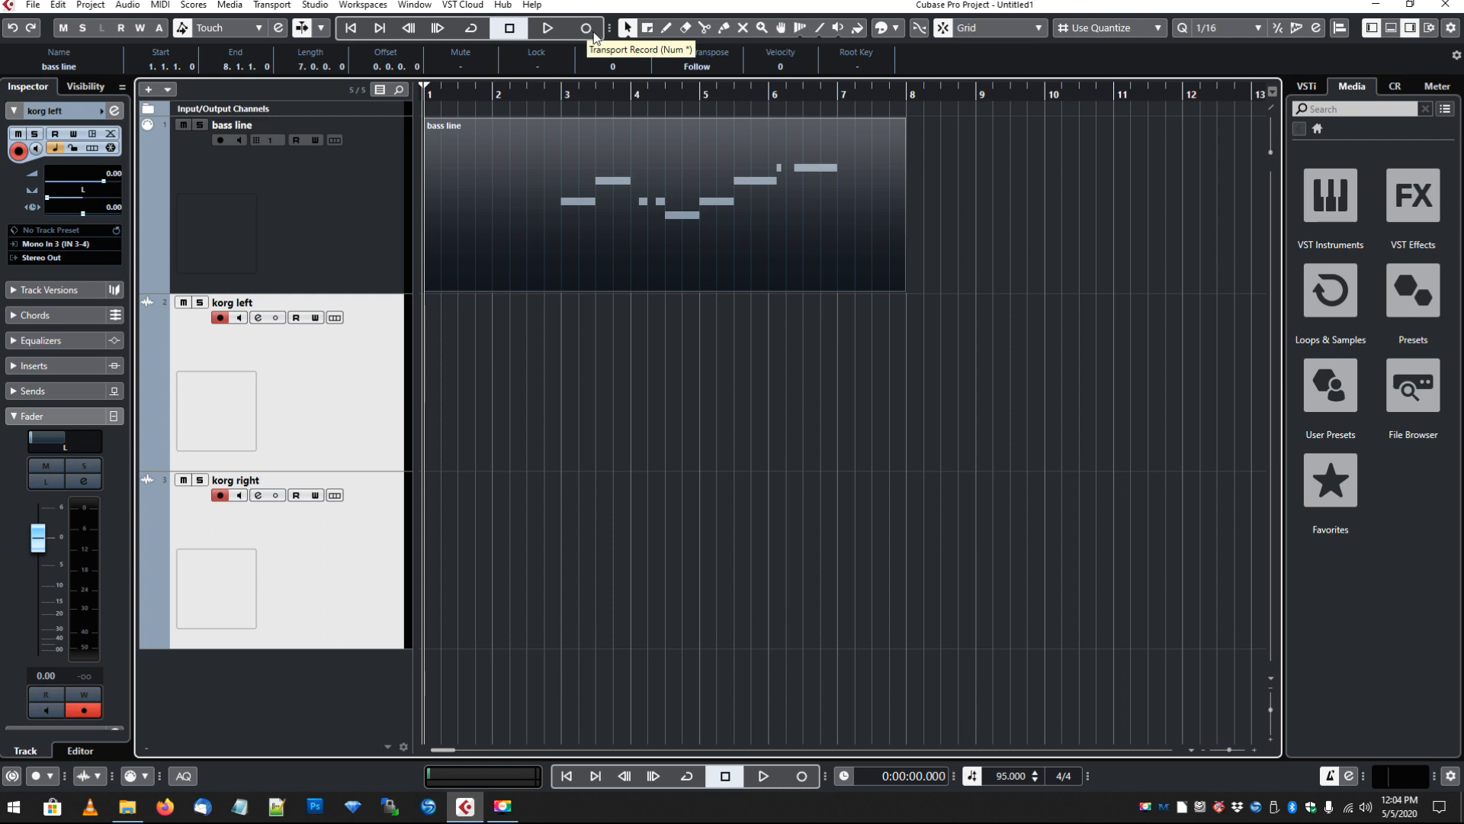
- Record the Korg performance onto korg left and korg right, then stop
click(586, 27)
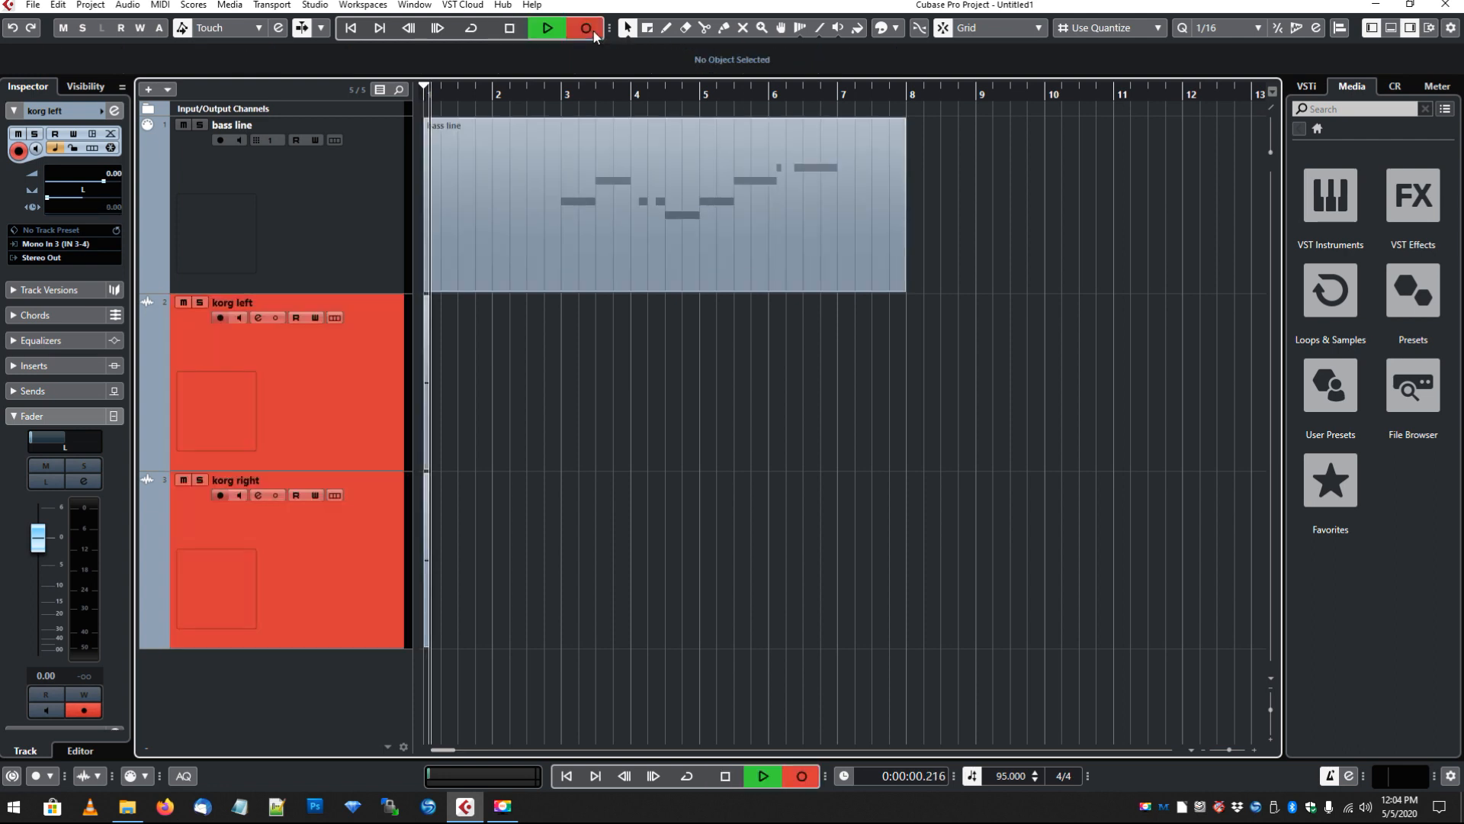
click(585, 29)
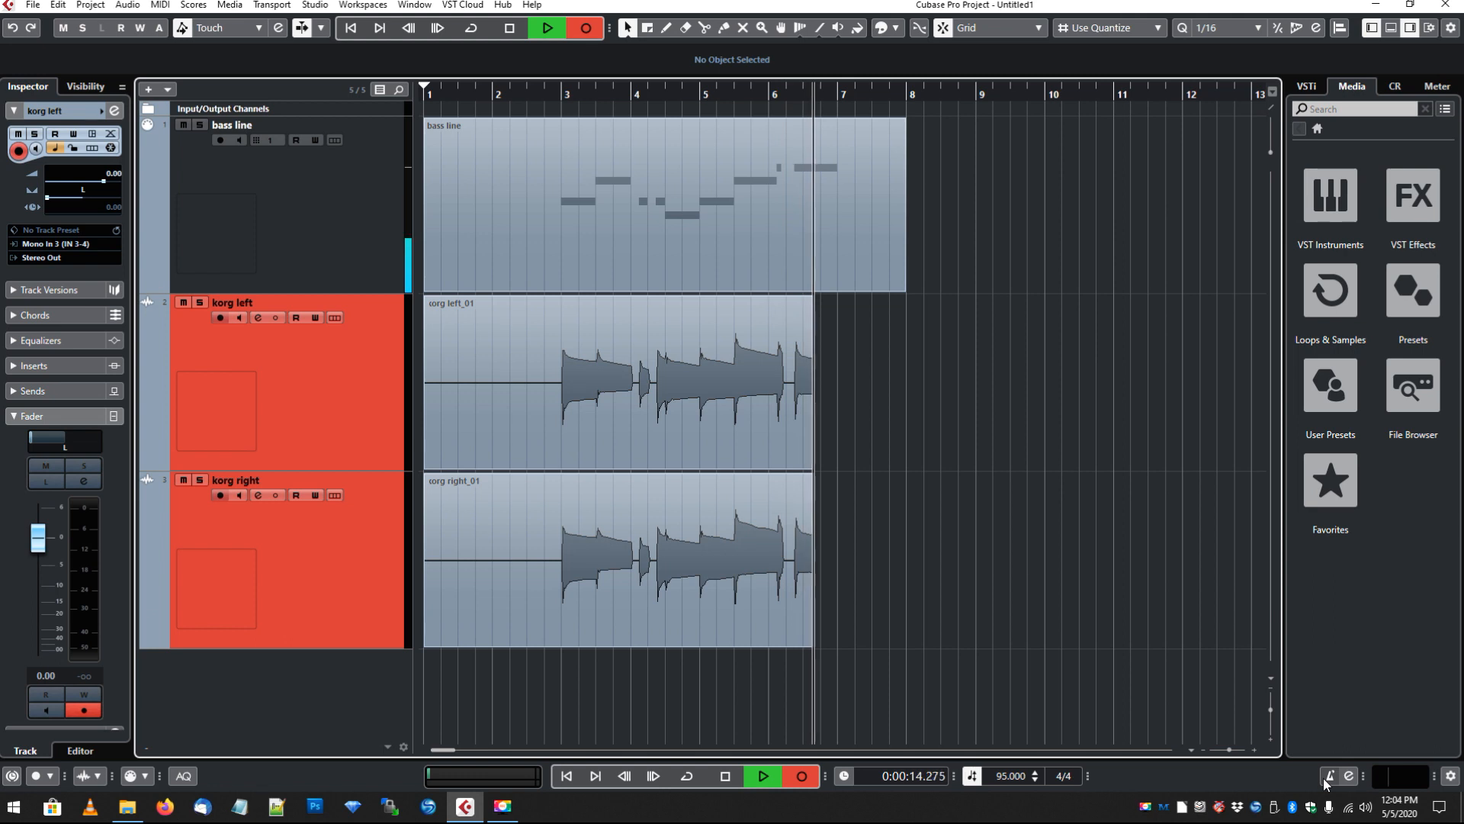
click(548, 29)
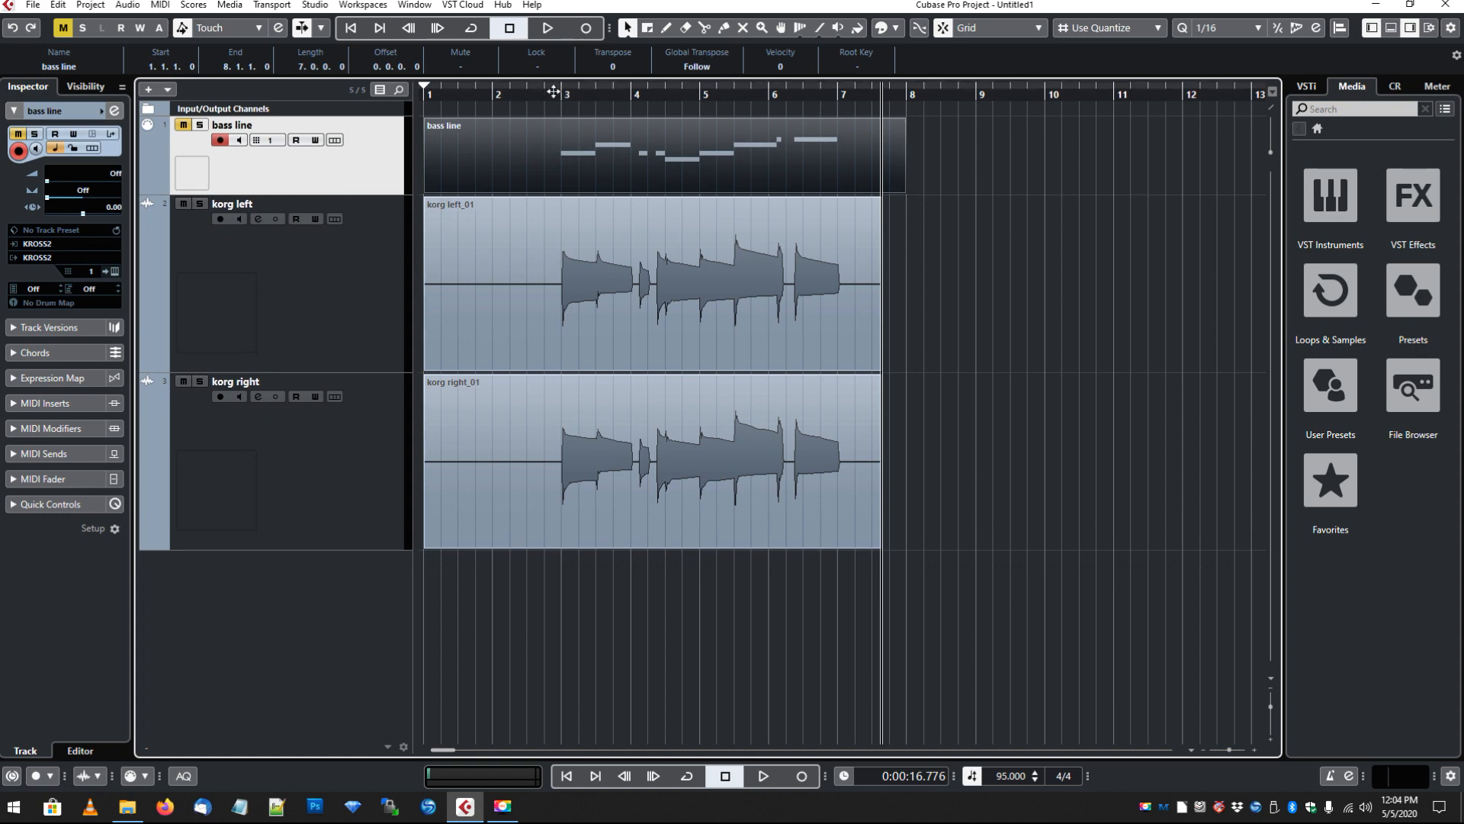
click(546, 28)
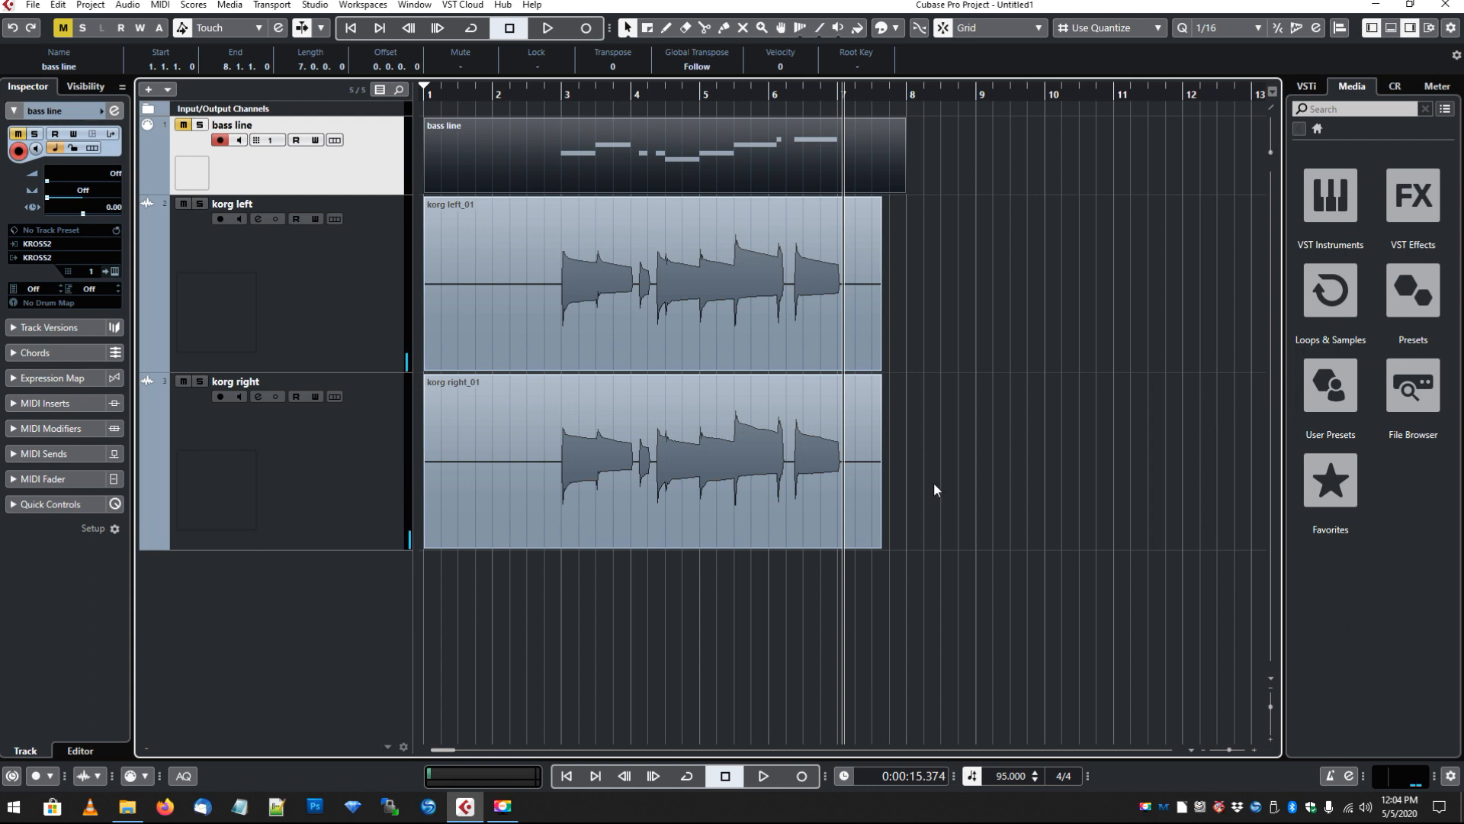
mouse_move(965, 507)
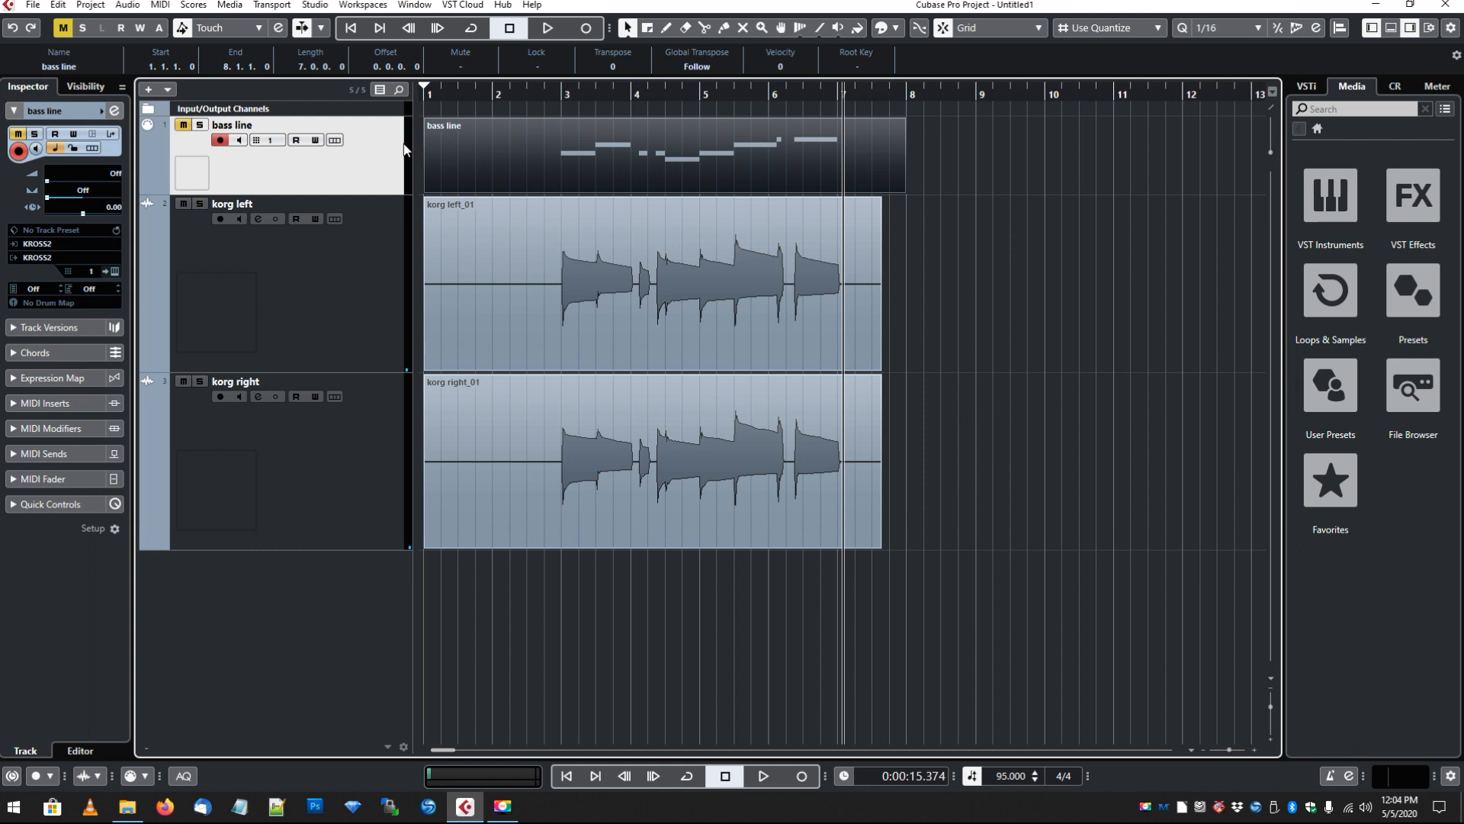
mouse_move(426, 502)
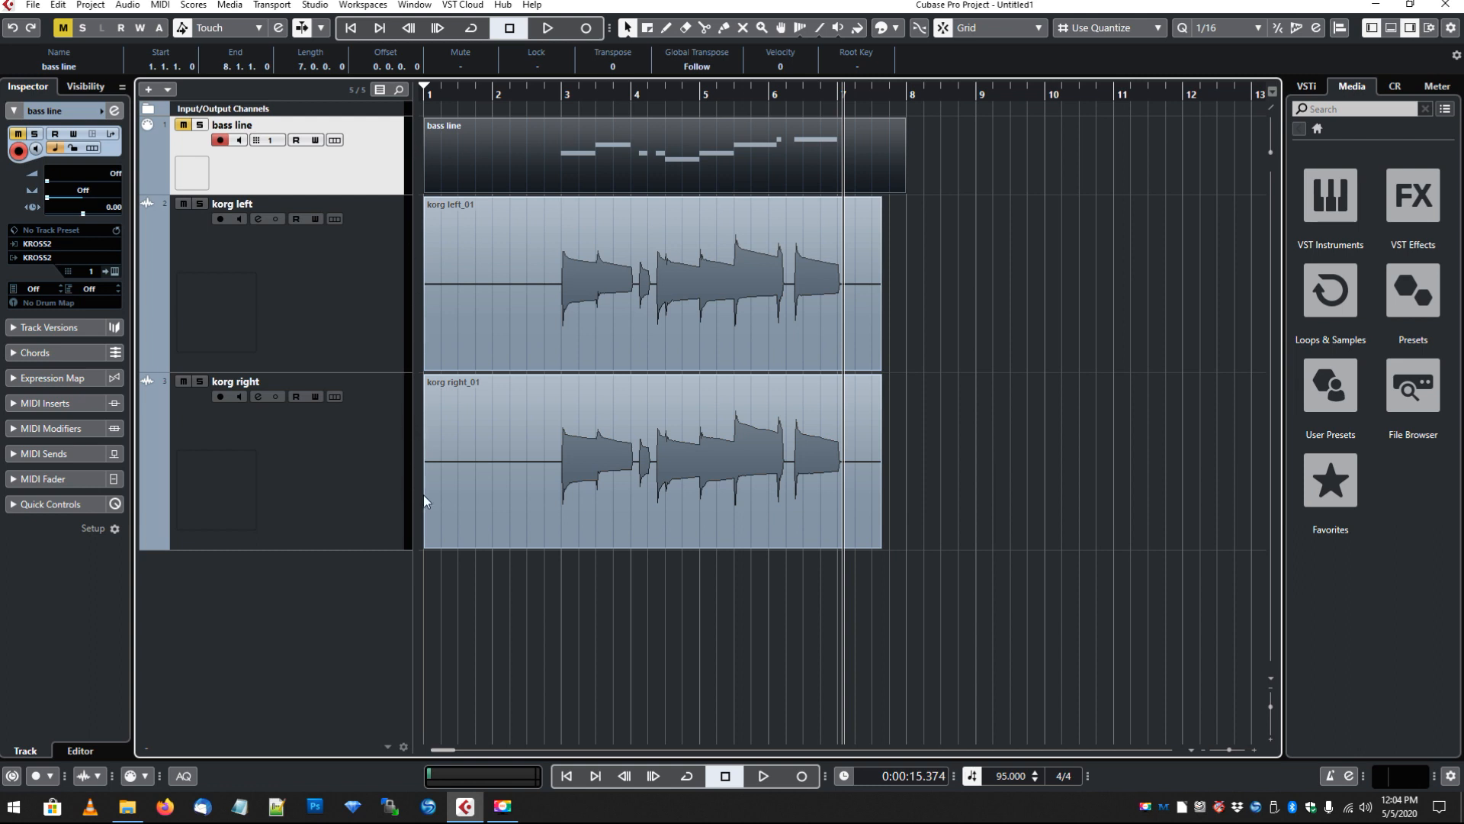
click(543, 405)
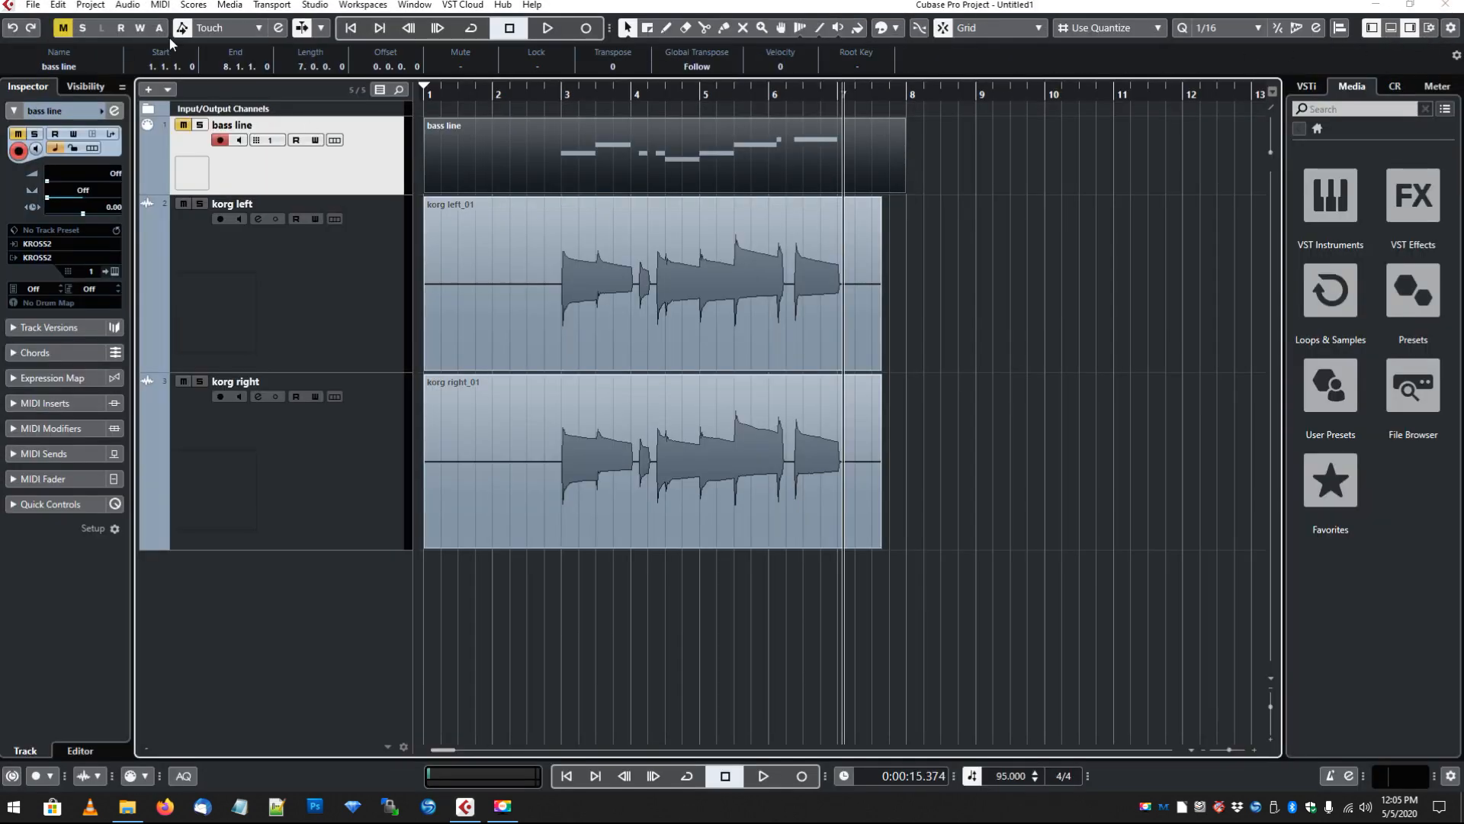
- Add an instrument track using Retrologue from the Synth instrument group
click(147, 89)
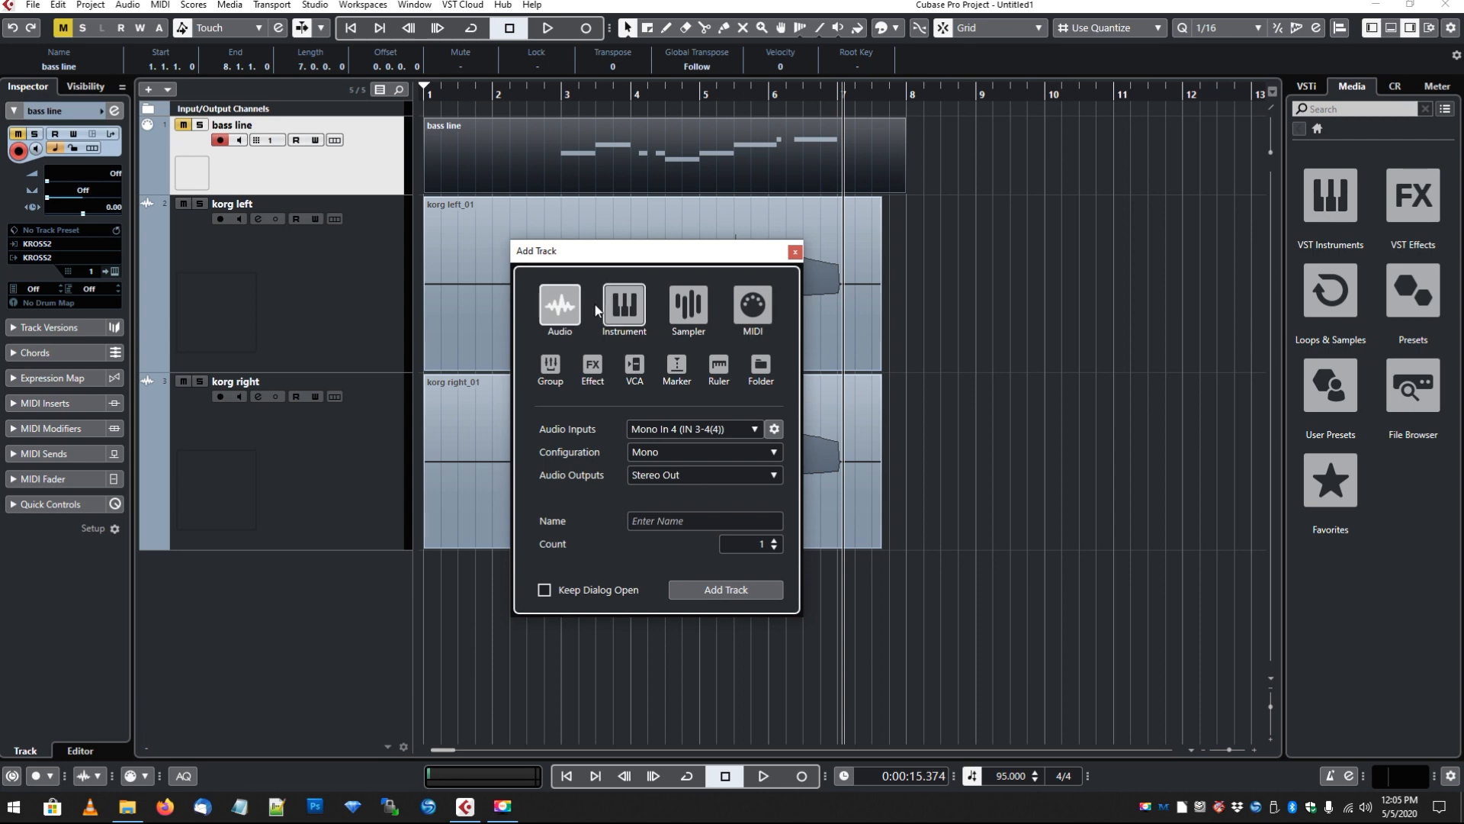
click(623, 307)
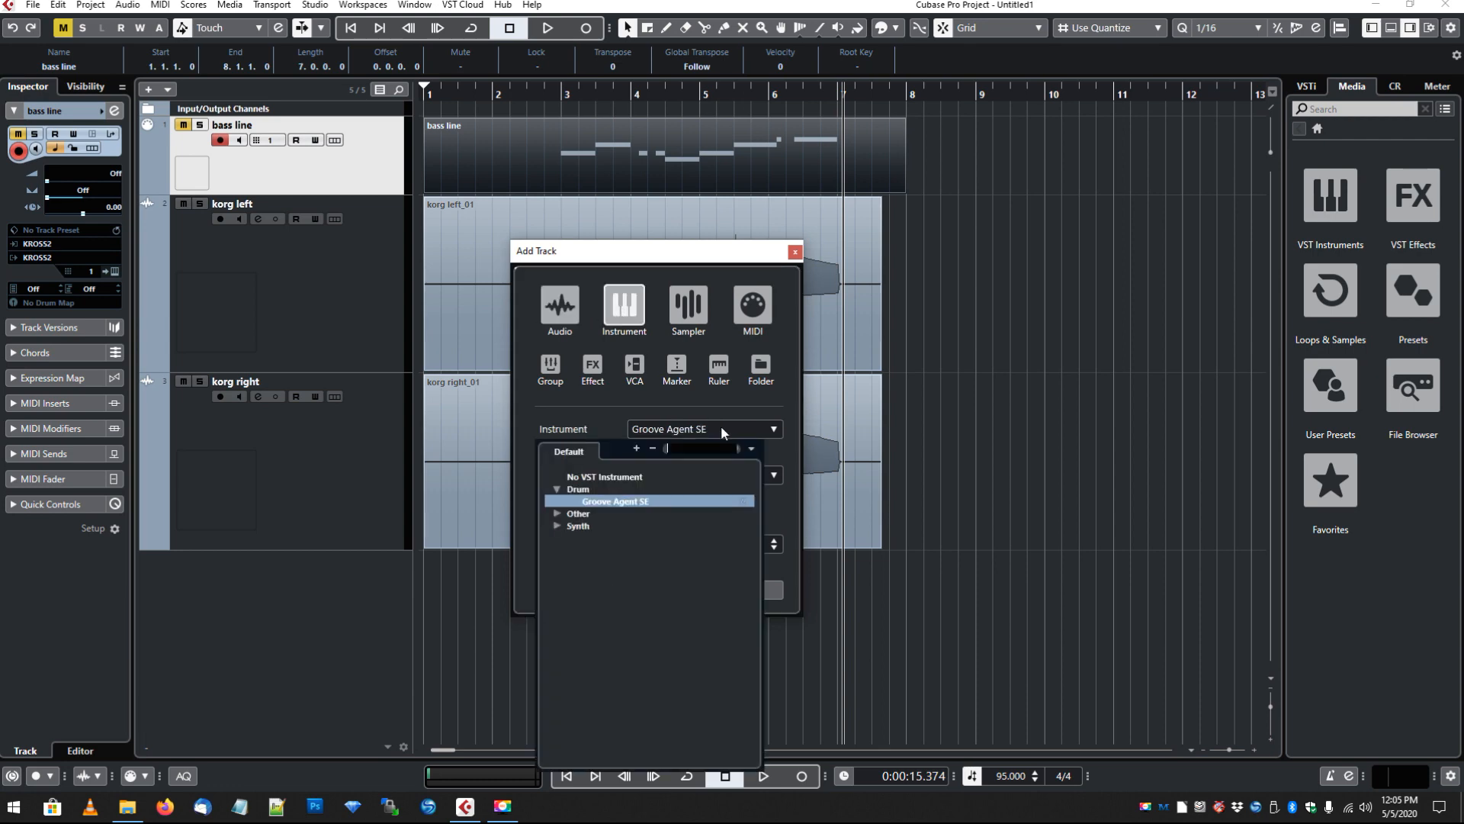
click(558, 525)
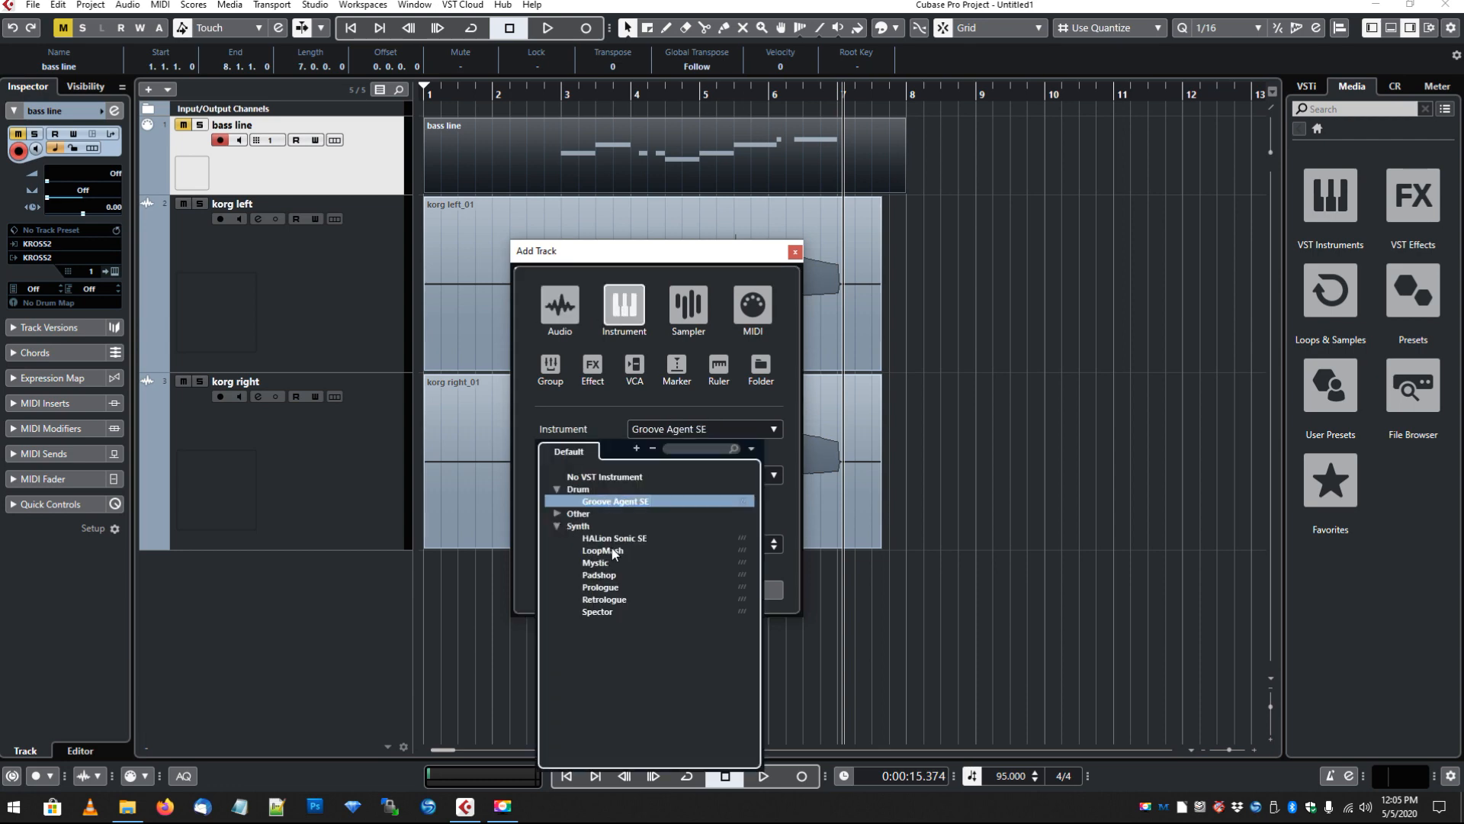
click(604, 599)
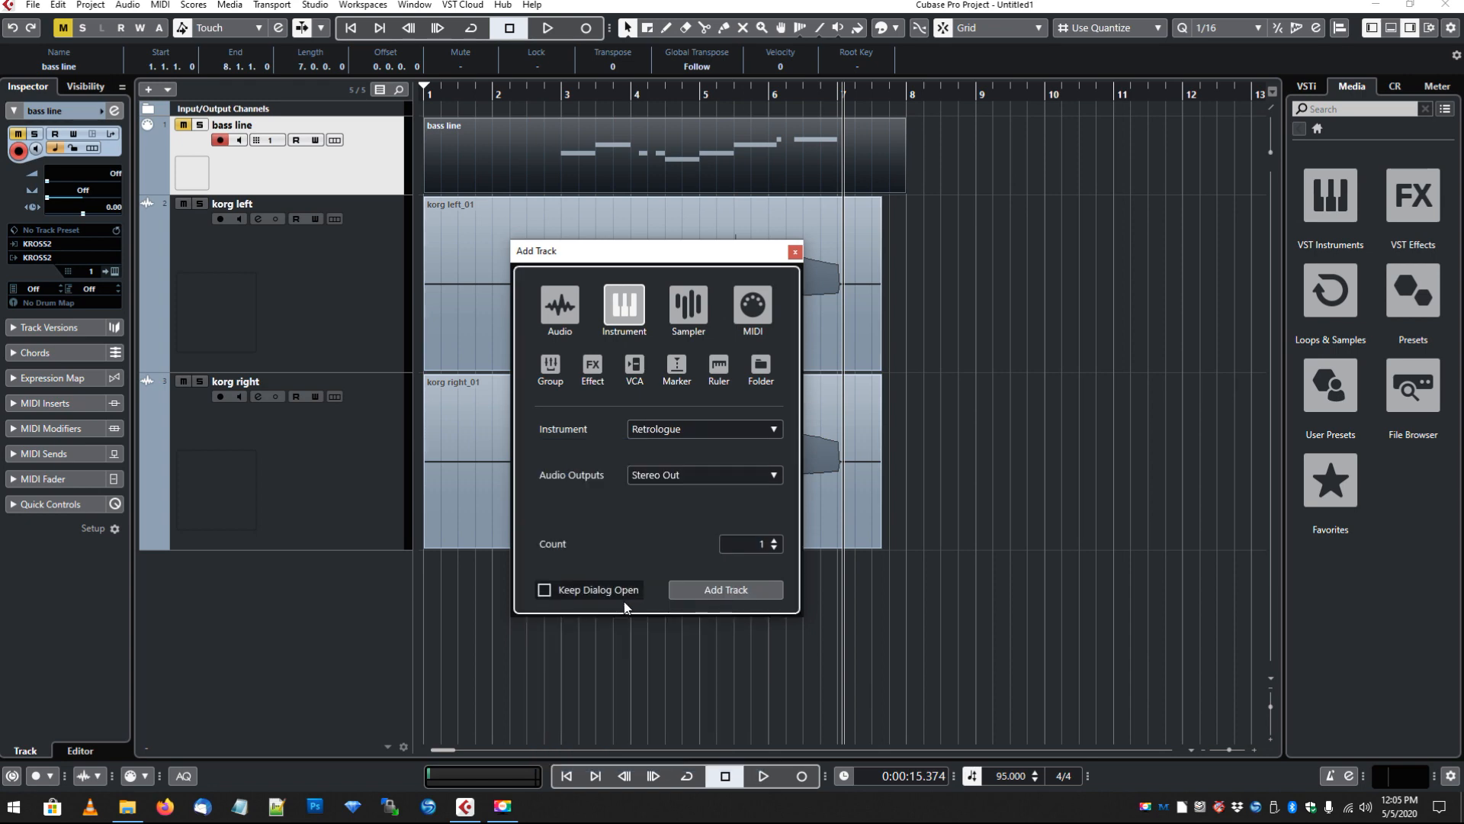
click(725, 589)
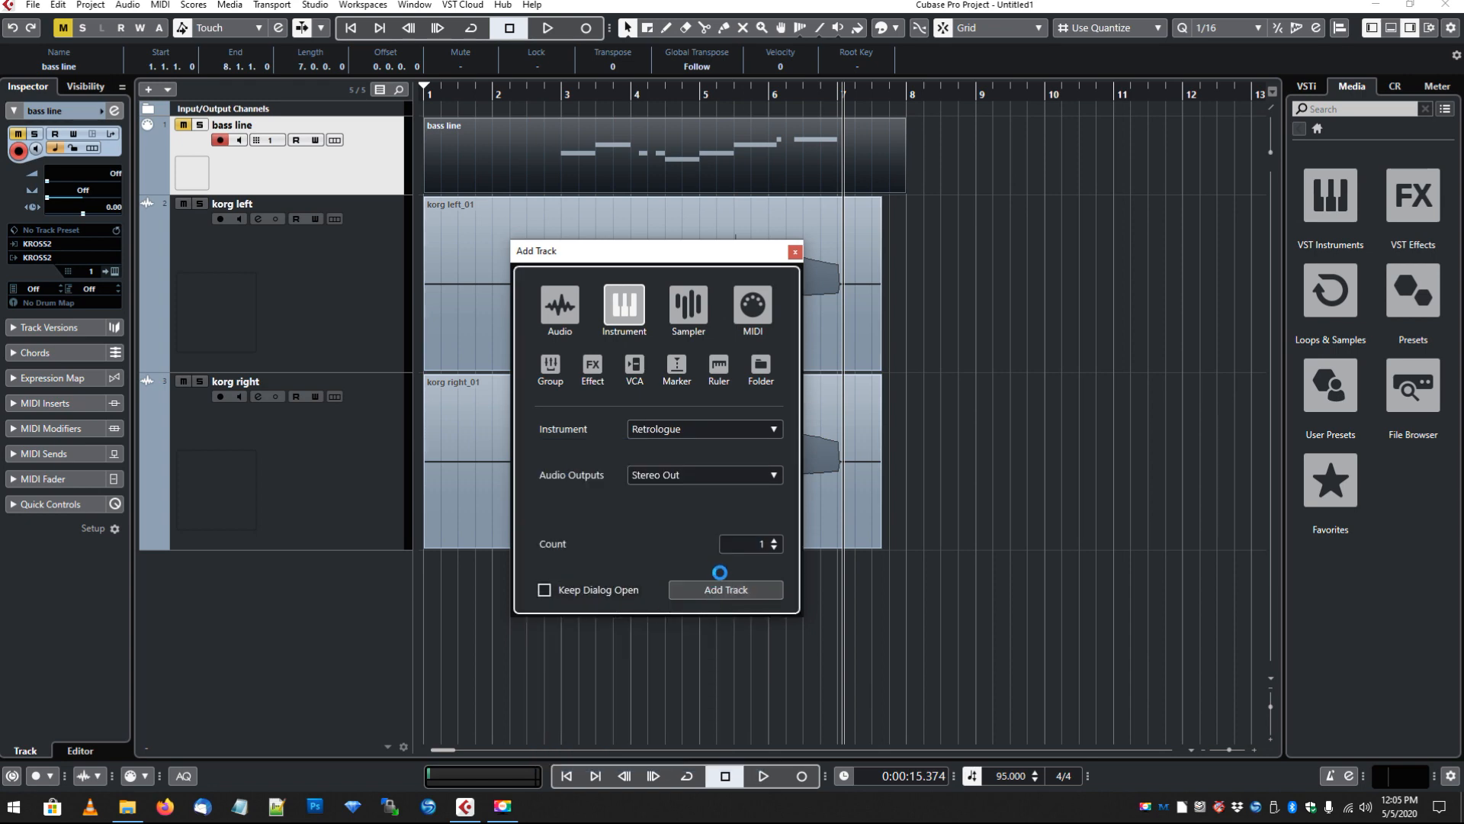
click(725, 589)
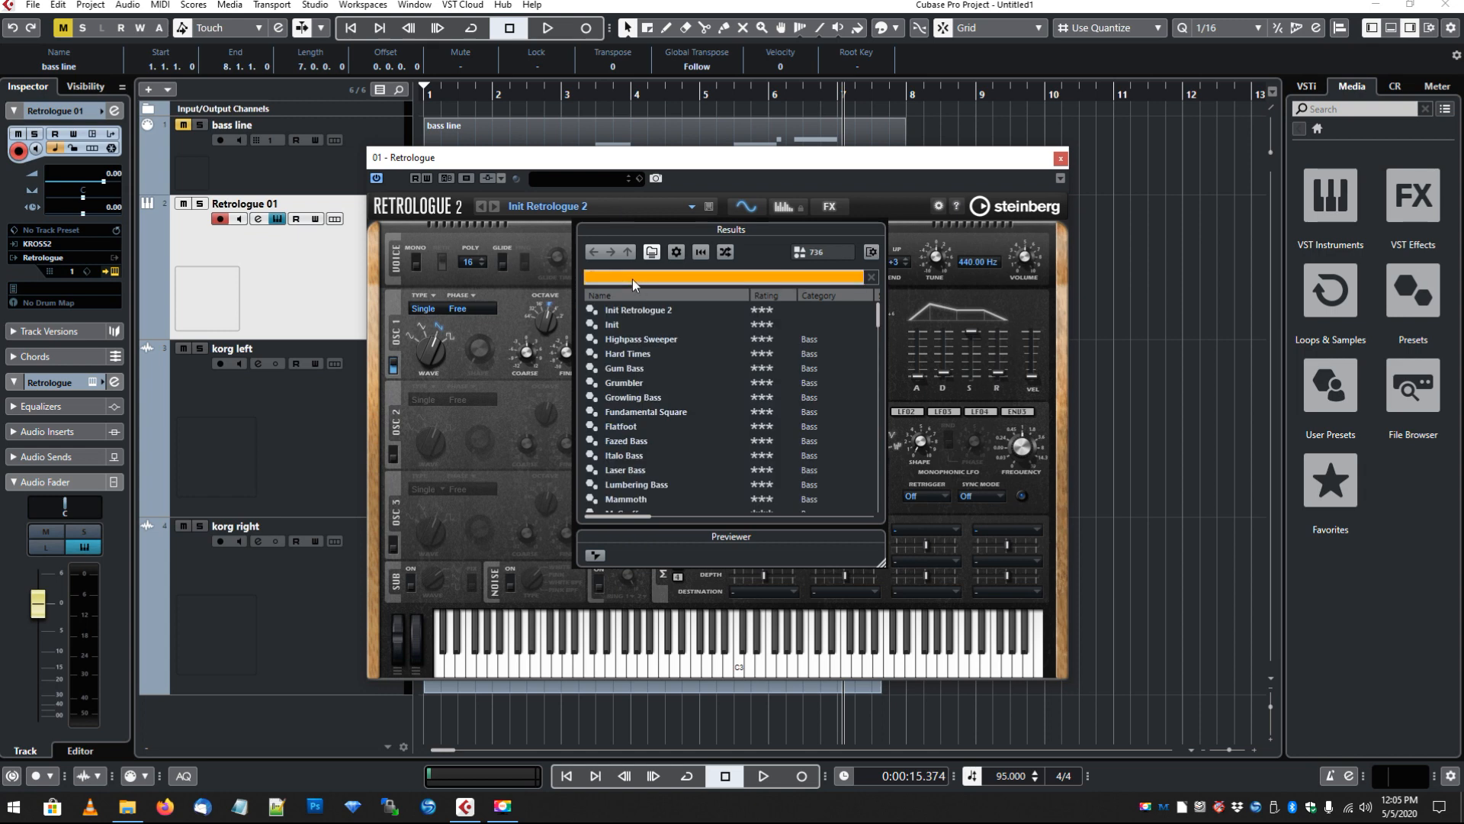
- Search presets for 'bass', load Future Tech, and close the Retrologue window
text(bass)
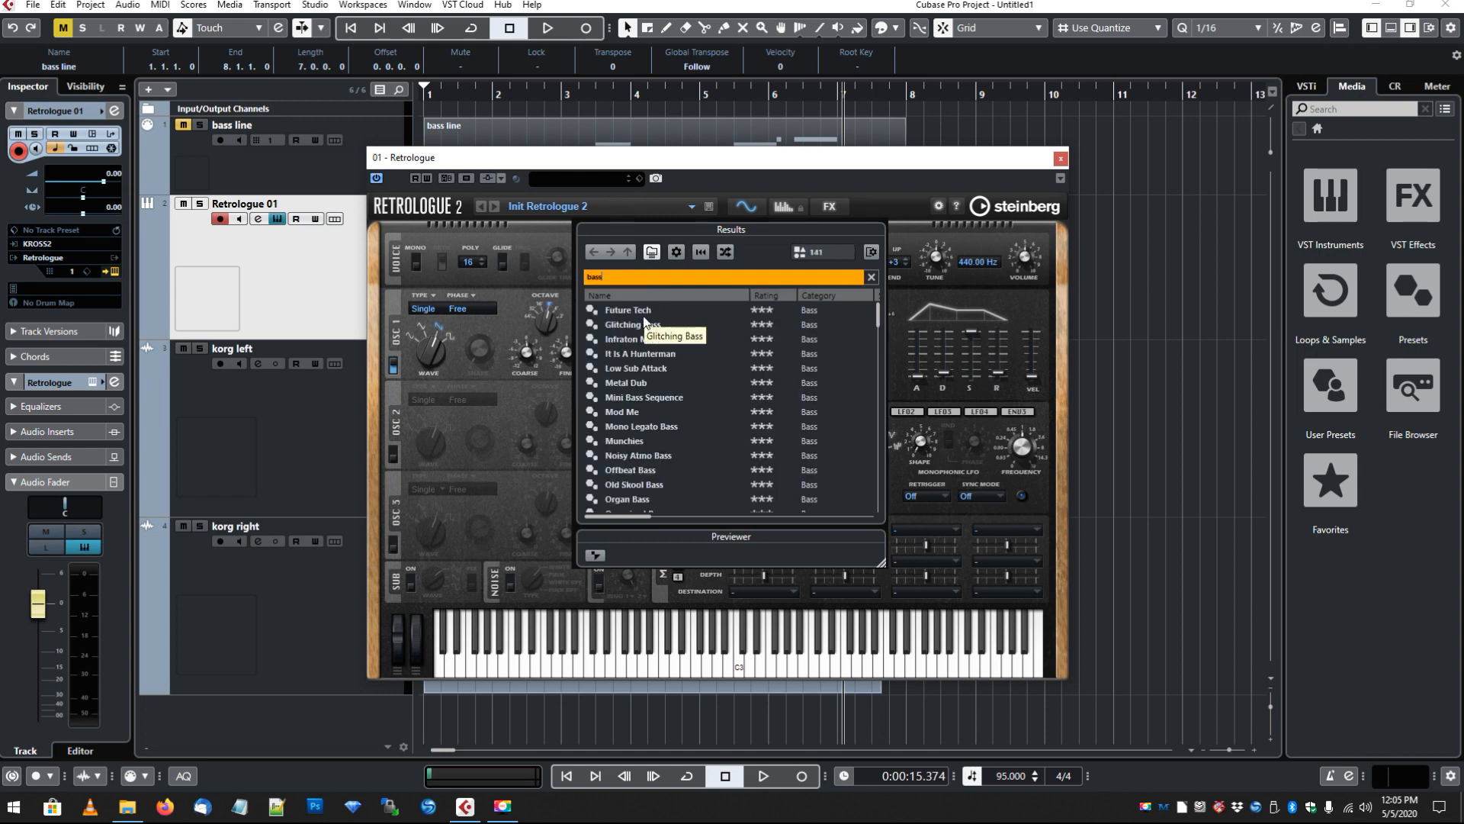
double_click(628, 310)
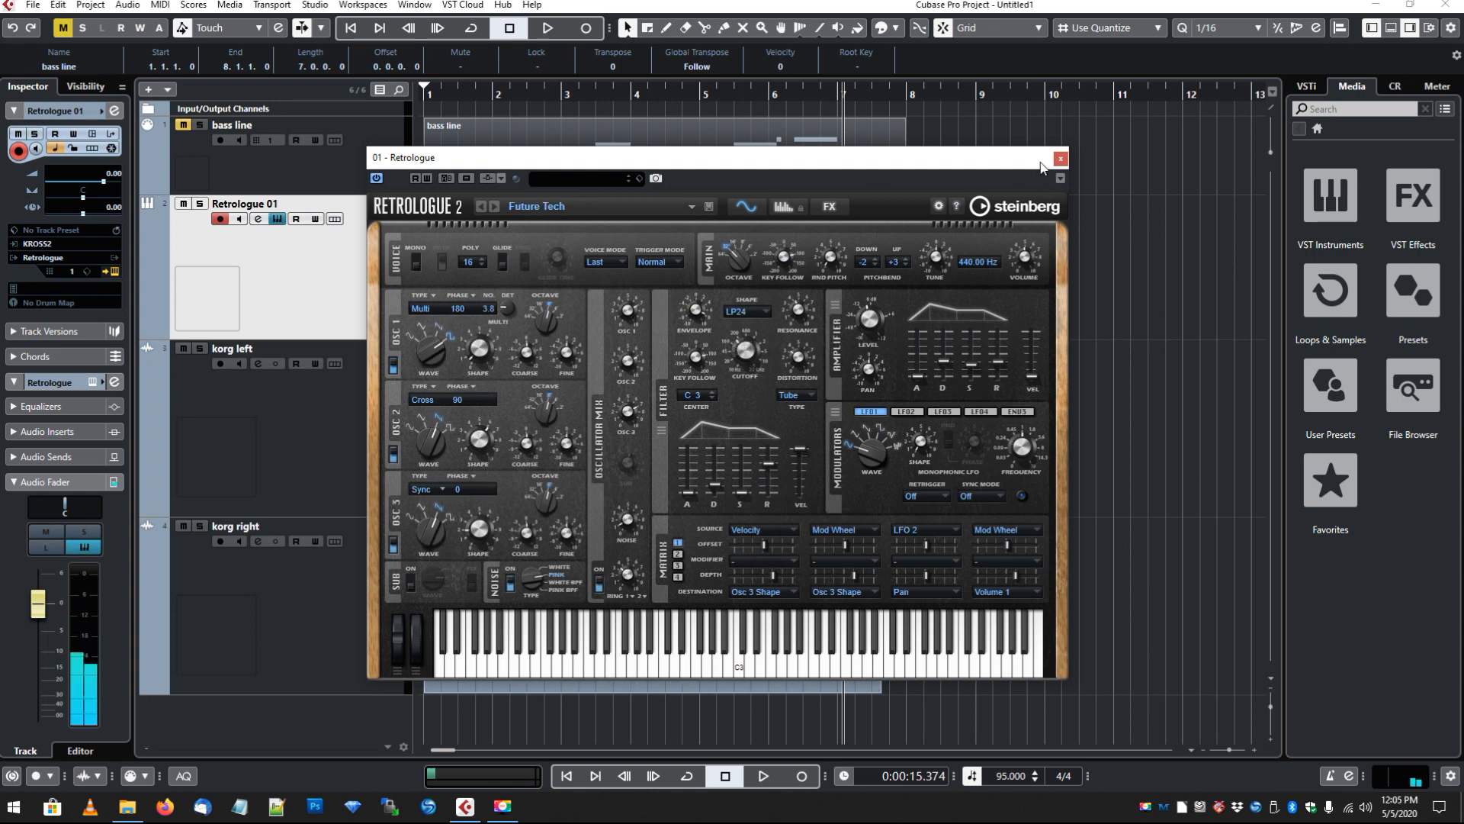
click(1059, 158)
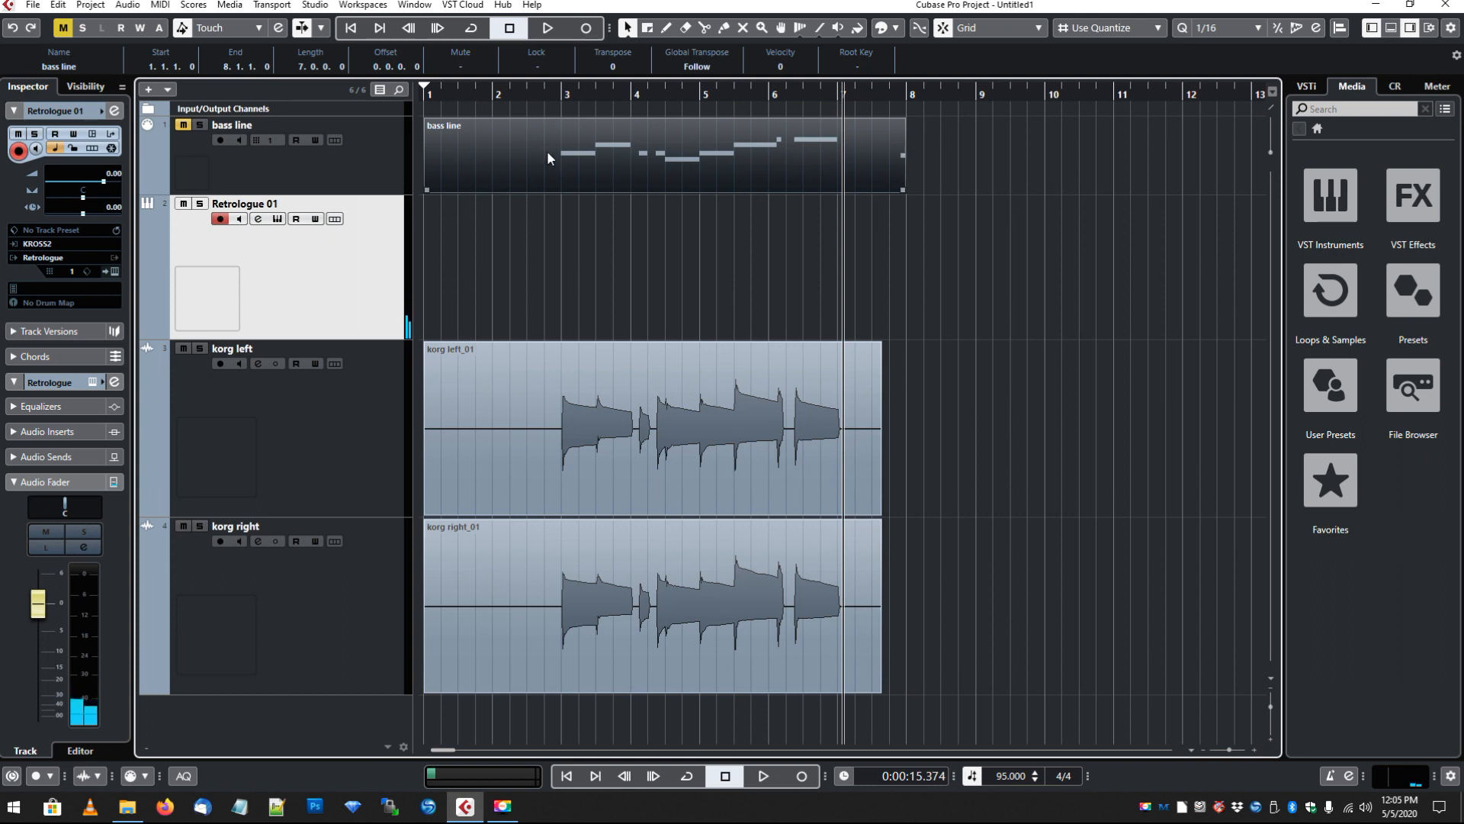
mouse_move(609, 192)
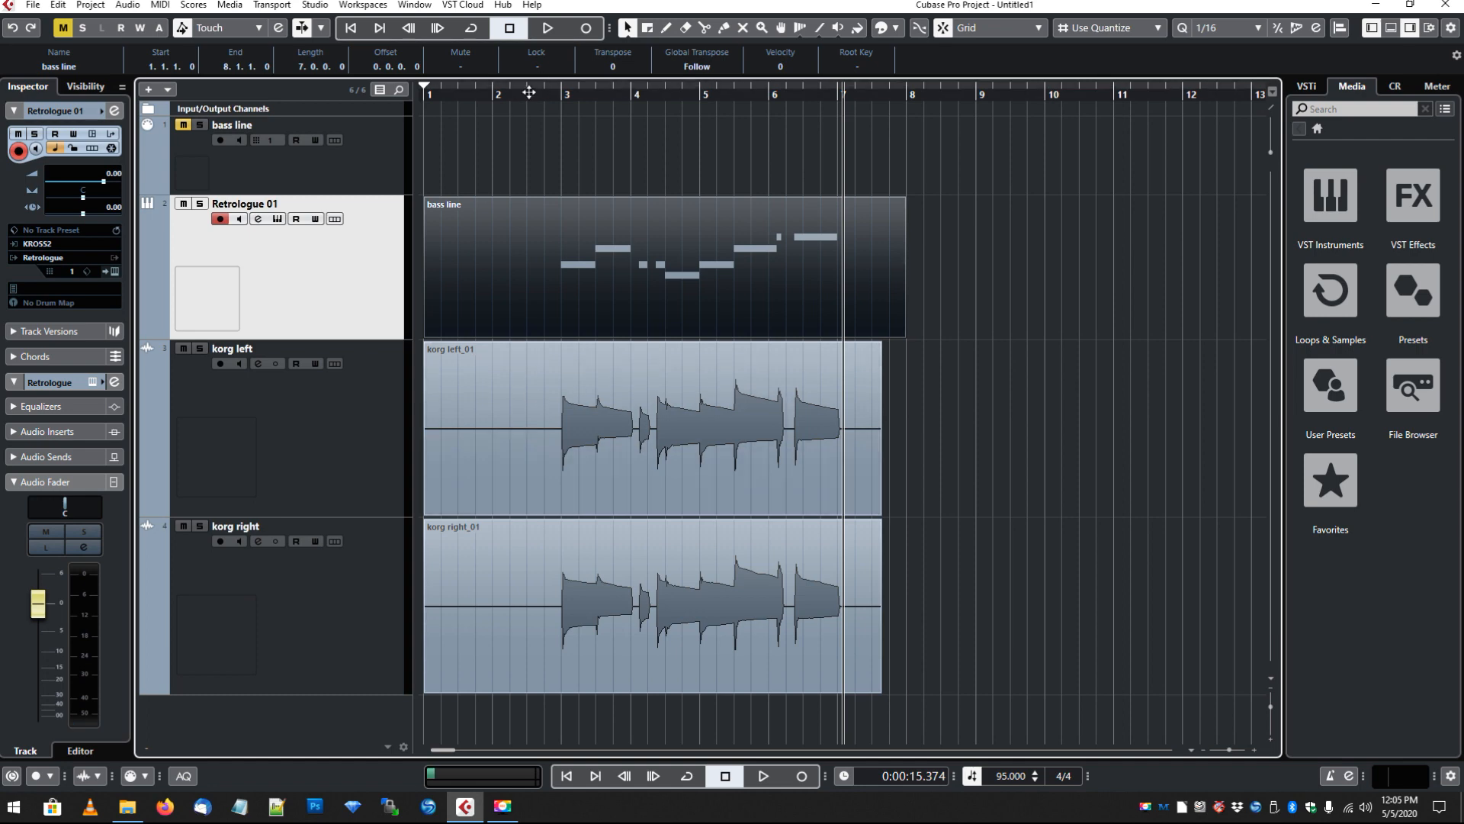
- Play back the bass line on Retrologue 01 with the korg recordings, then stop
click(544, 28)
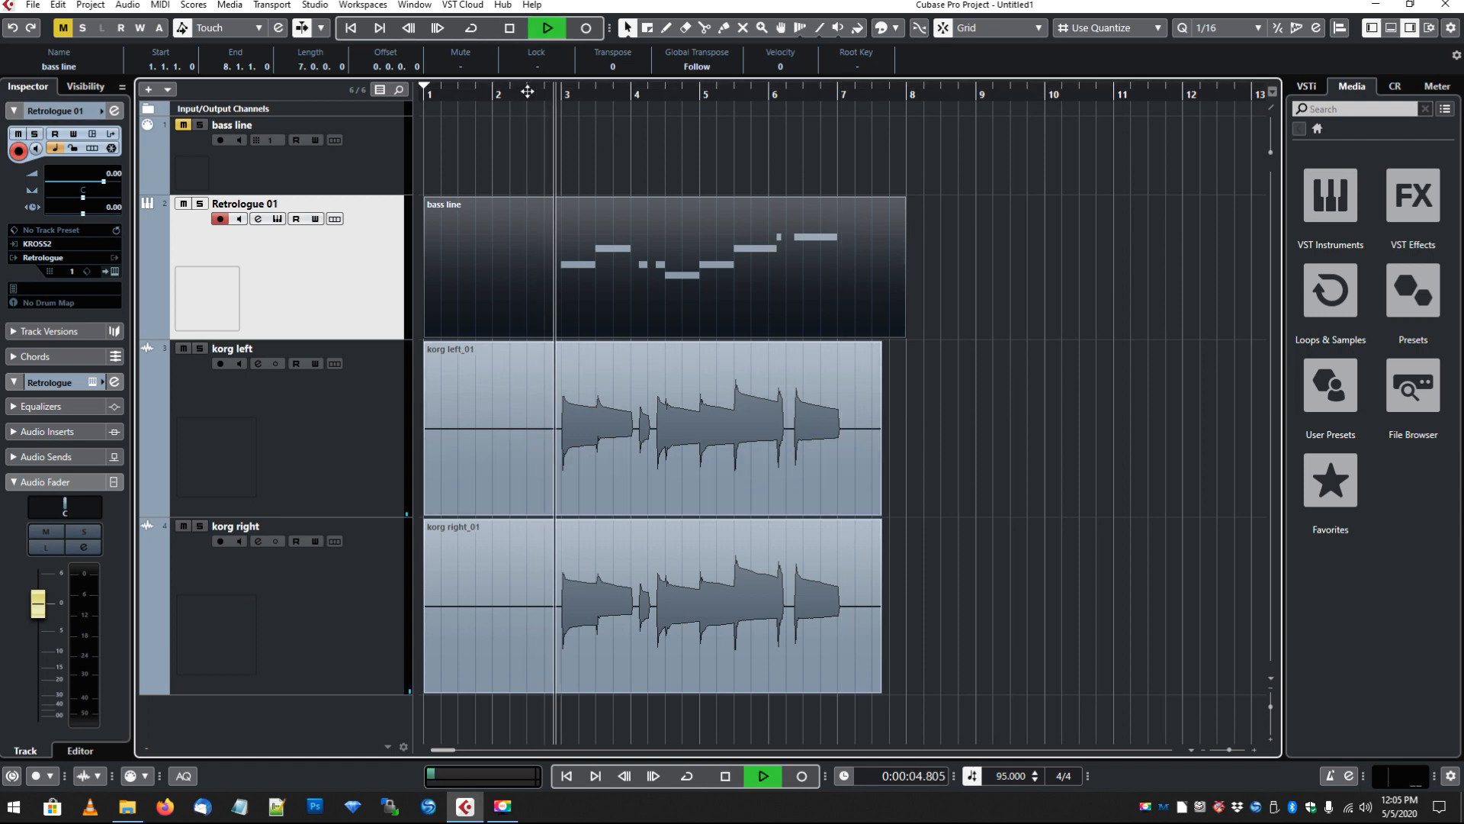
click(547, 28)
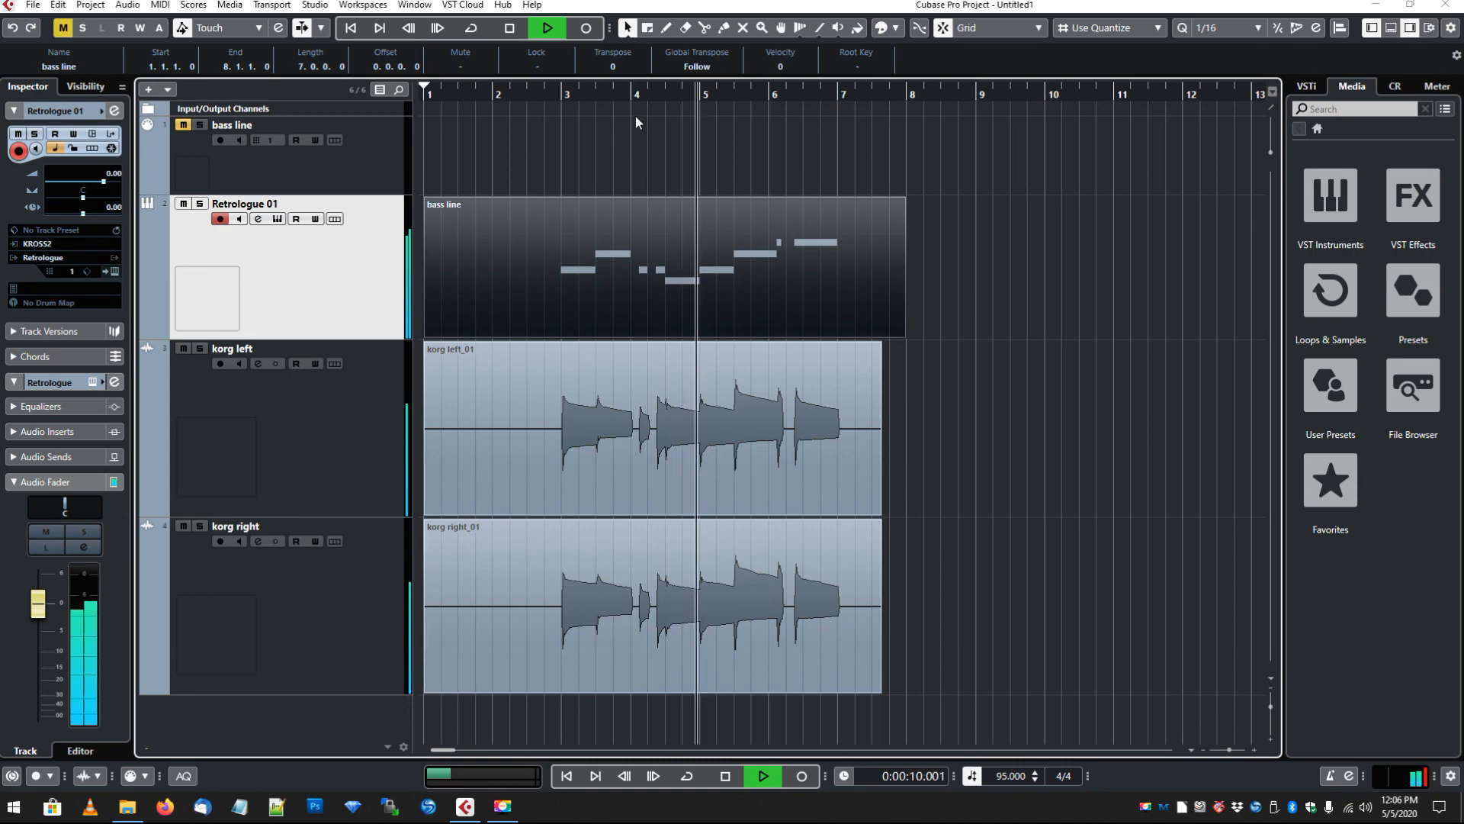
click(506, 28)
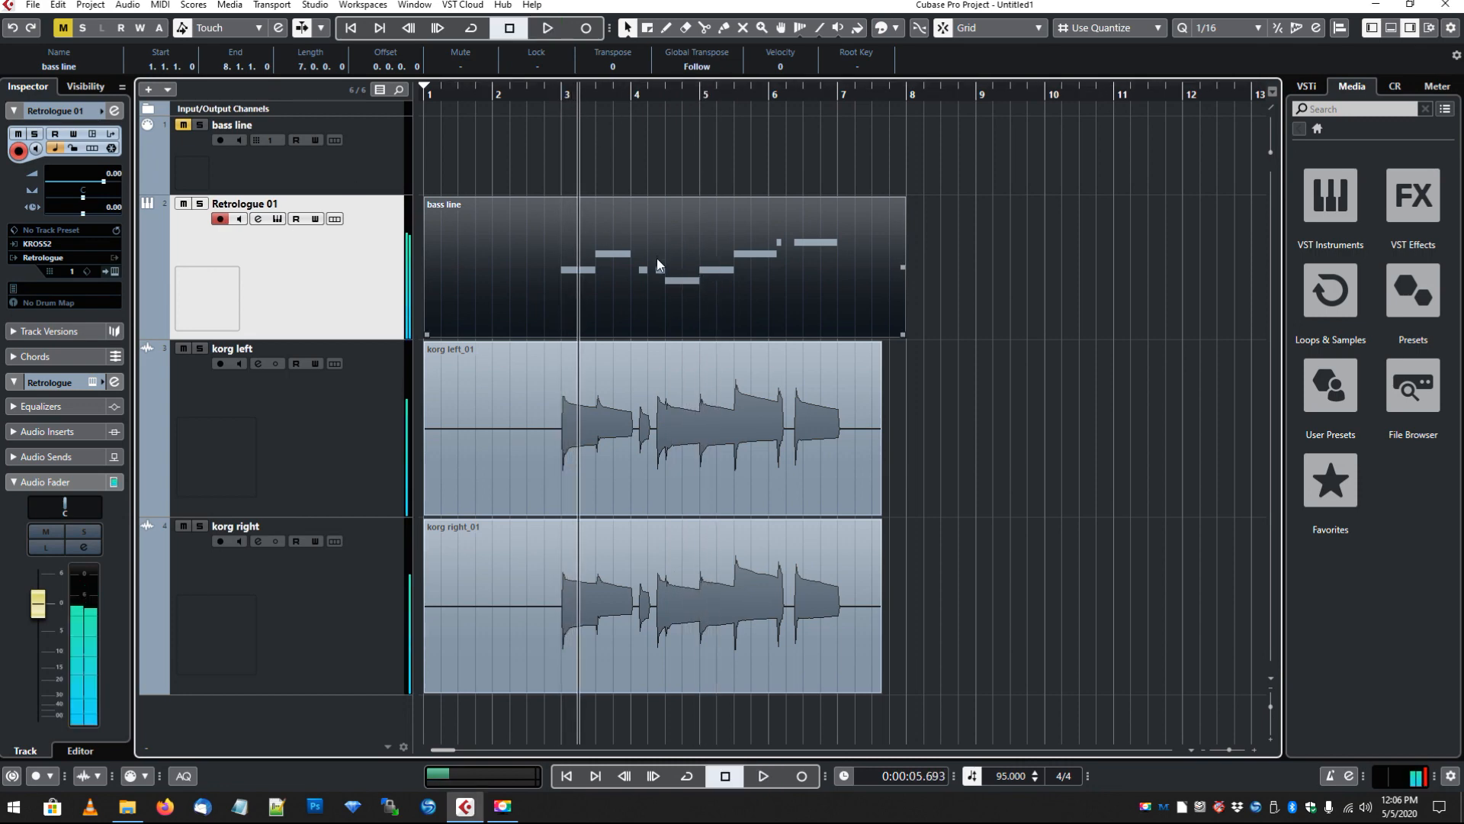